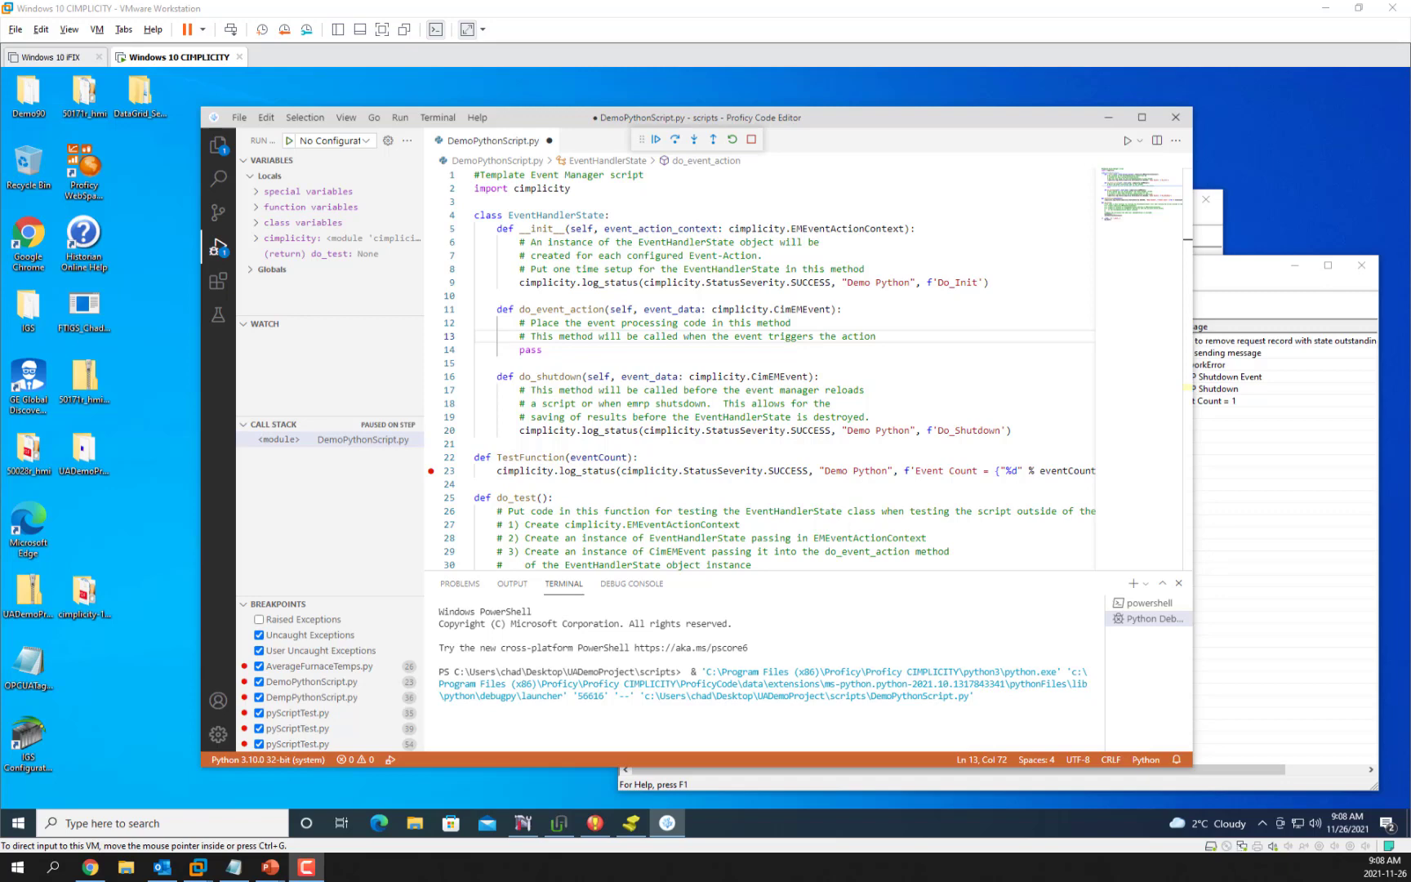
{"action": "mouse_move", "coordinate": [574, 489]}
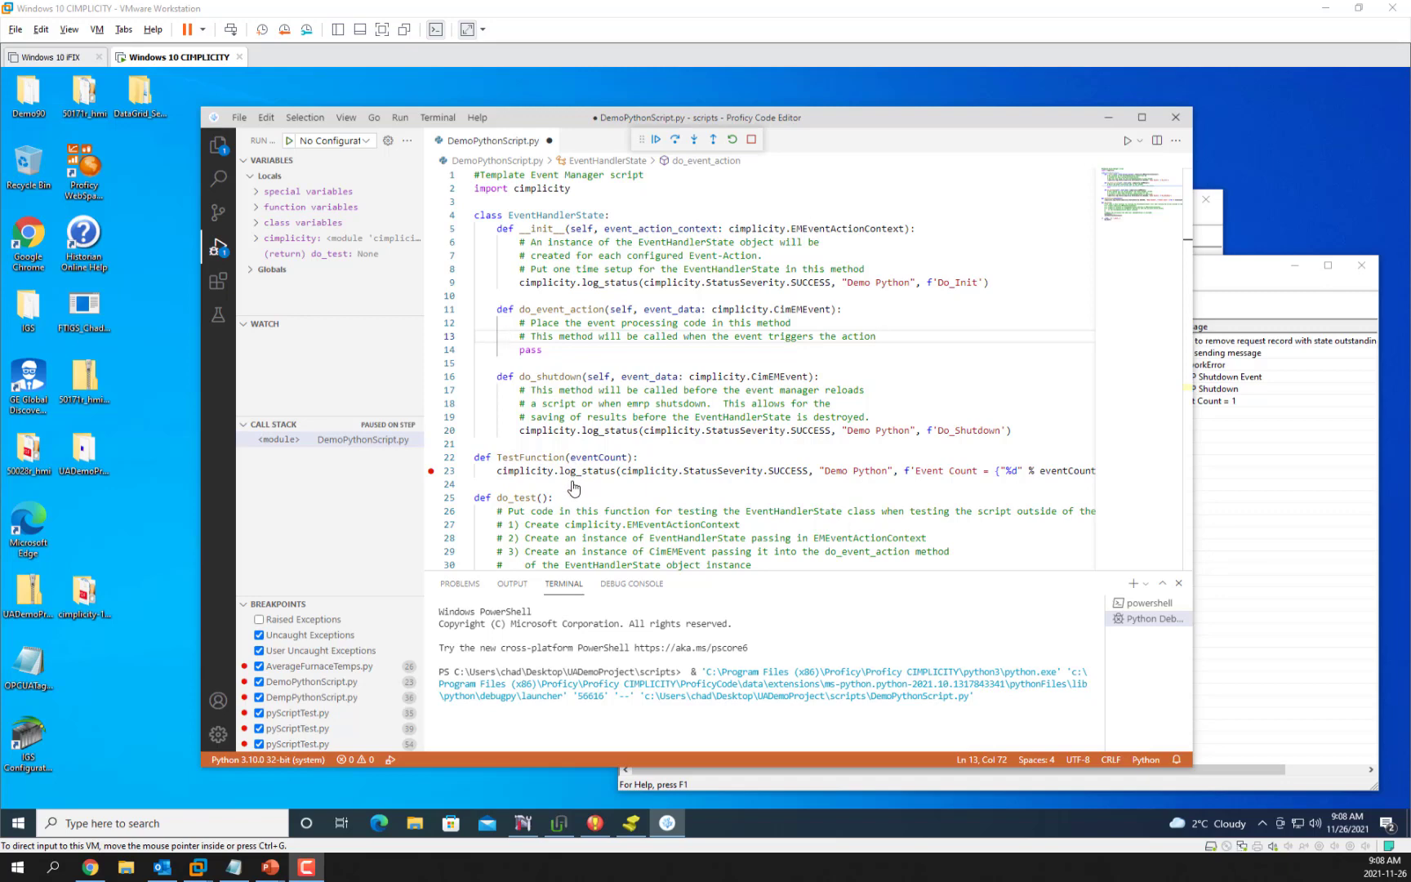
{"action": "mouse_move", "coordinate": [520, 481]}
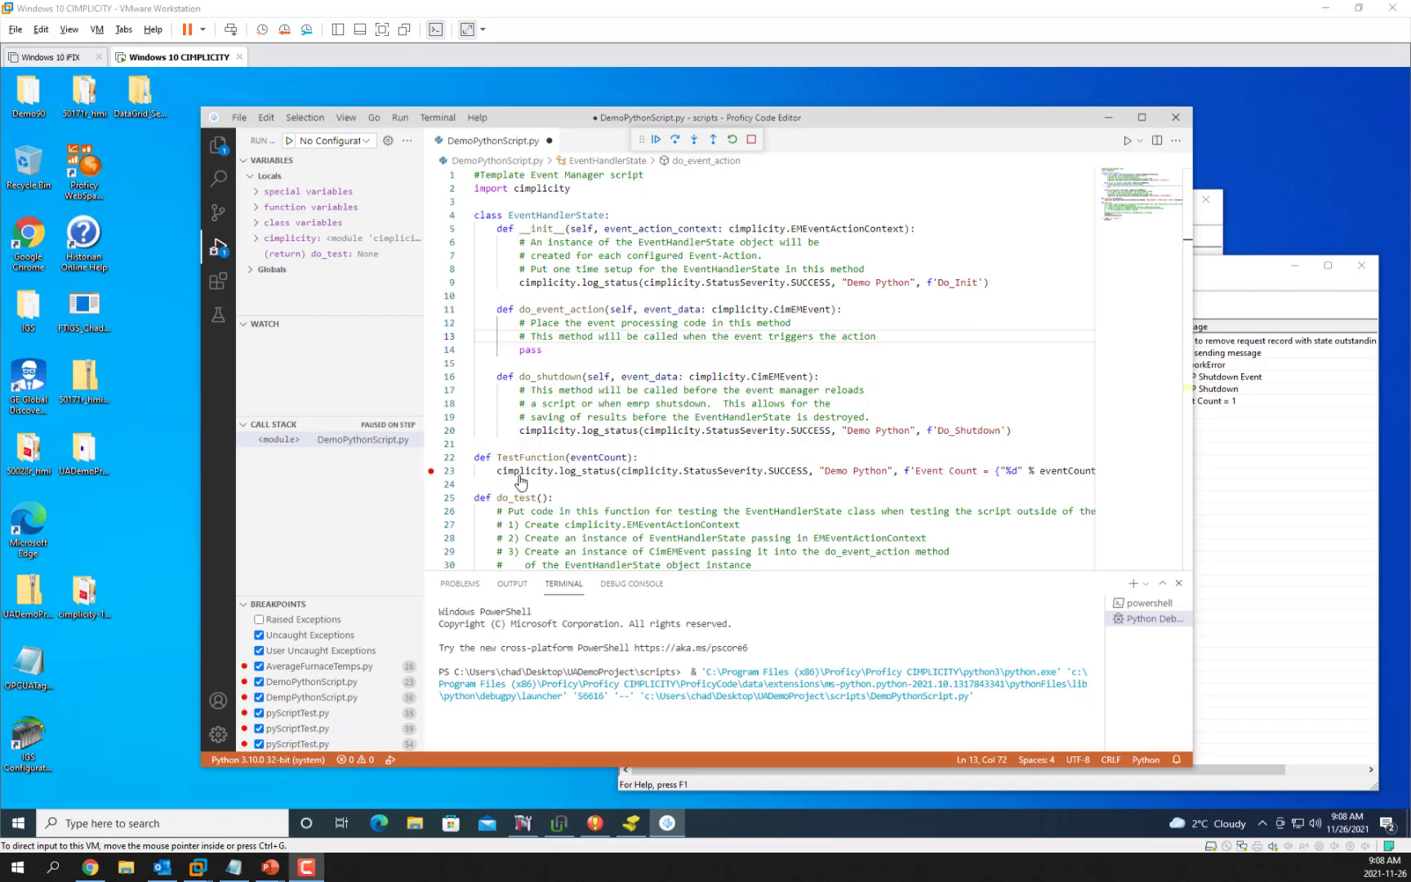
{"action": "mouse_move", "coordinate": [610, 478]}
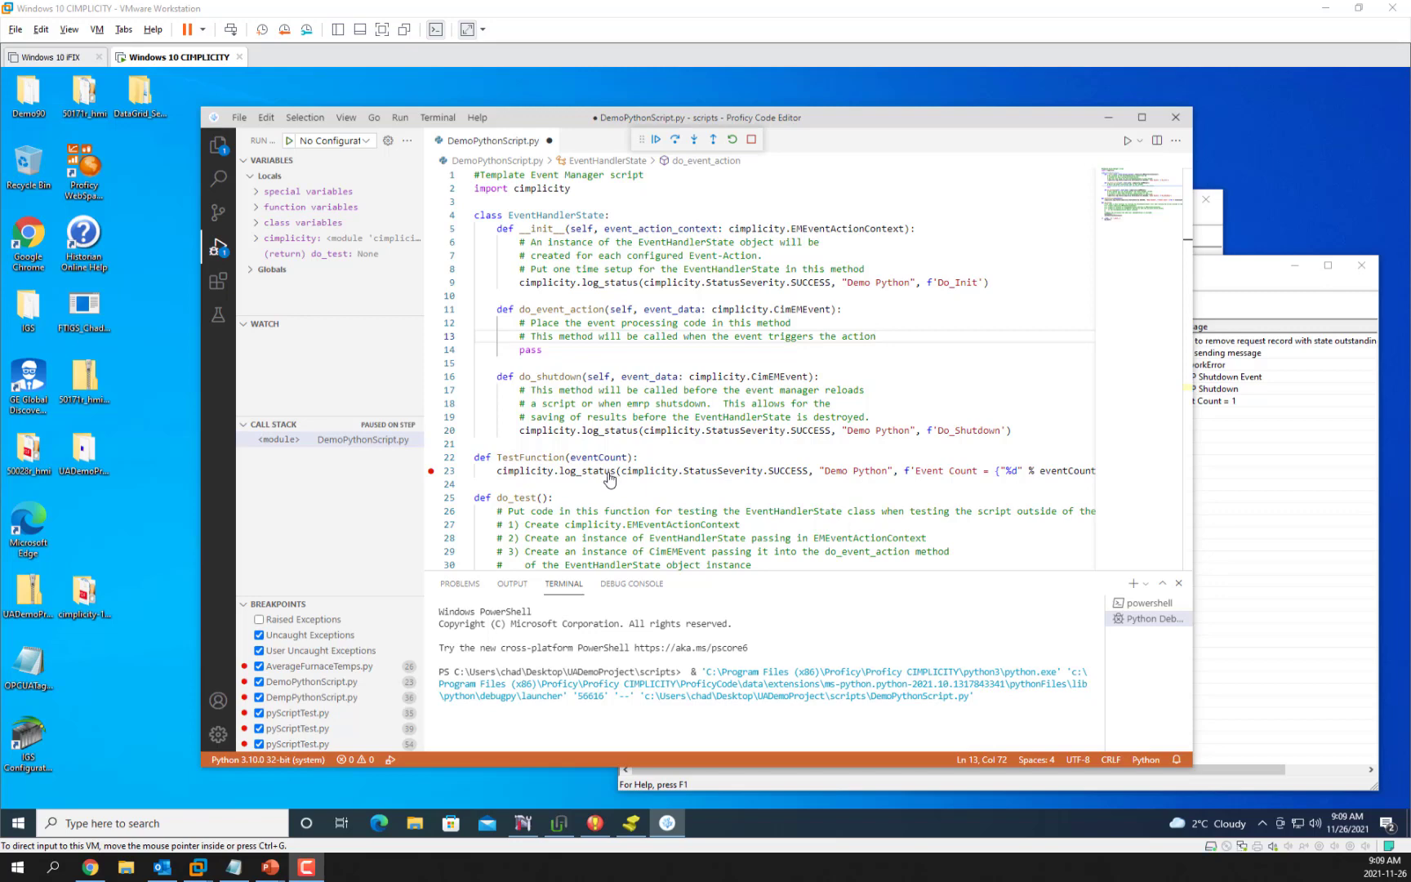
{"action": "mouse_move", "coordinate": [645, 495]}
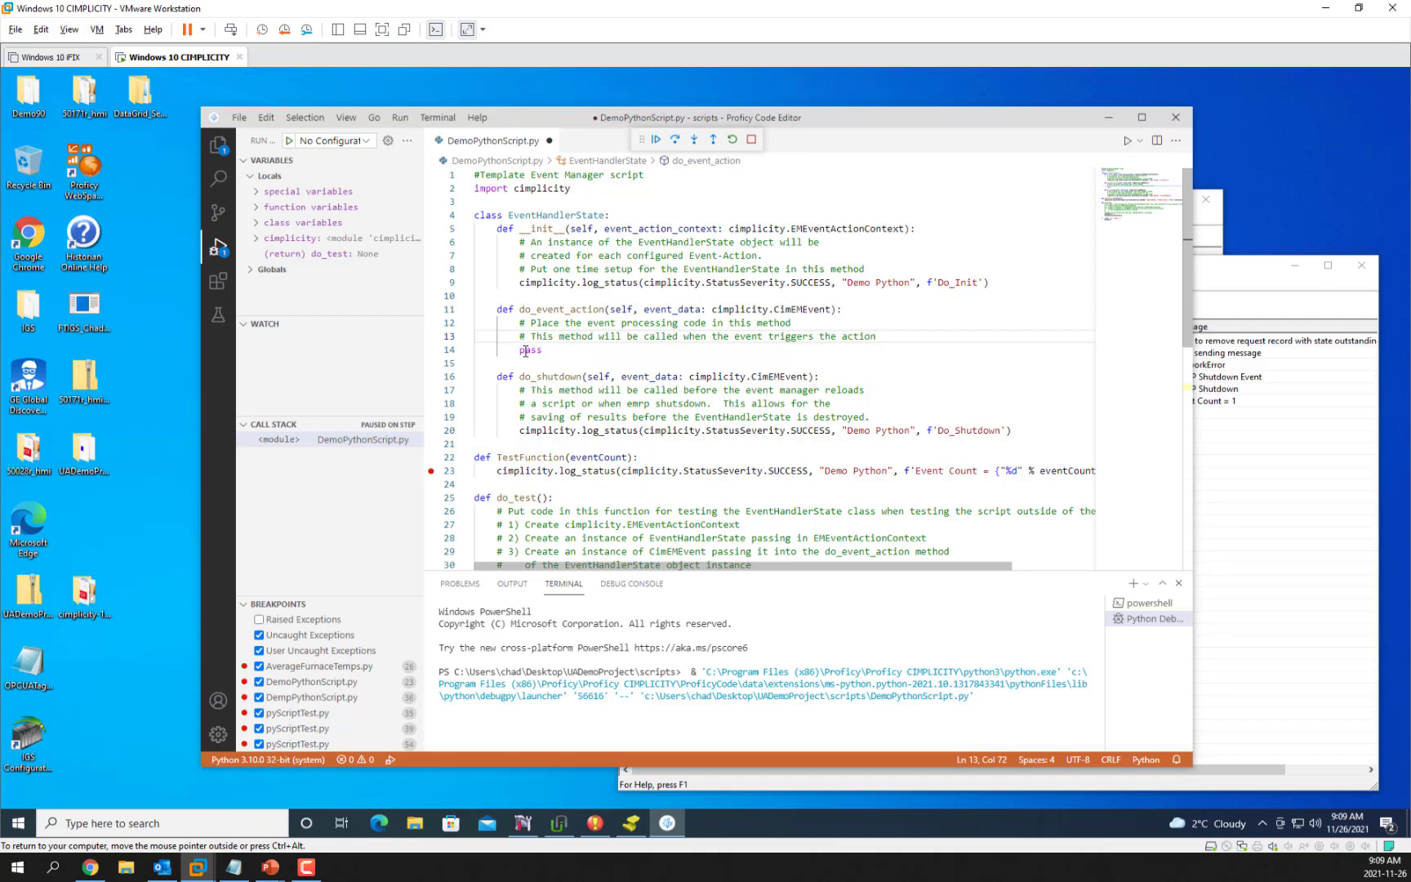
- Add self.event_count = 0 to __init__ after the Do_Init log_status line
{"action": "double_click", "coordinate": [530, 351]}
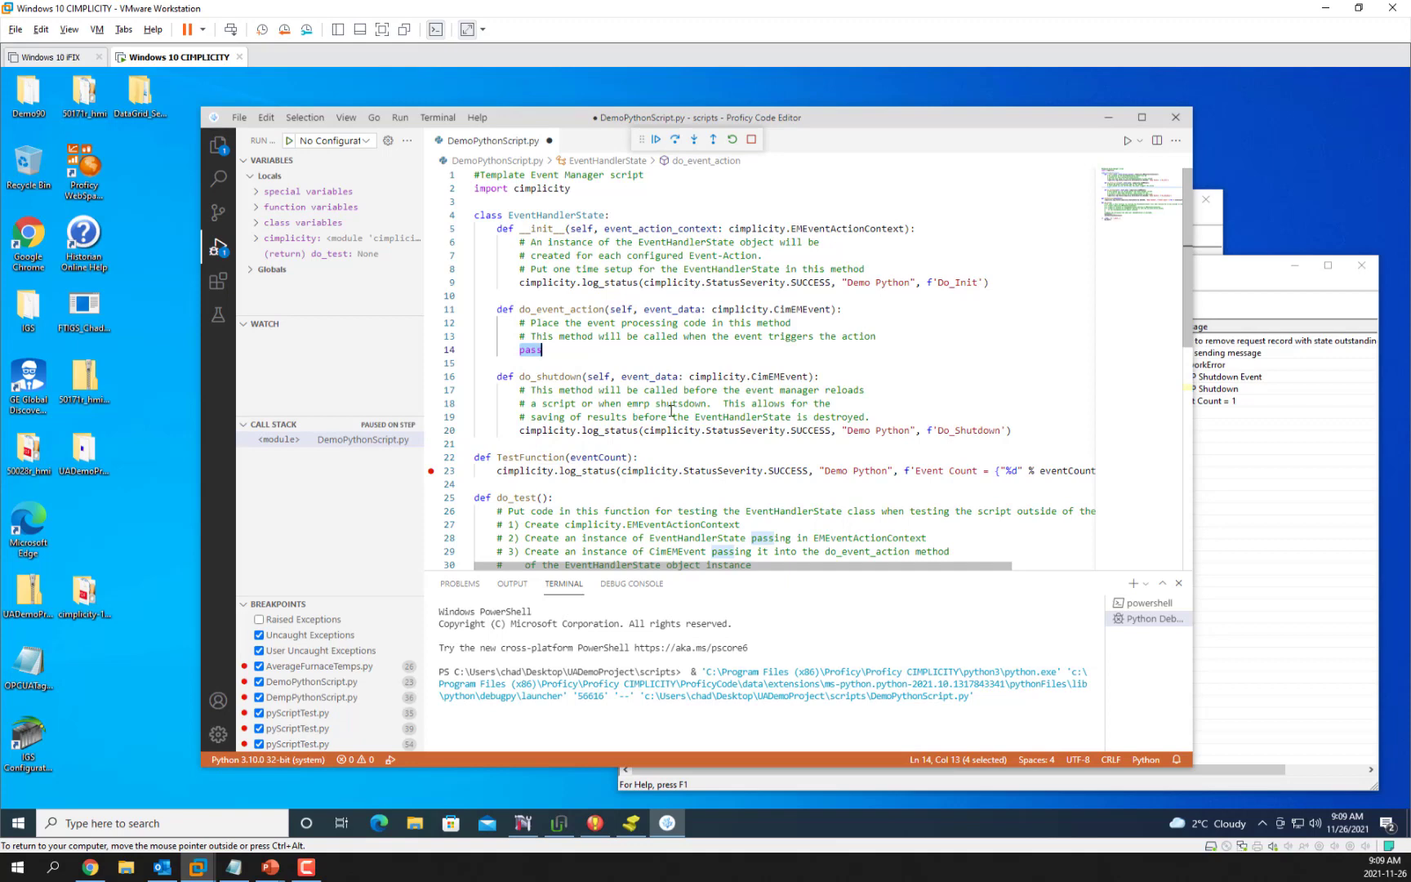
{"action": "mouse_move", "coordinate": [558, 235]}
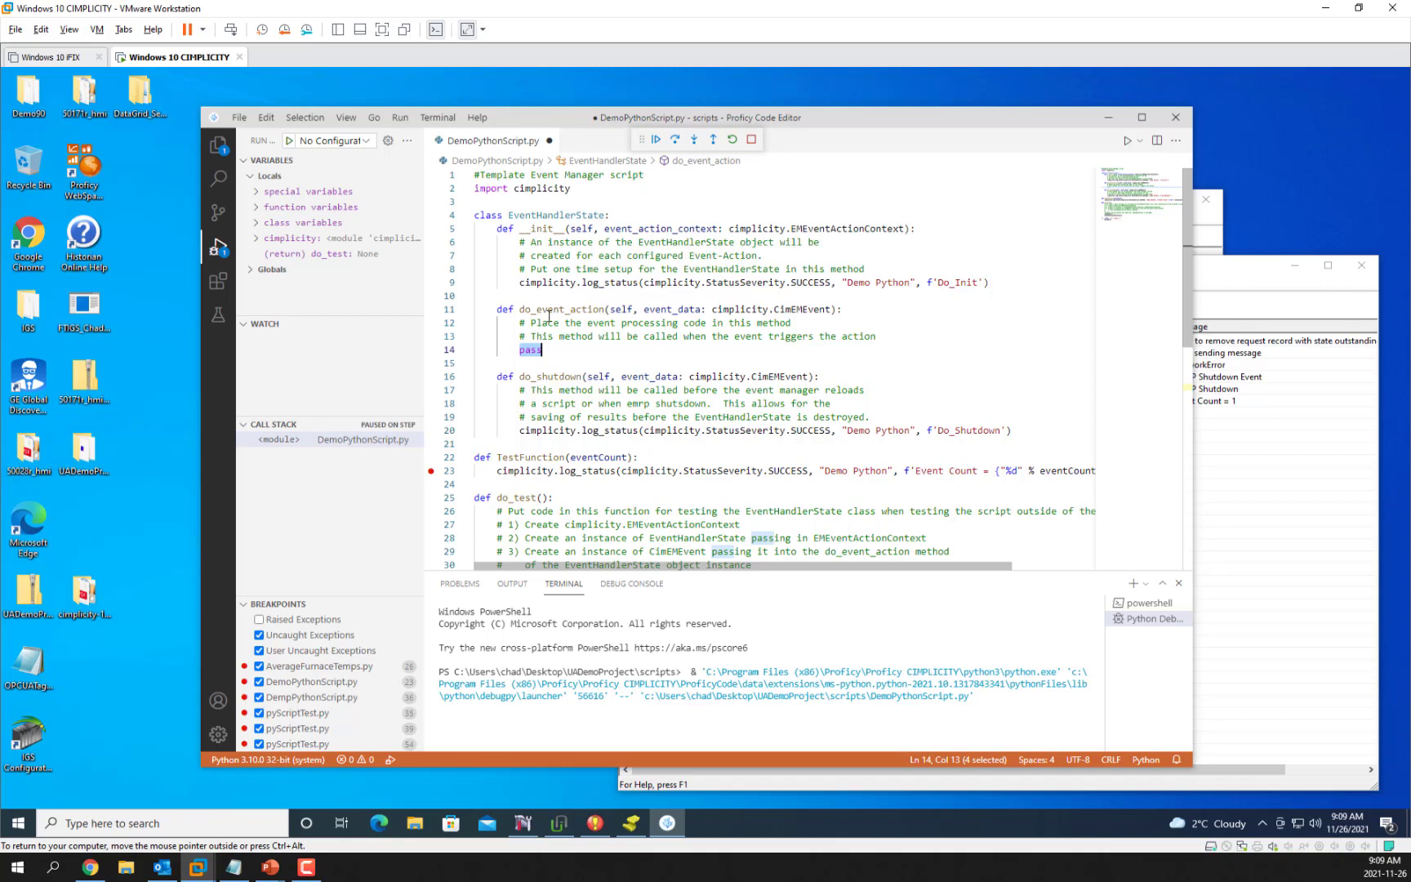
{"action": "mouse_move", "coordinate": [604, 349]}
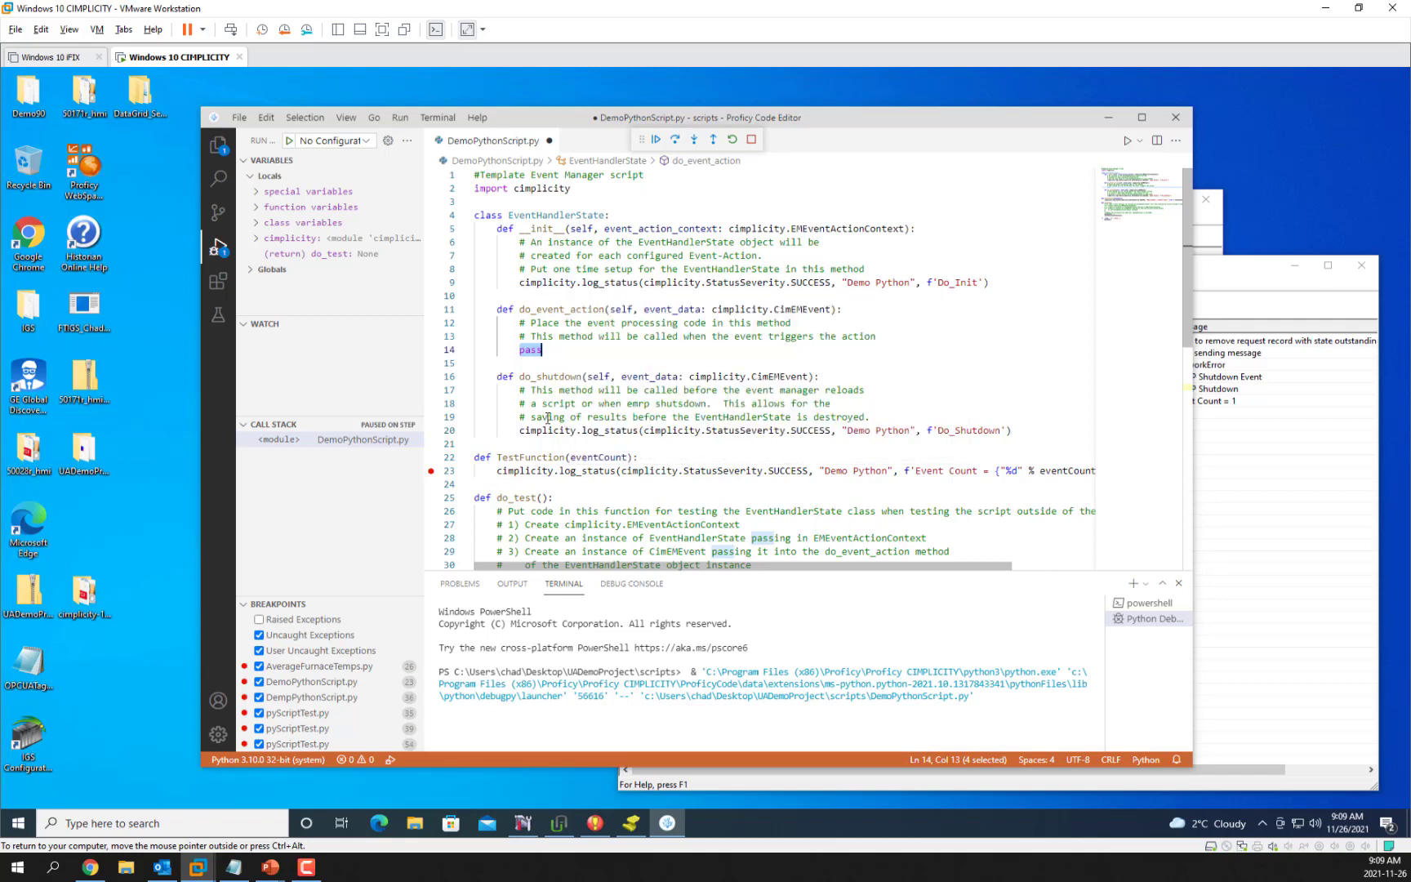
{"action": "mouse_move", "coordinate": [583, 407]}
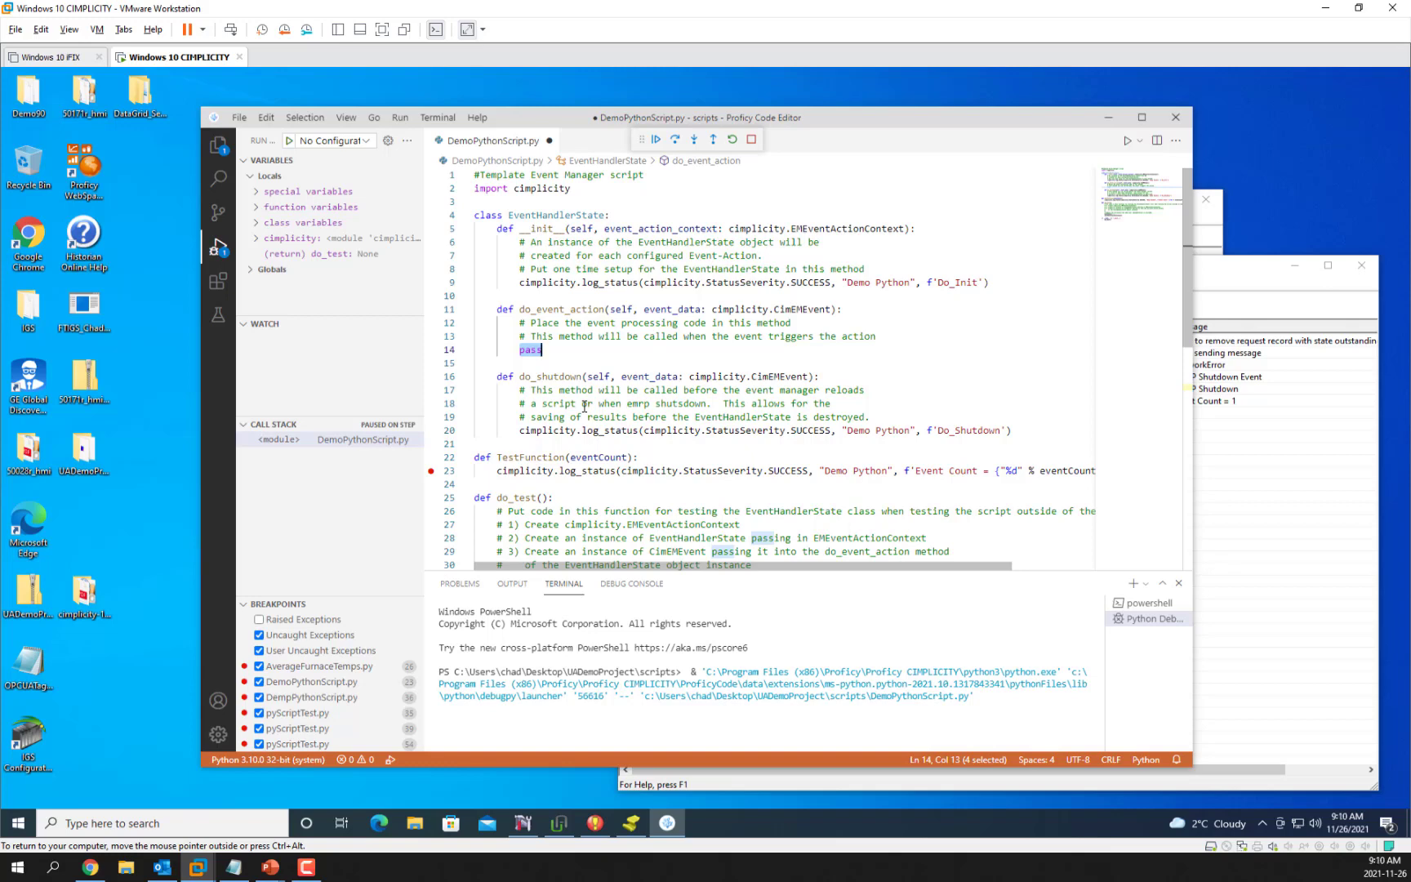
{"action": "left_click", "coordinate": [596, 822]}
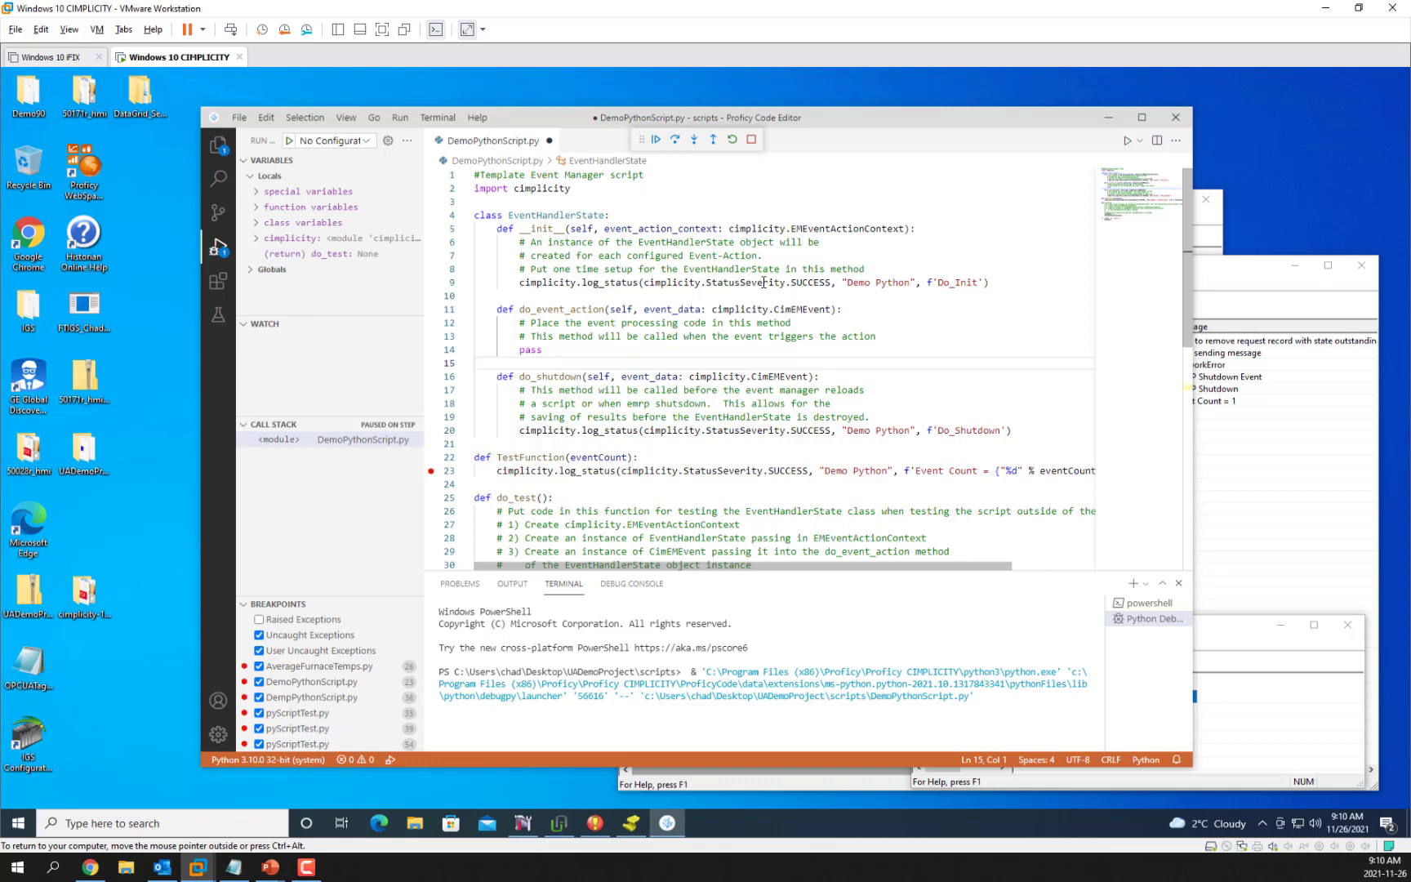
{"action": "mouse_move", "coordinate": [1017, 310]}
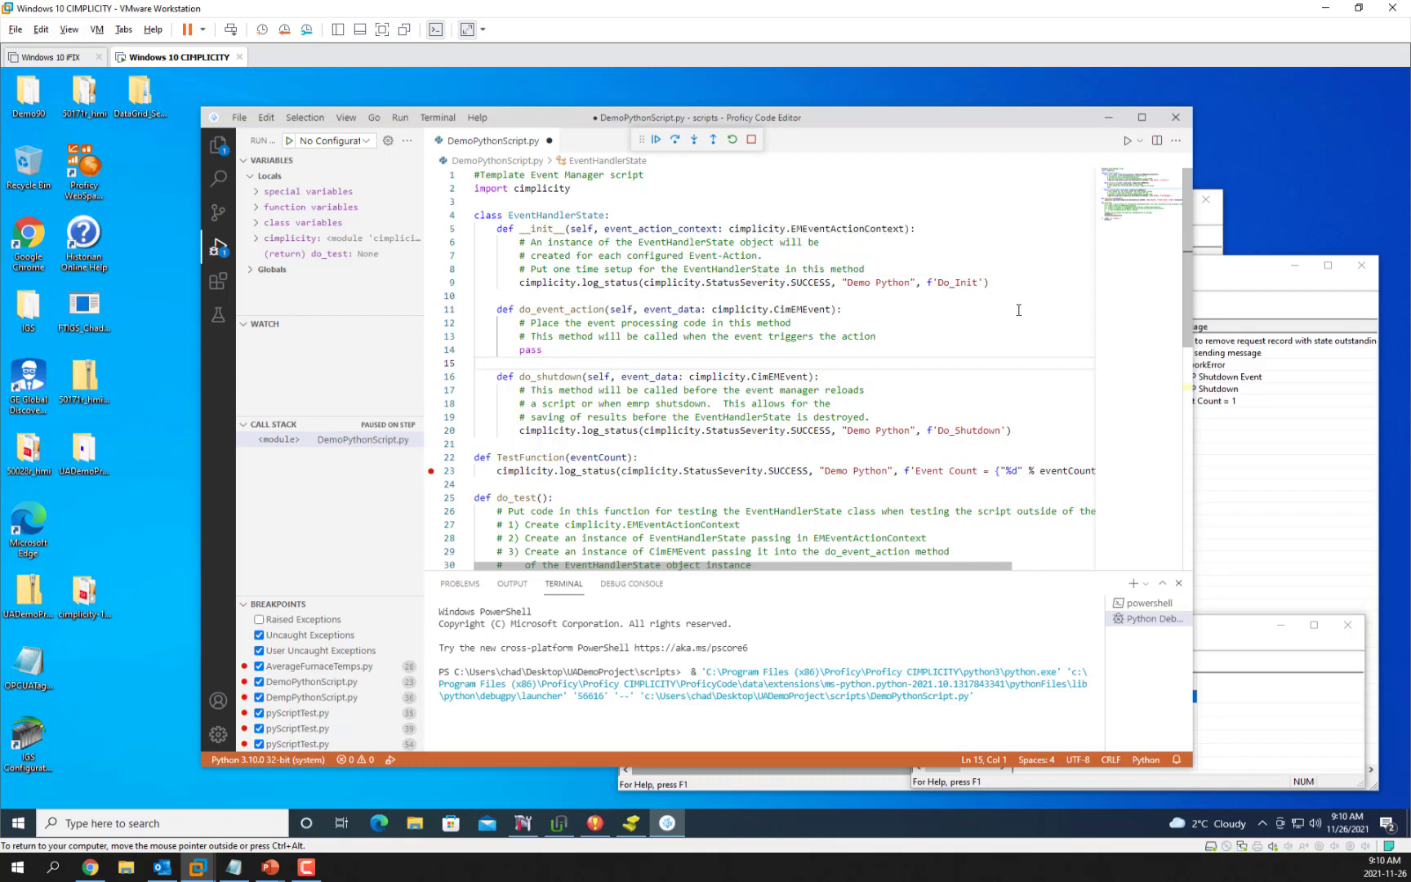
{"action": "mouse_move", "coordinate": [790, 430]}
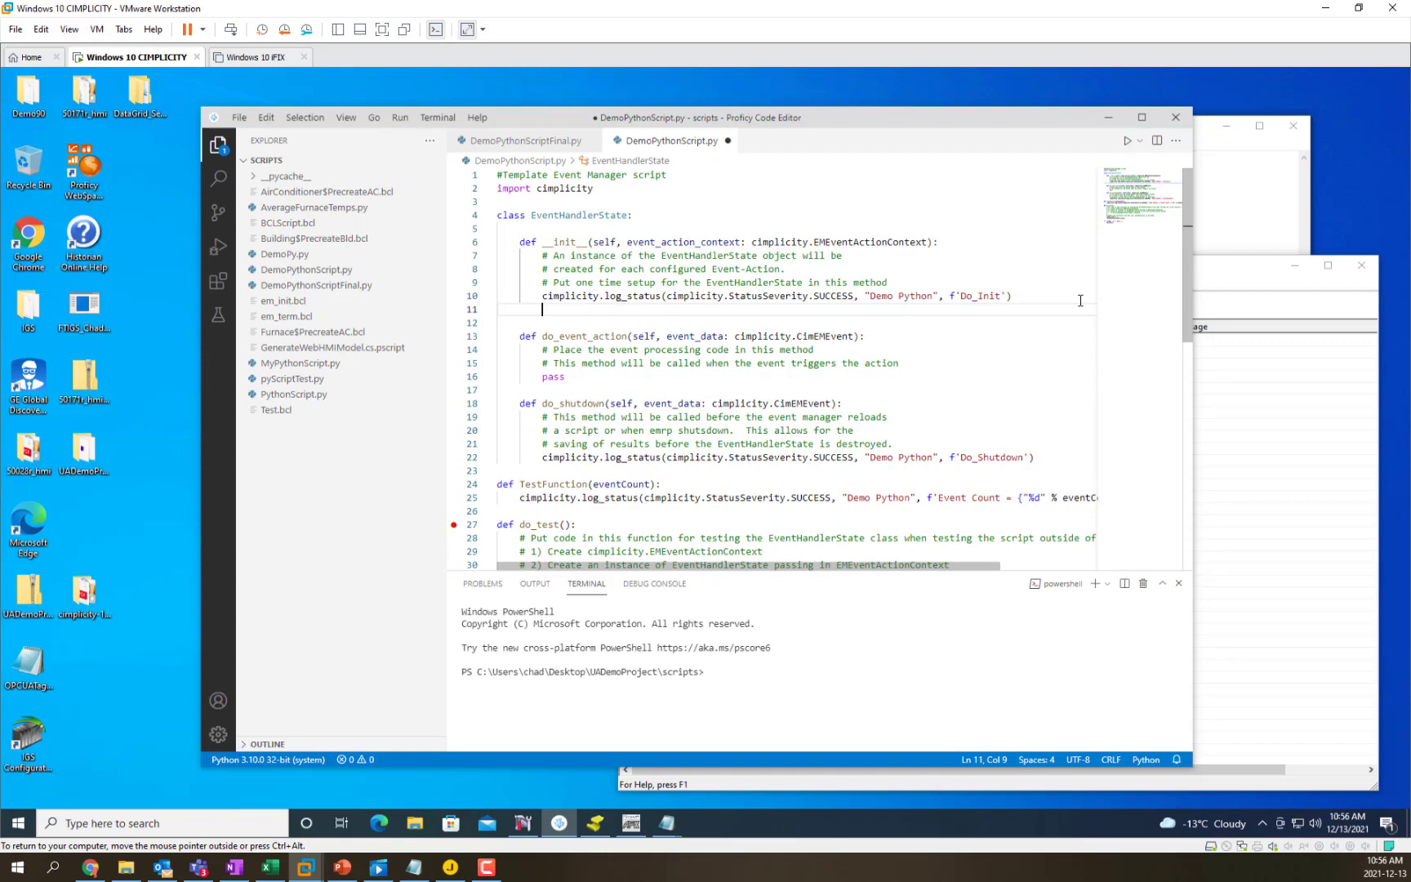
{"action": "type", "text": "sel"}
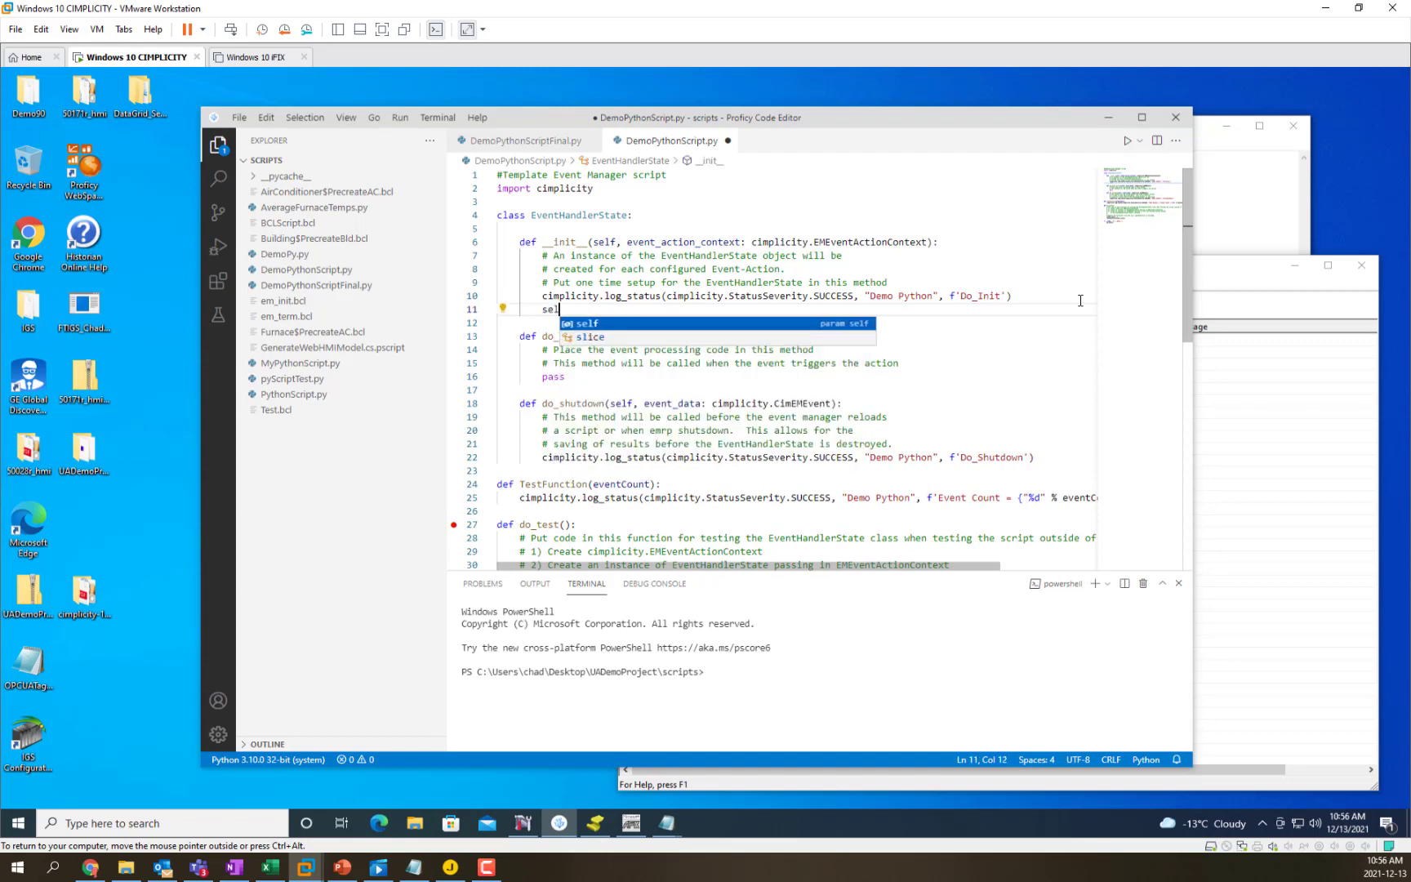
{"action": "type", "text": ".e"}
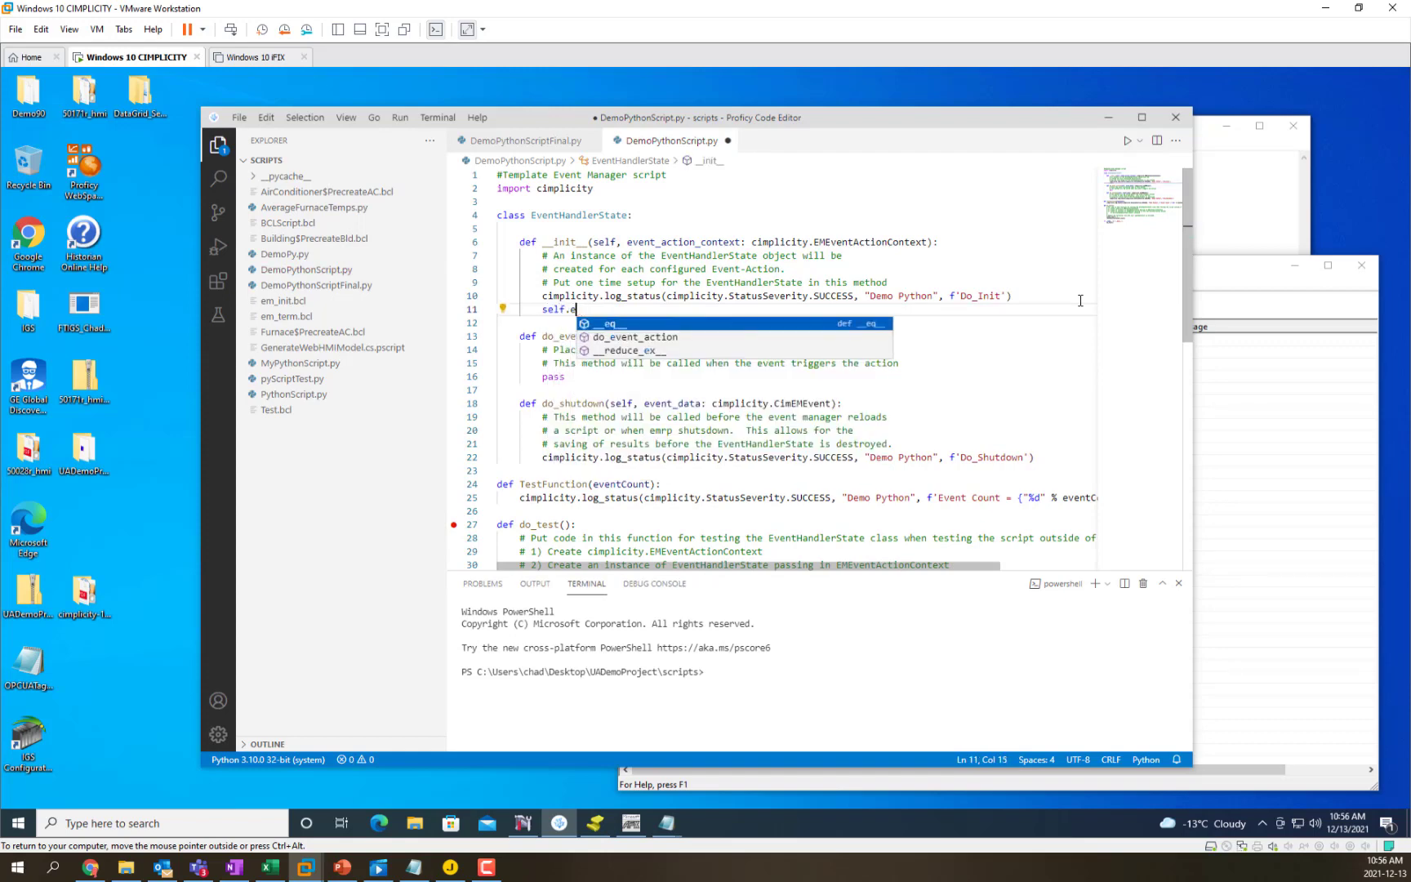
{"action": "type", "text": "vent_count = 0"}
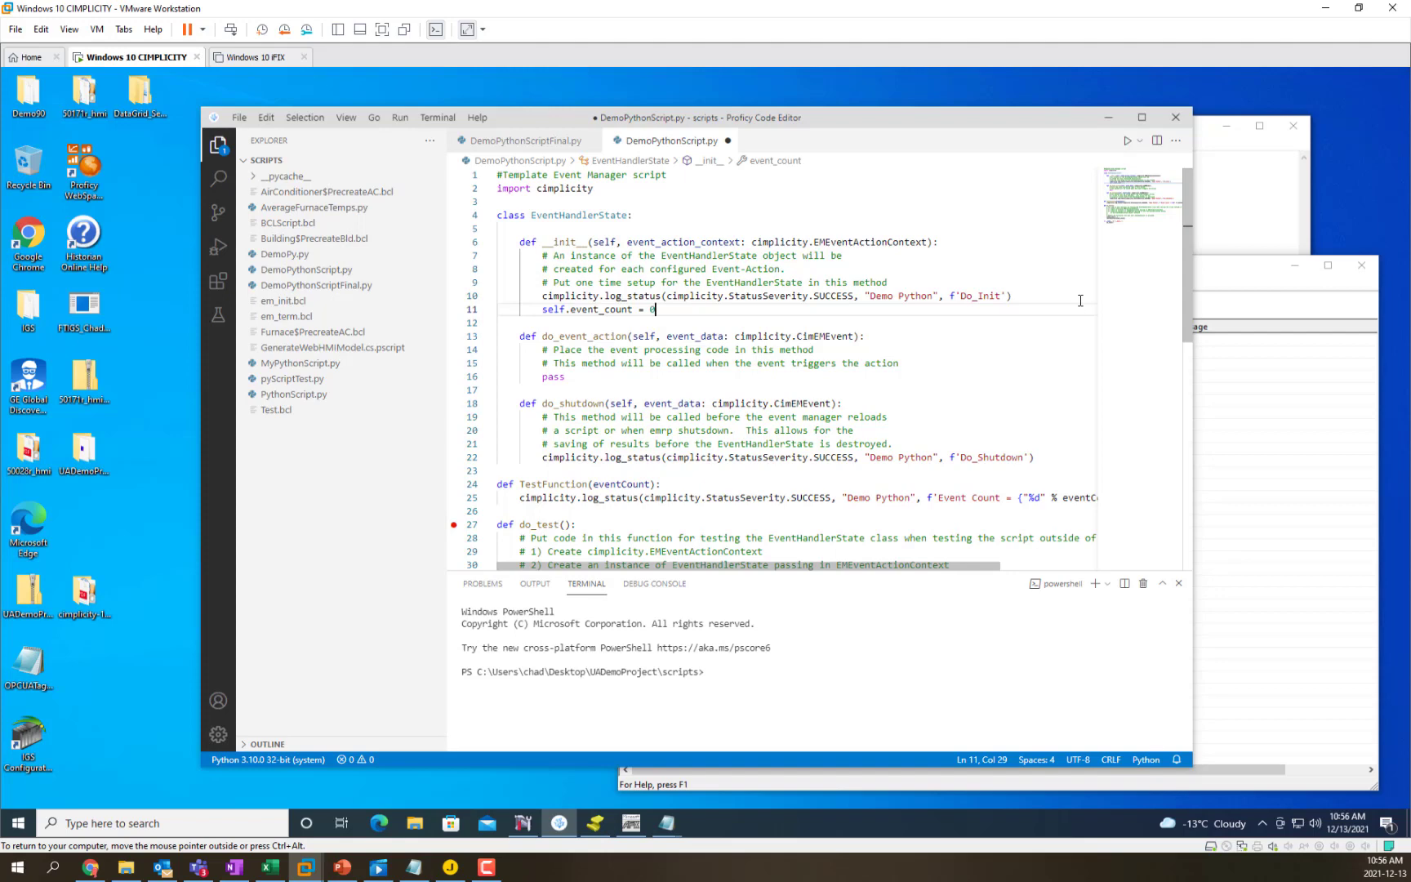
- Select the 'pass' placeholder in do_event_action so it can be replaced
{"action": "left_click", "coordinate": [655, 362]}
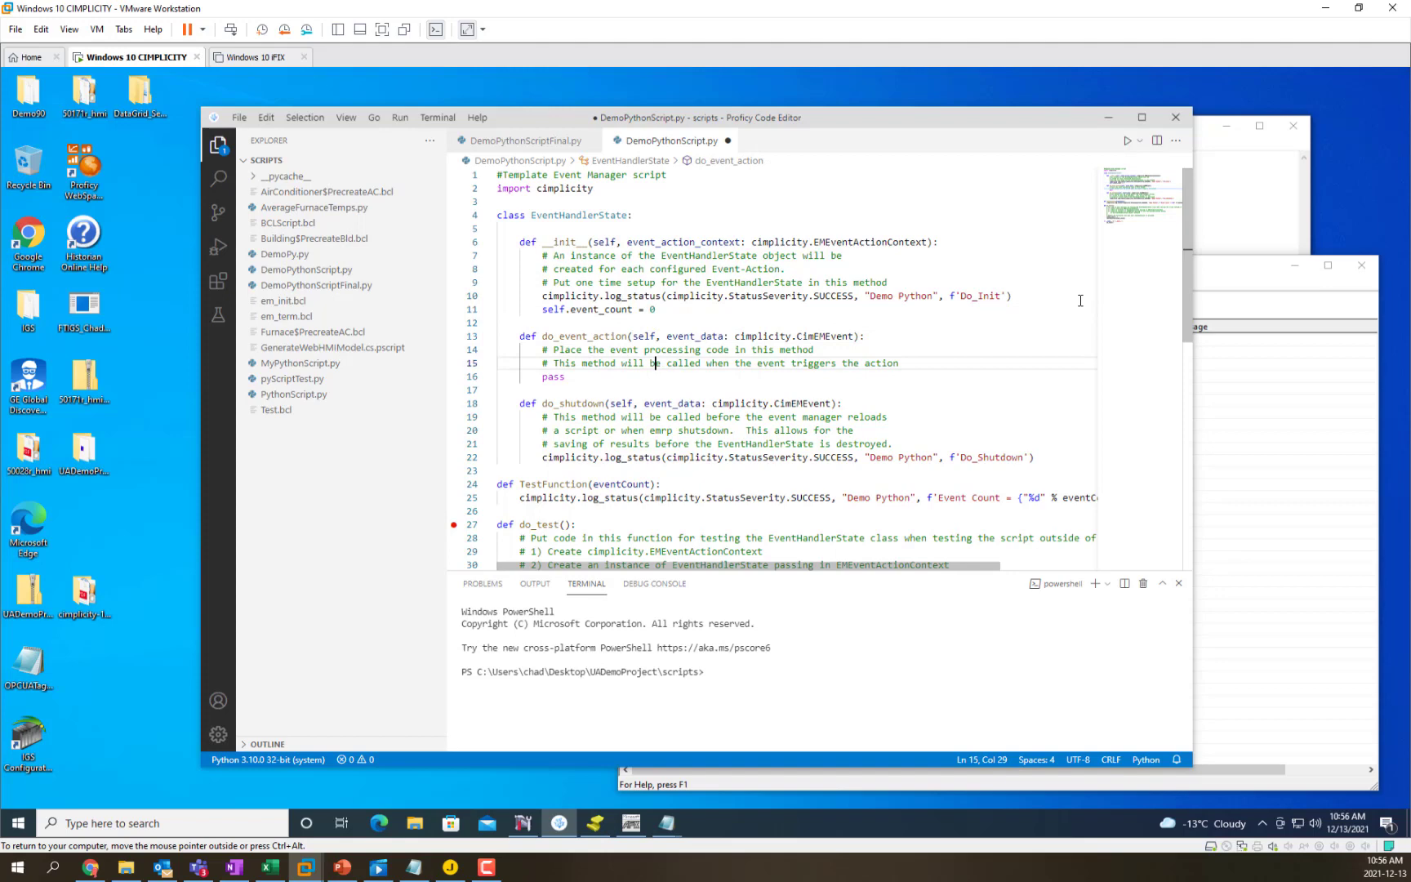
{"action": "left_click", "coordinate": [565, 376]}
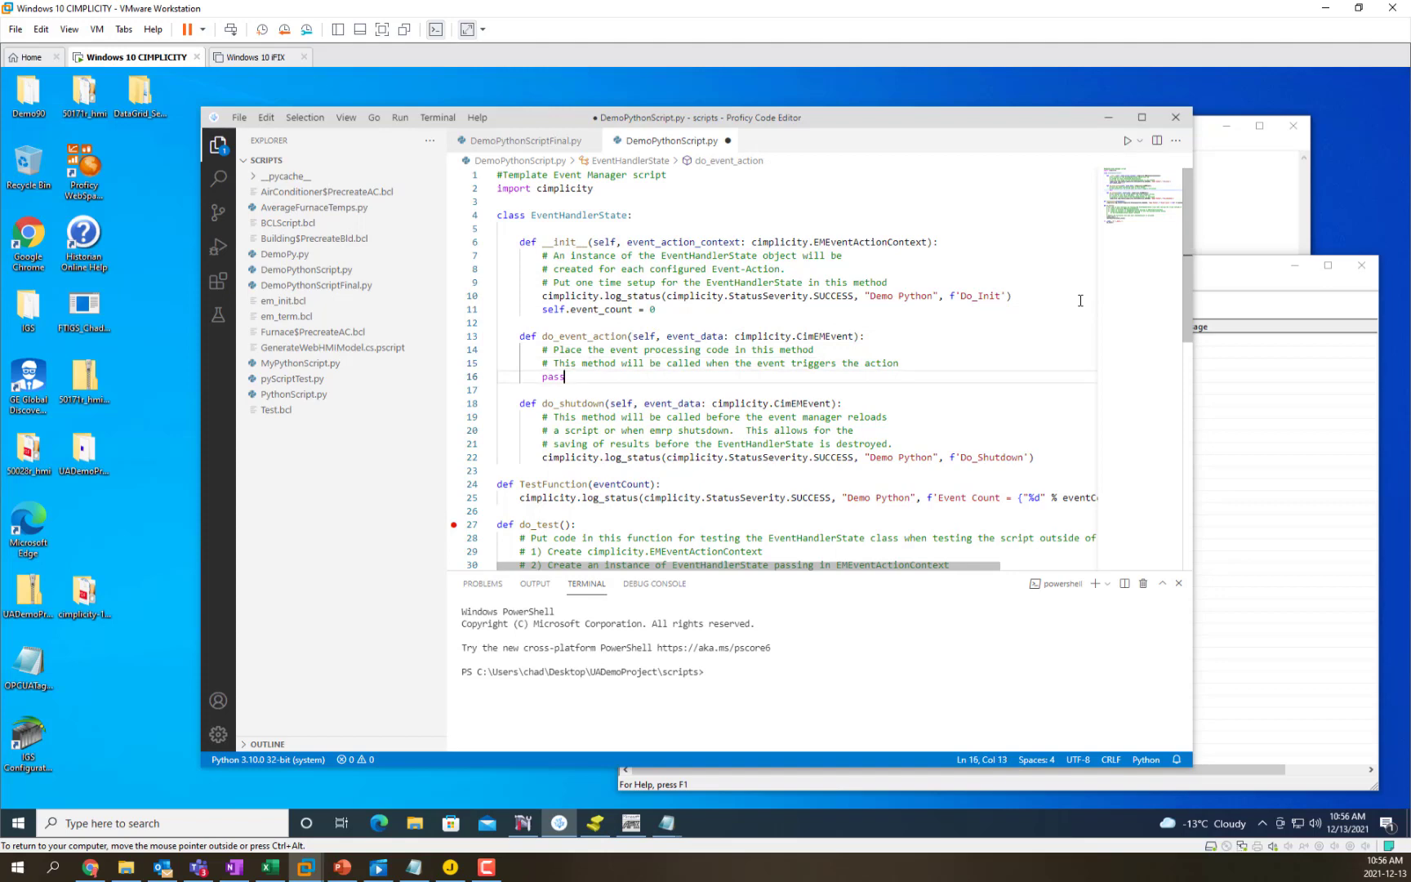
{"action": "double_click", "coordinate": [552, 376]}
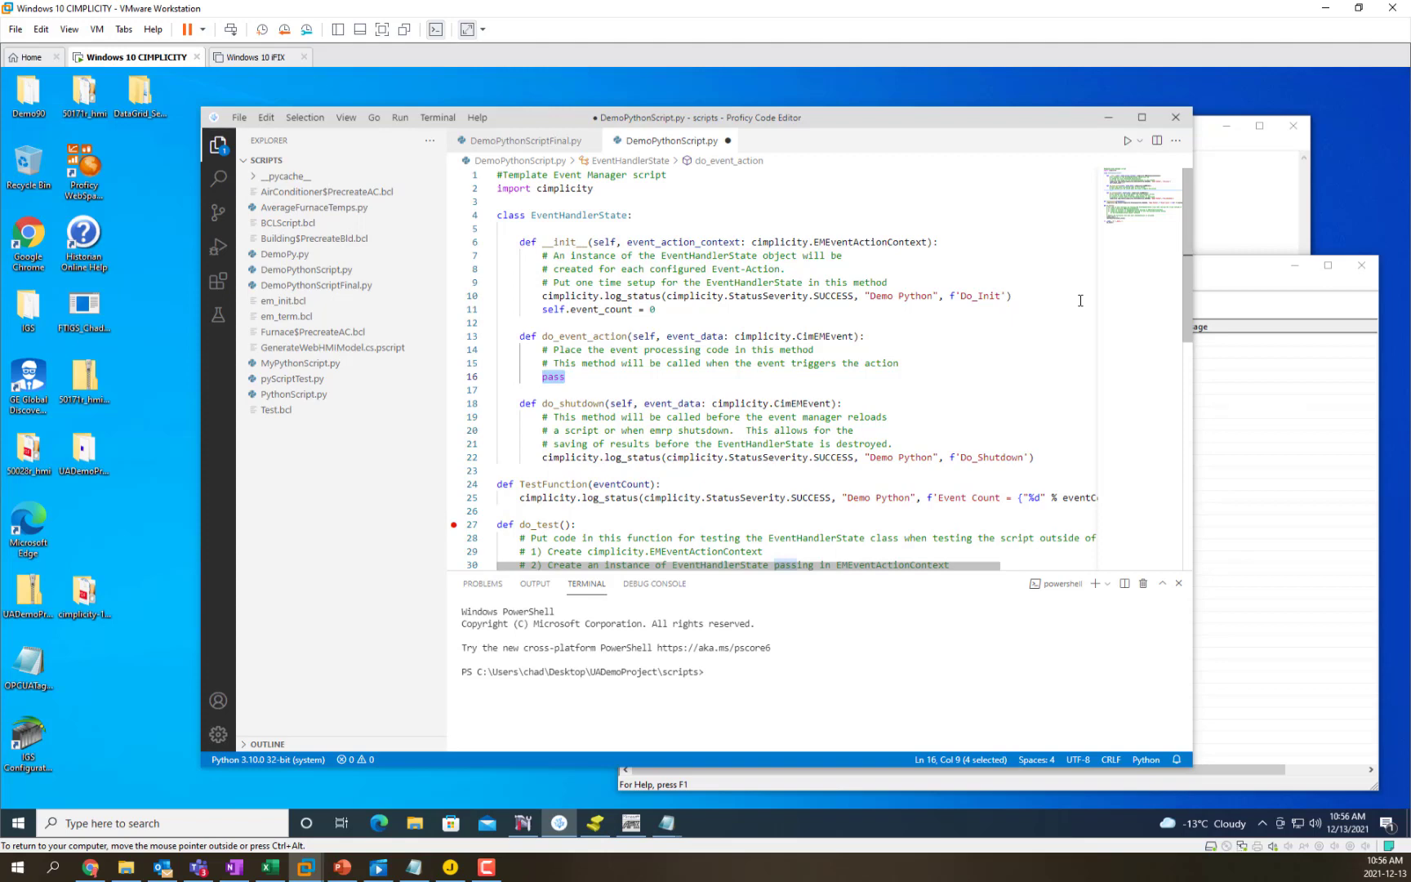
- Replace 'pass' with self.event_count += 1 in do_event_action
{"action": "type", "text": "self"}
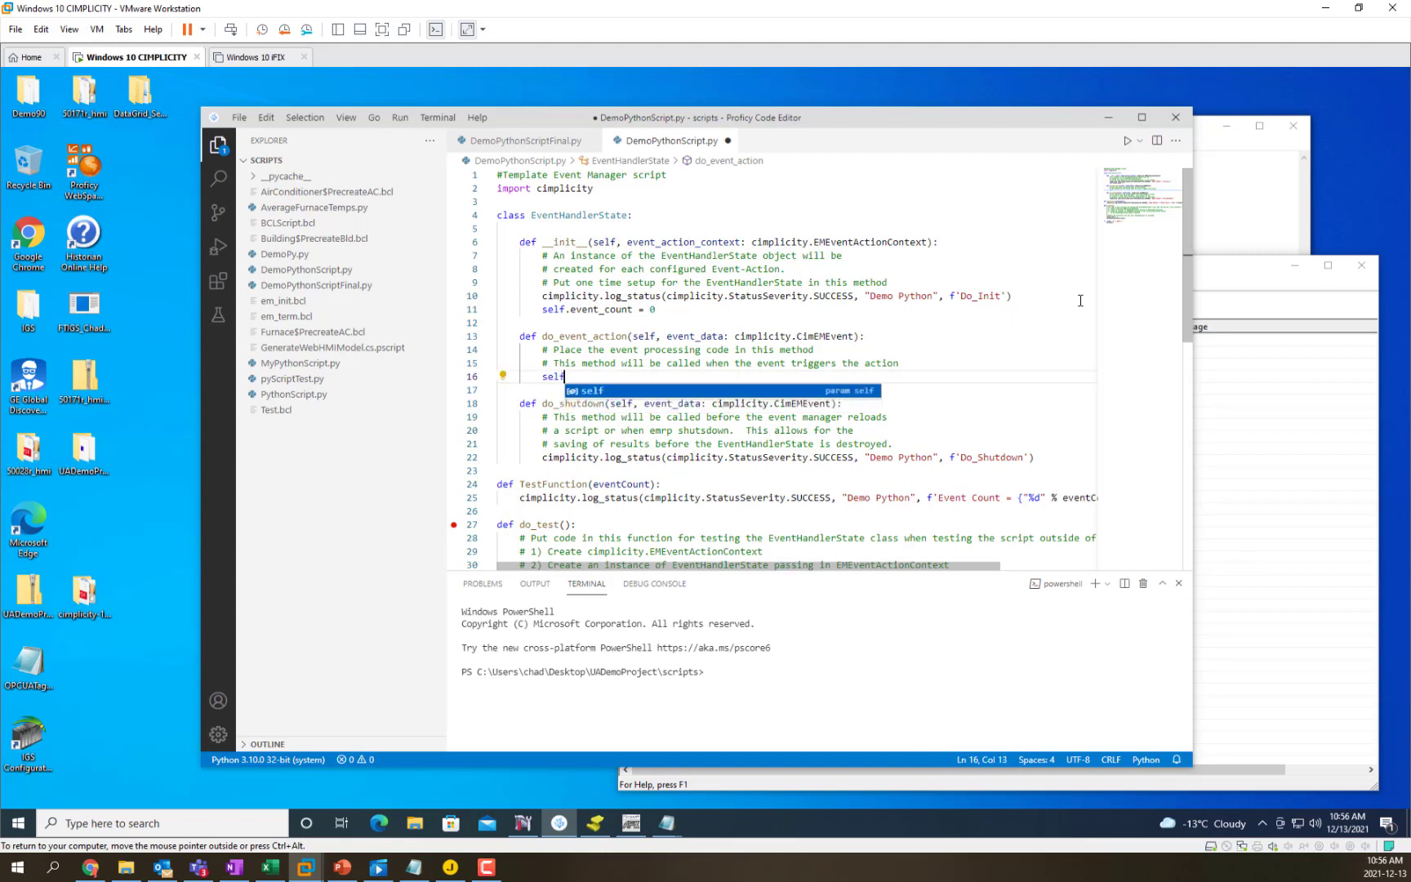
{"action": "type", "text": ".even"}
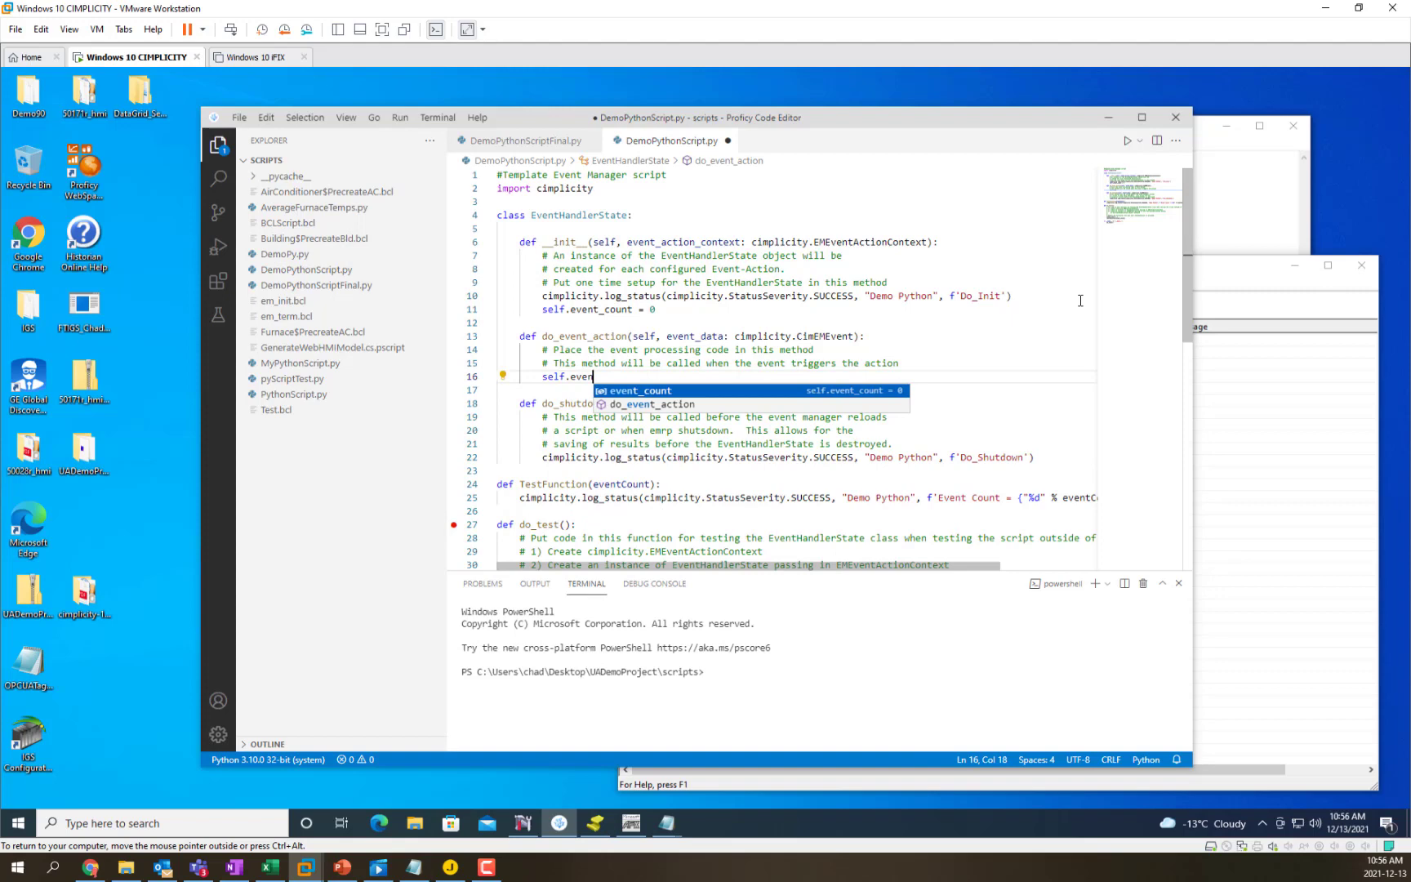
{"action": "type", "text": "t_count +=1"}
{"action": "left_click", "coordinate": [796, 388]}
{"action": "type", "text": "TestFunction(eventCount)"}
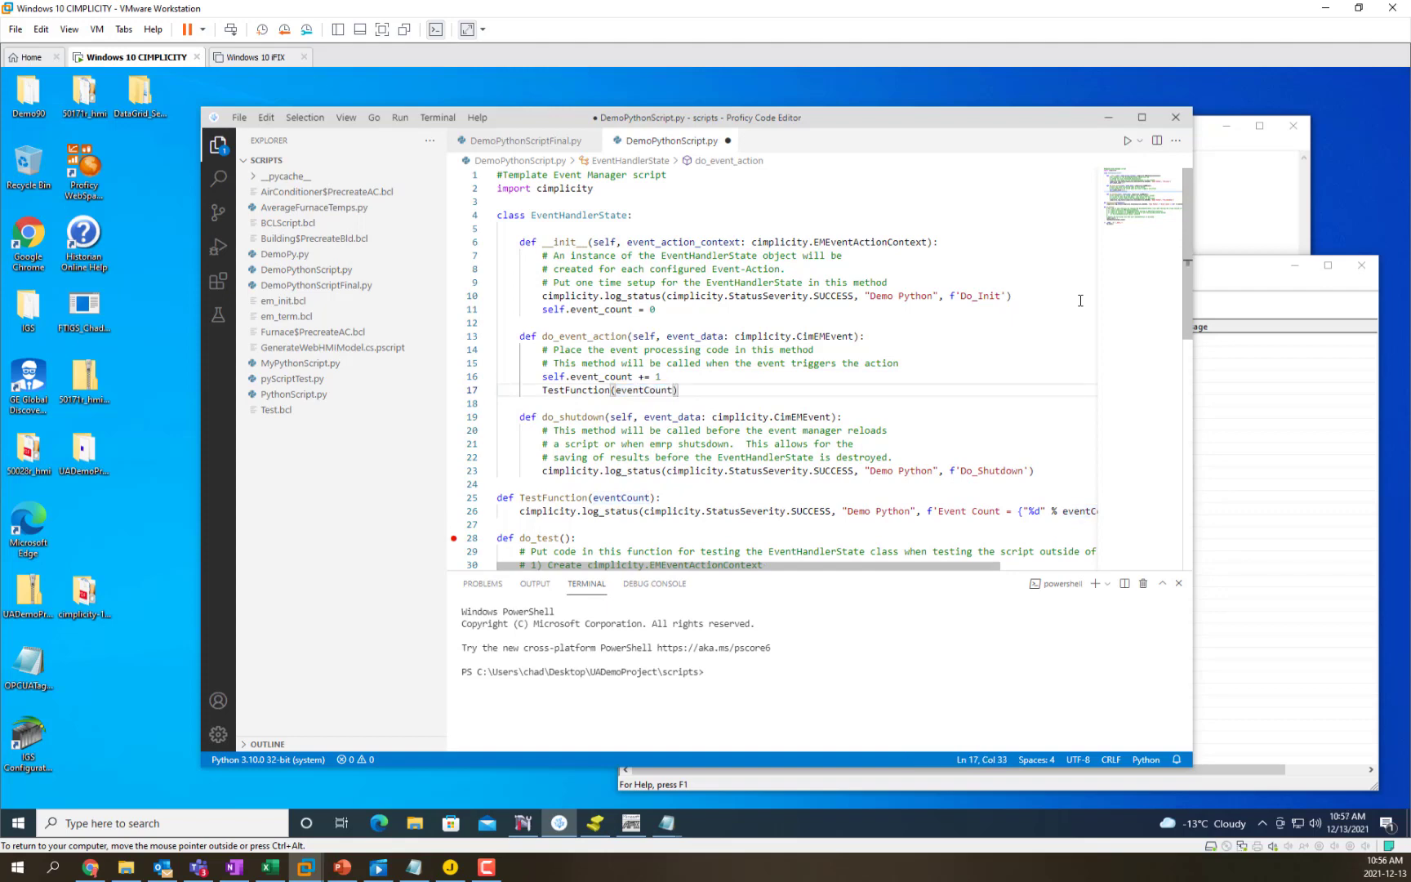
- Keep the TestFunction(eventCount) call and save DemoPythonScript.py with Ctrl+S
{"action": "double_click", "coordinate": [643, 389]}
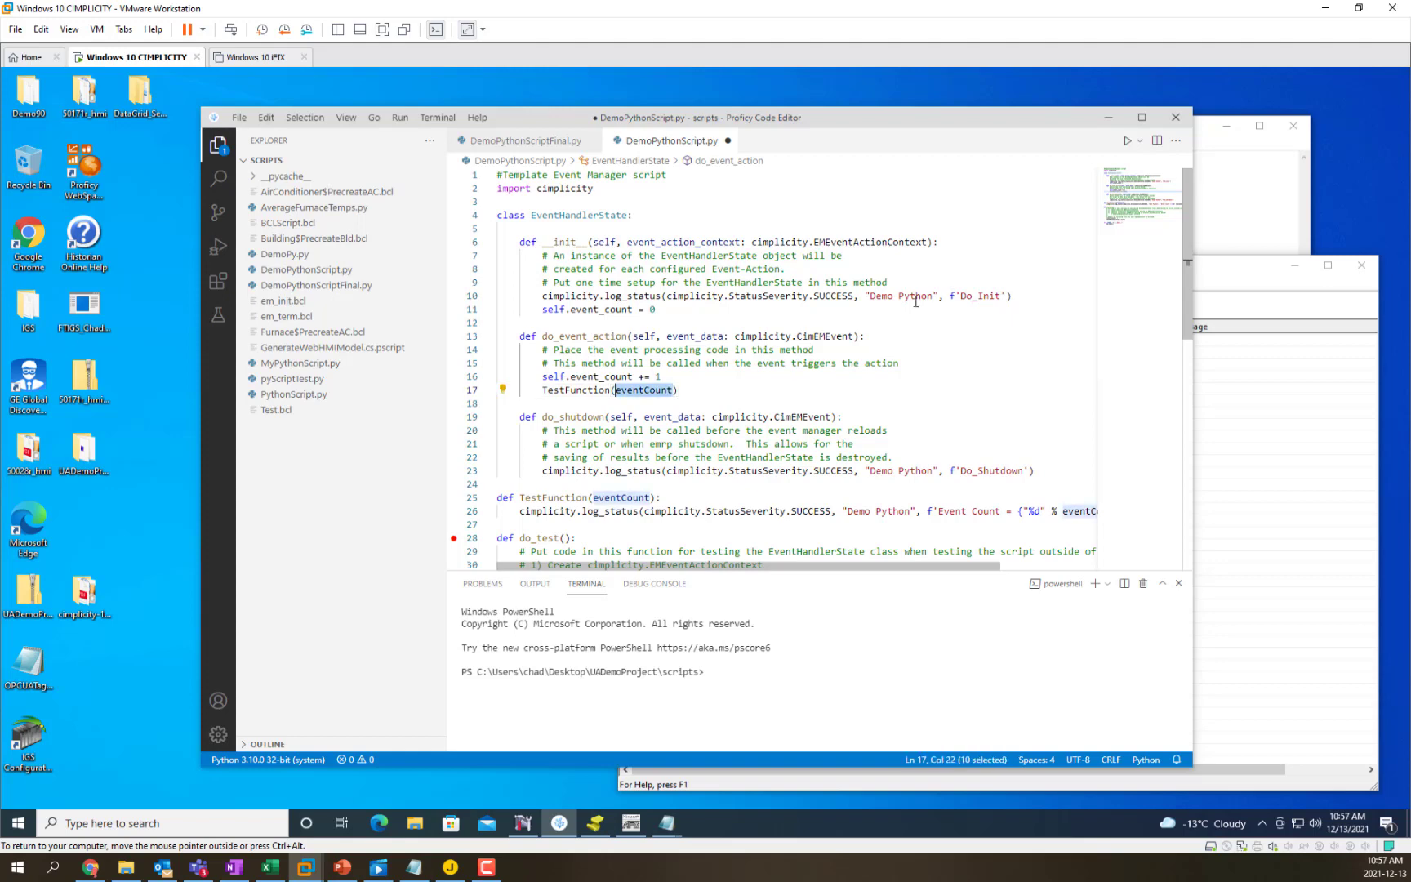
{"action": "left_click", "coordinate": [679, 389]}
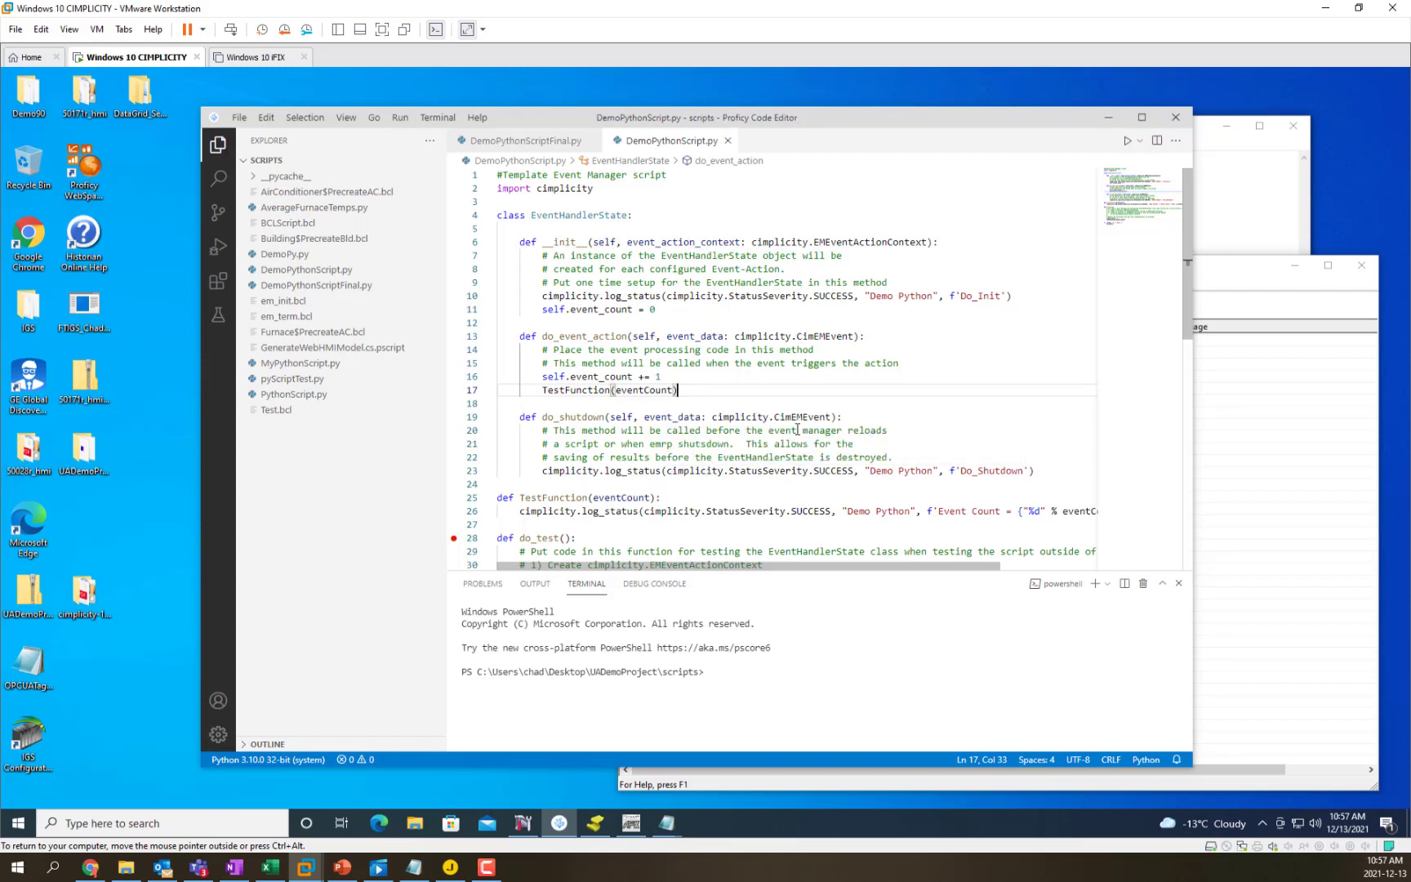
{"action": "left_click", "coordinate": [238, 117]}
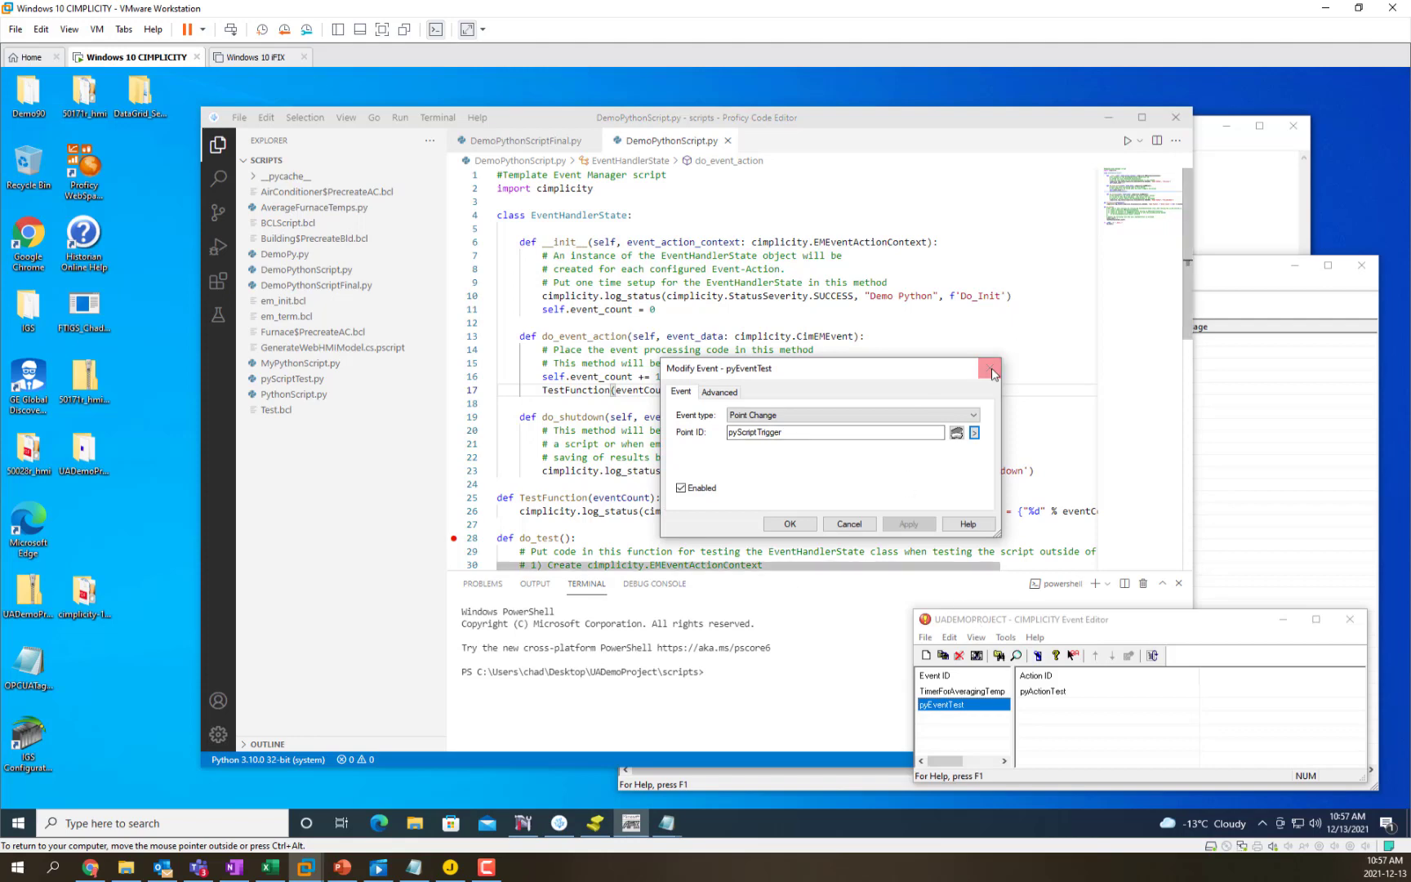
- Reopen pyEventTest and launch Point Control Panel for its trigger point pyScriptTrigger
{"action": "left_click", "coordinate": [990, 370]}
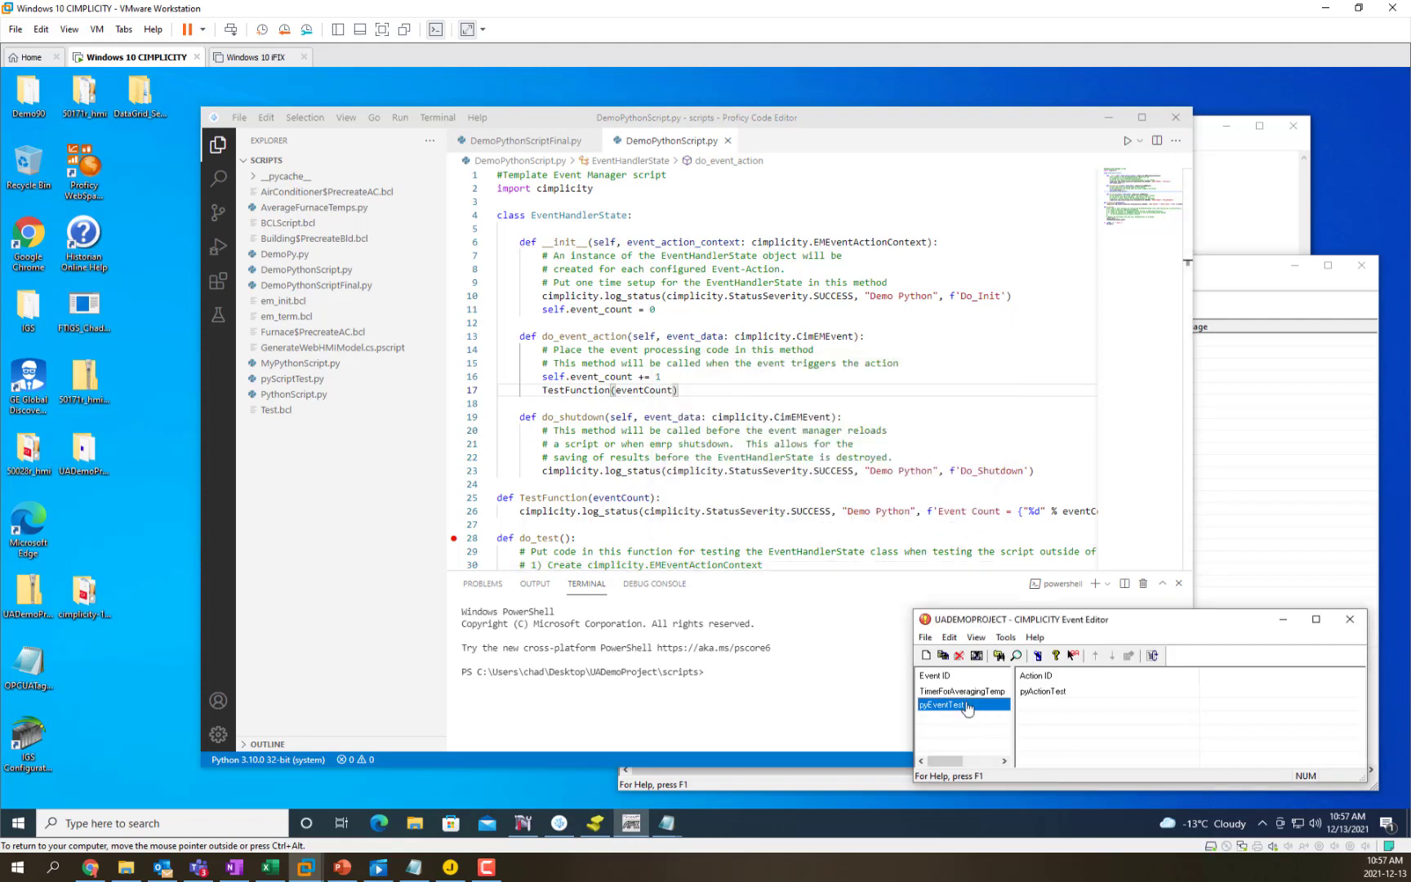
{"action": "double_click", "coordinate": [943, 705]}
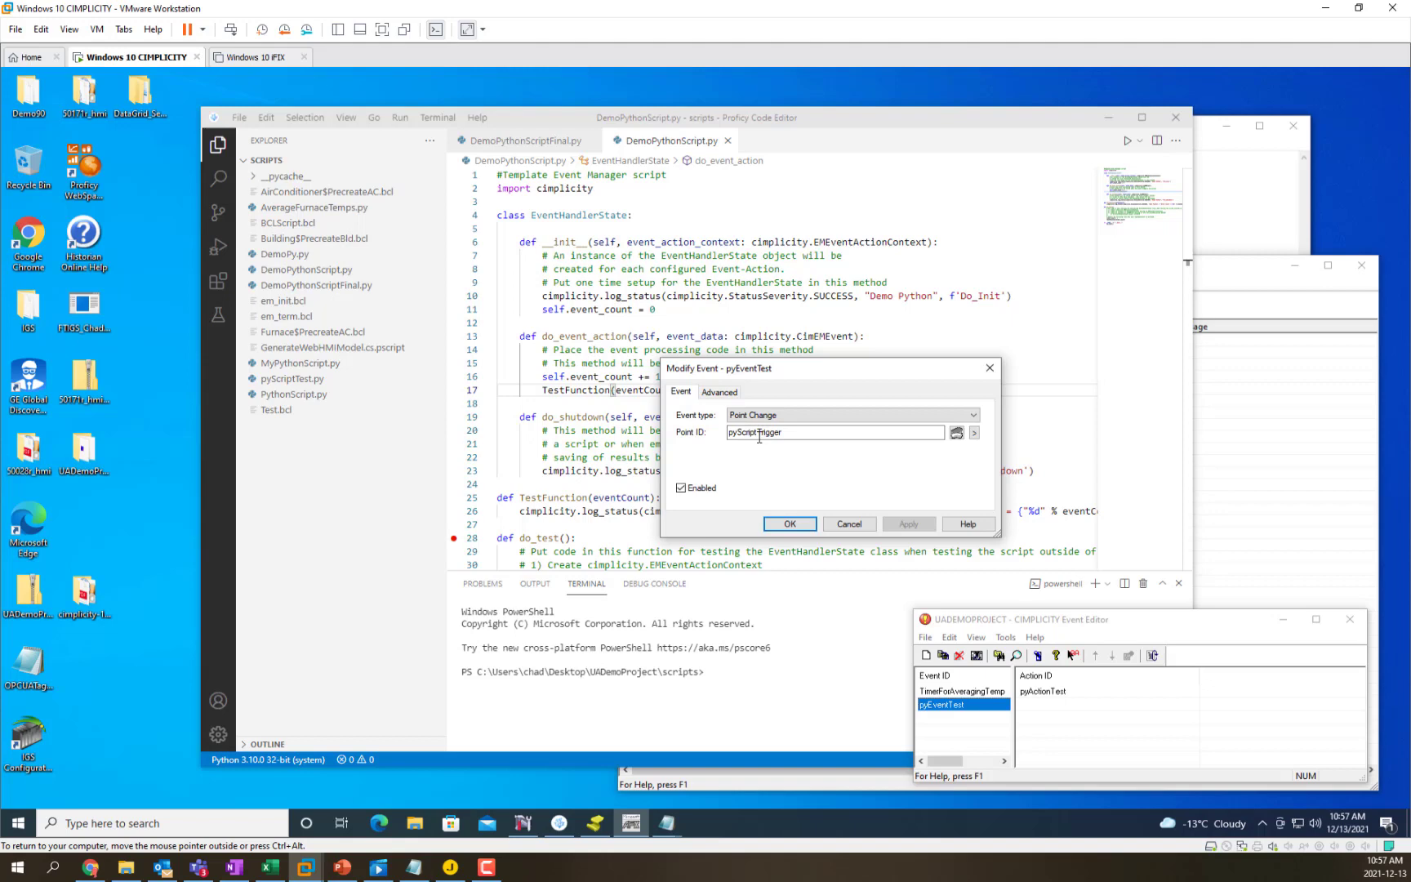
{"action": "left_click", "coordinate": [973, 433]}
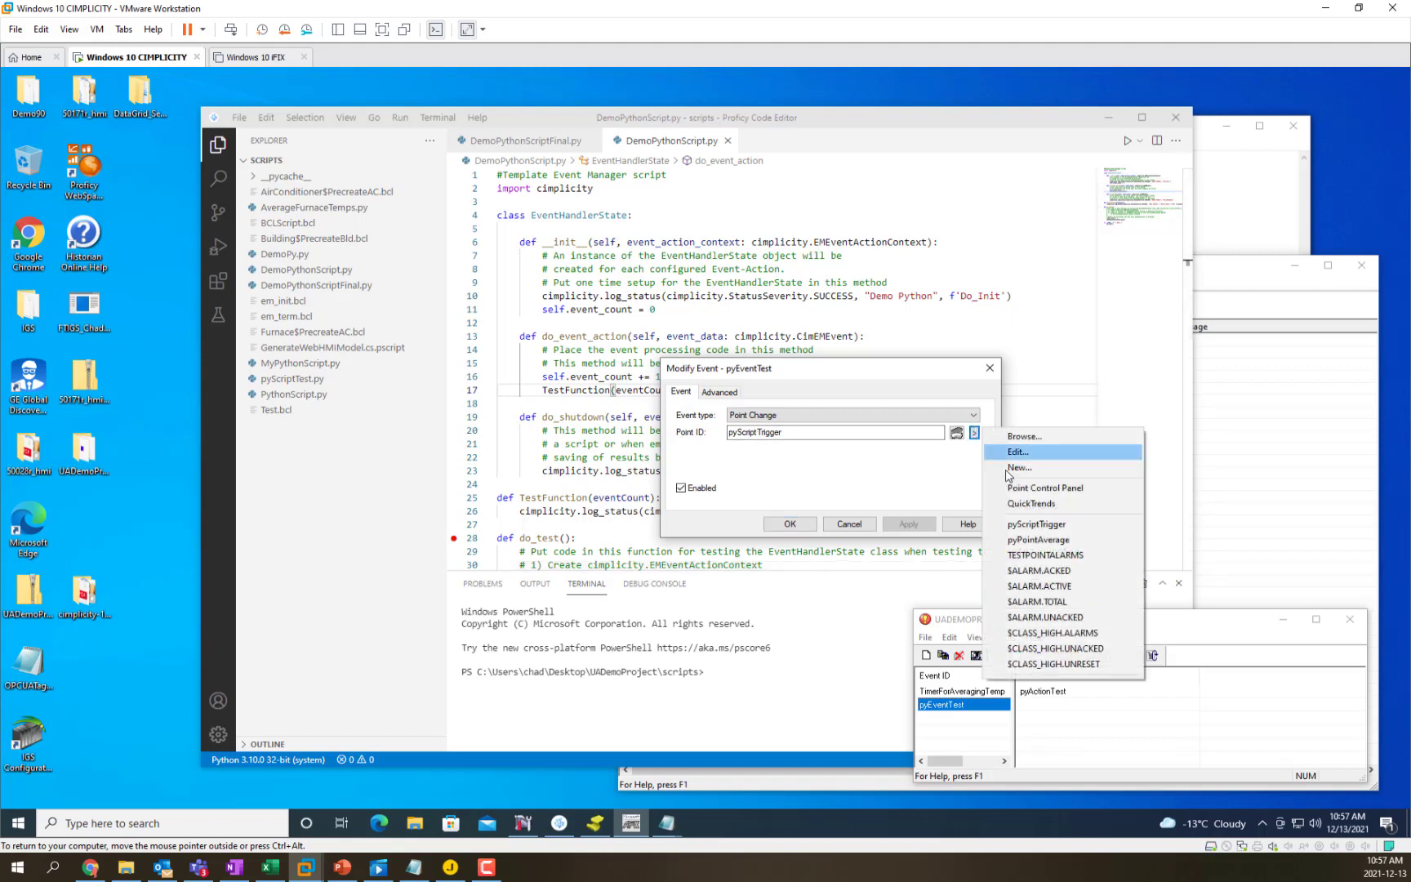
{"action": "left_click", "coordinate": [1046, 487]}
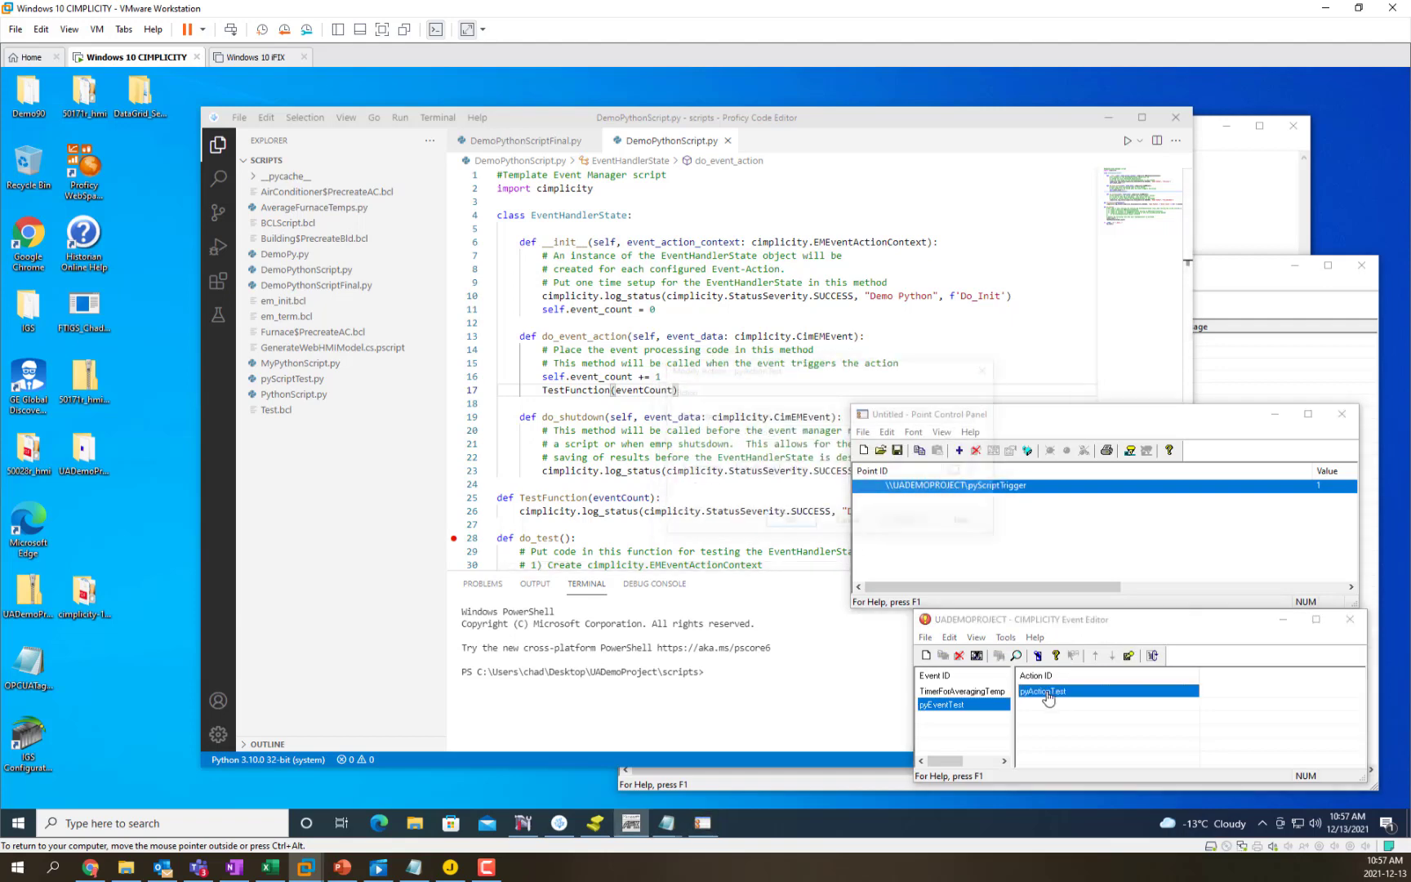
{"action": "double_click", "coordinate": [1048, 691]}
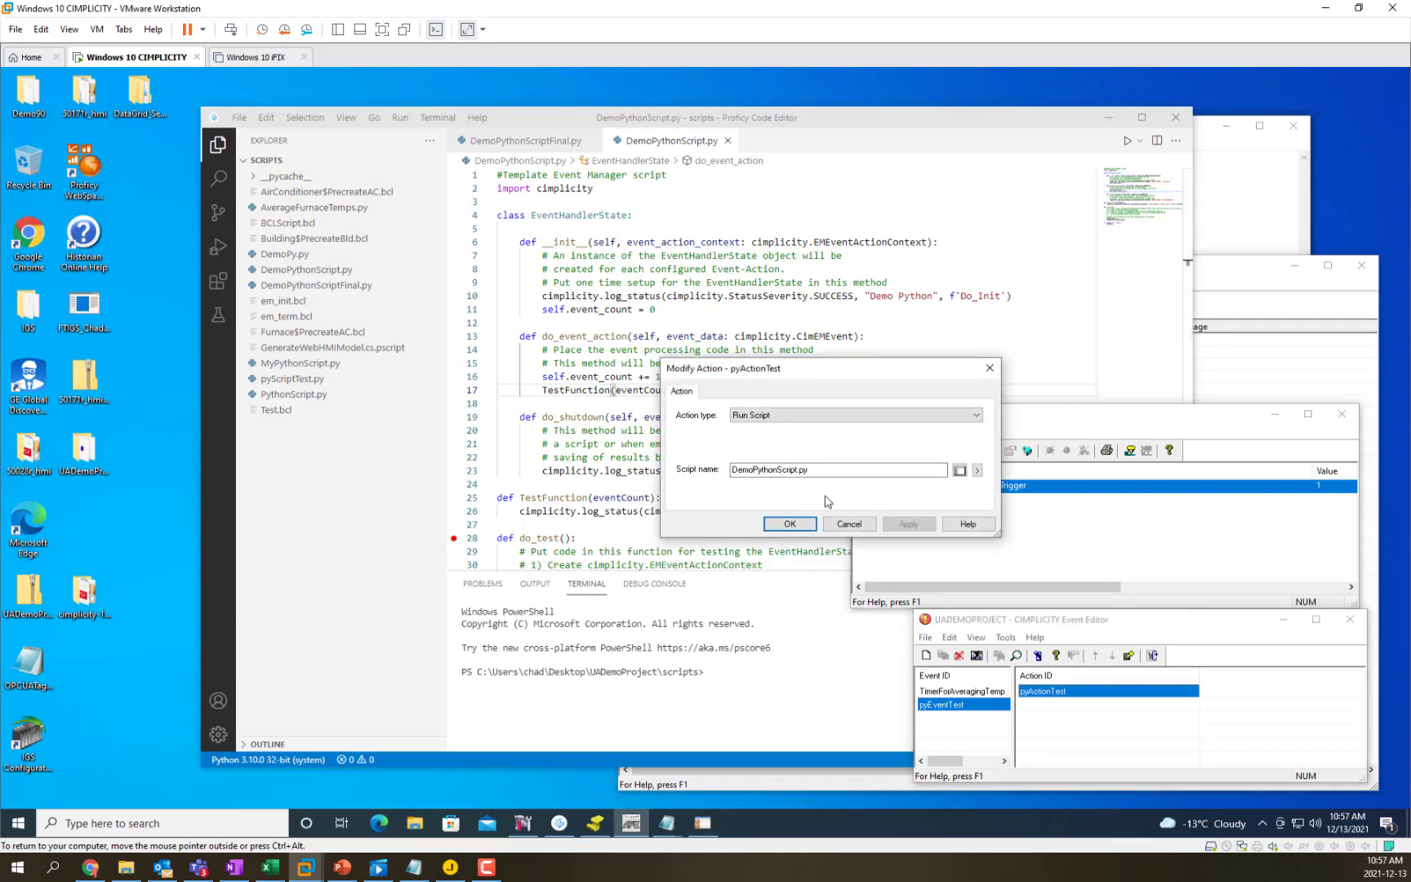
{"action": "left_click", "coordinate": [832, 469]}
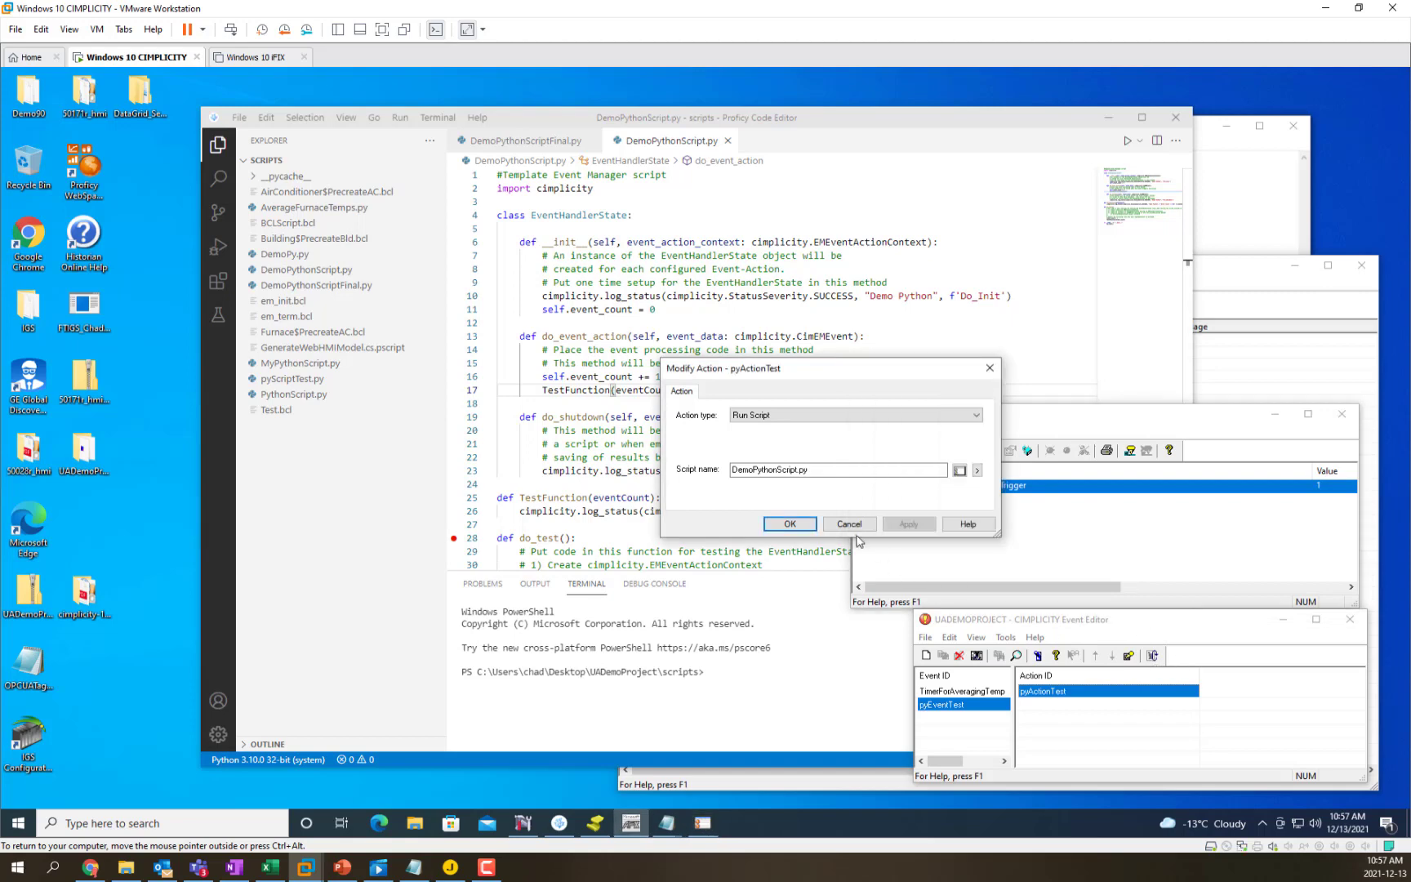
{"action": "left_click", "coordinate": [788, 524]}
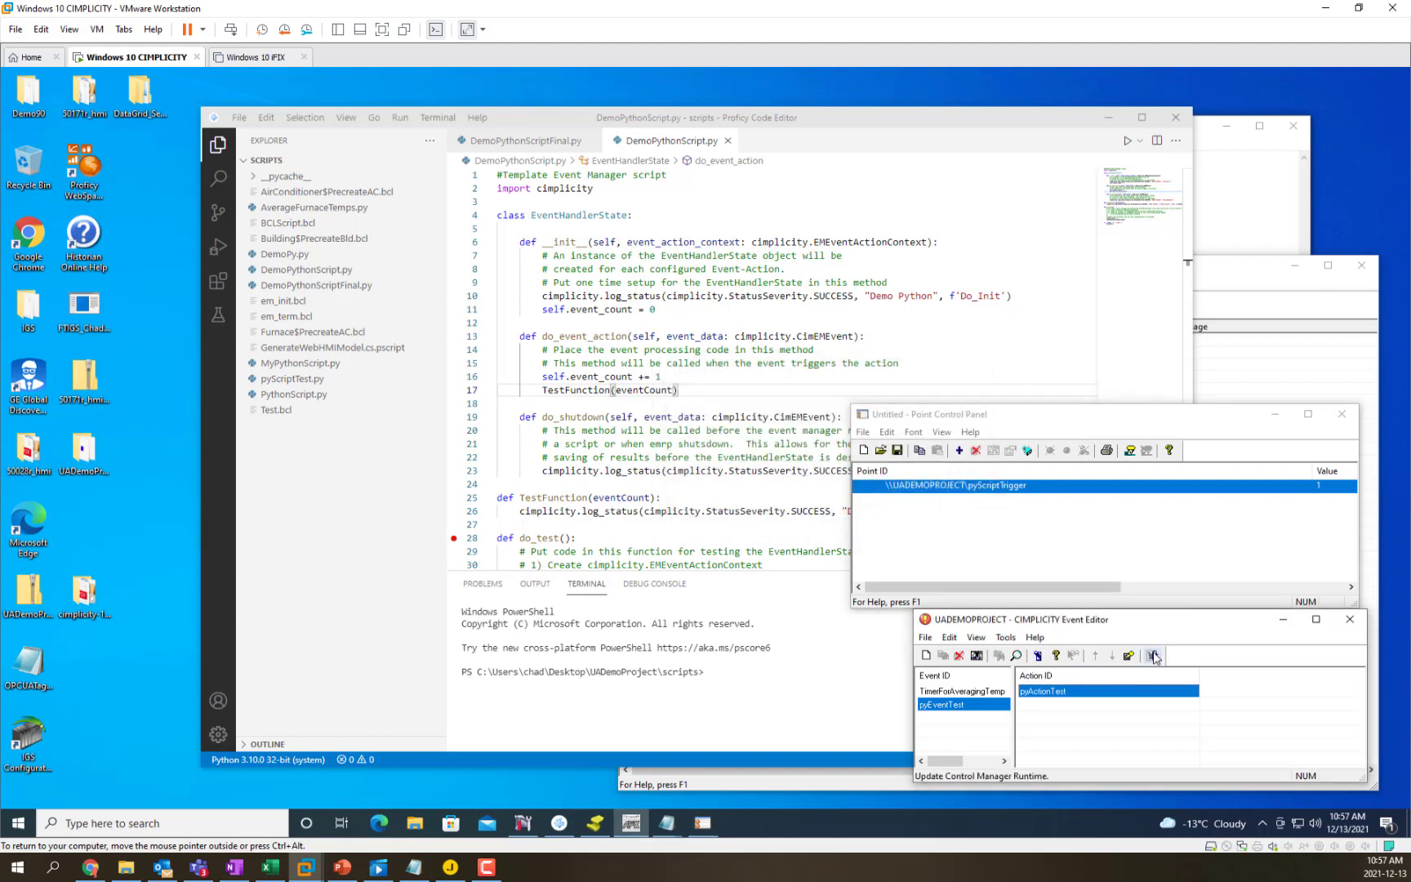
{"action": "left_click", "coordinate": [1153, 655]}
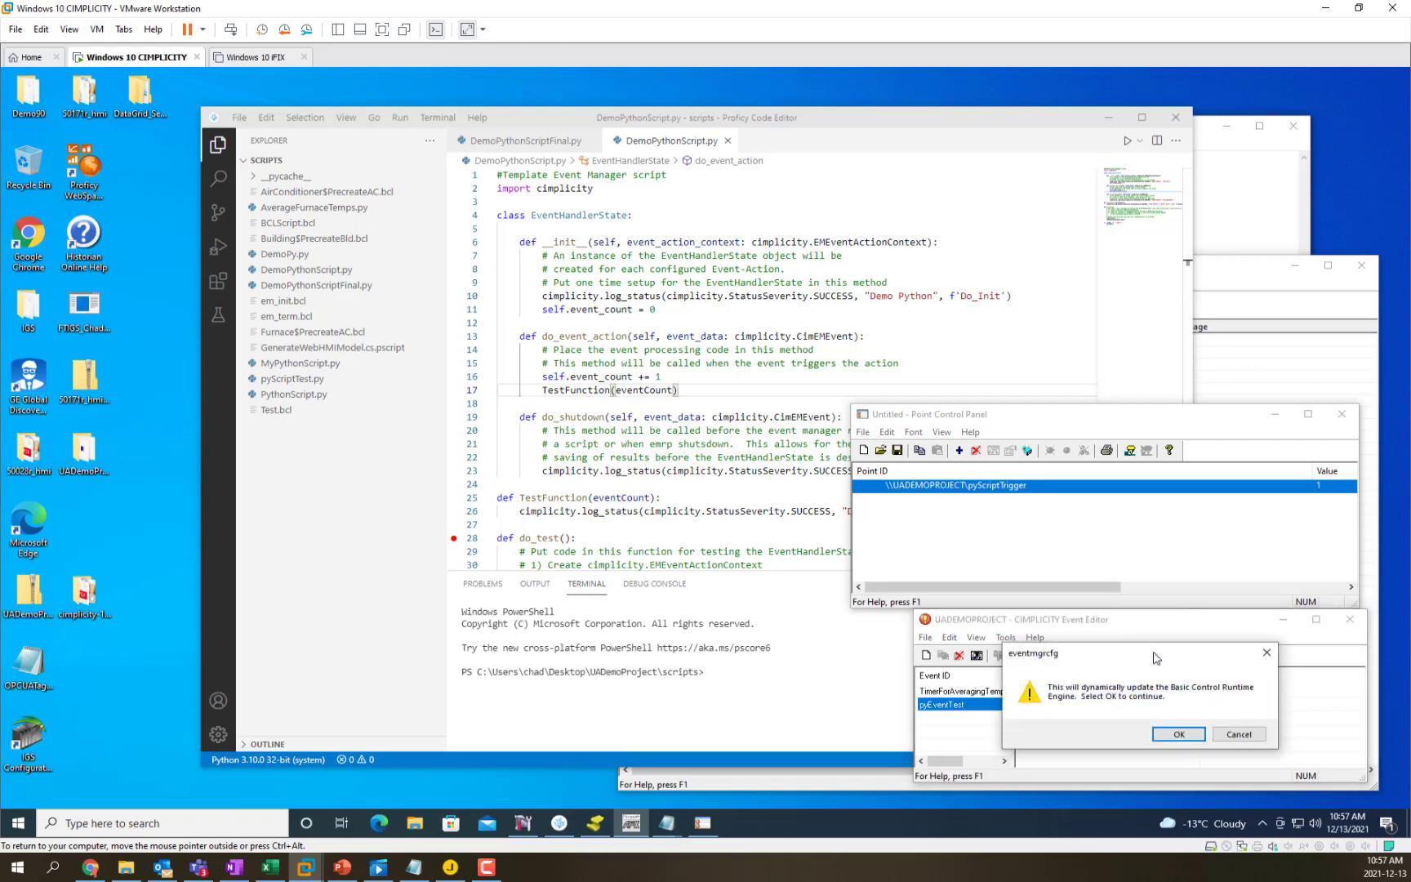
- Confirm the eventmgrcfg runtime update, minimize the MAC_EMRP.err log and return to Point Control Panel
{"action": "left_click", "coordinate": [1178, 733]}
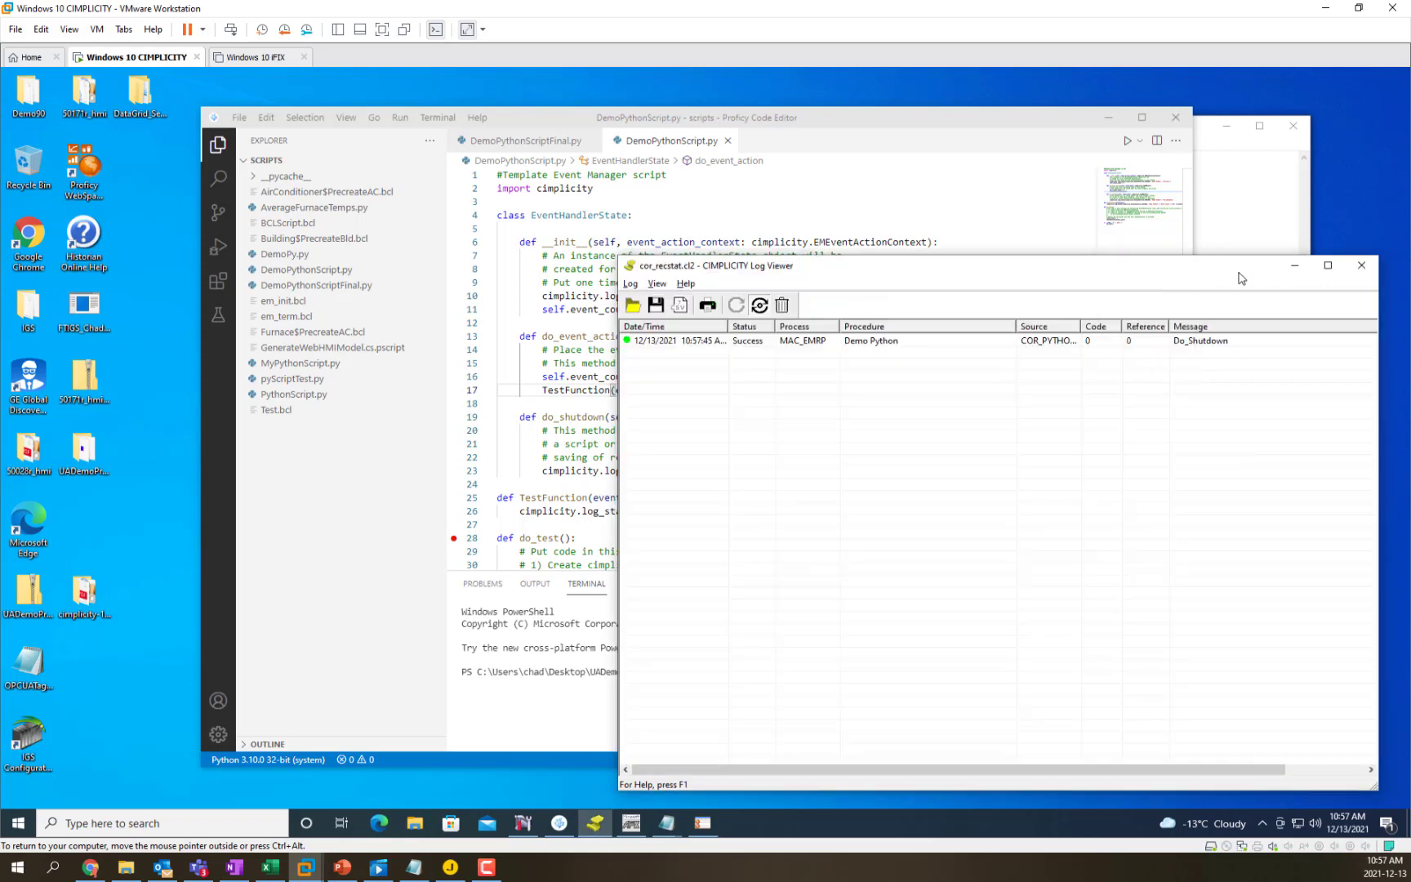
{"action": "mouse_move", "coordinate": [850, 324]}
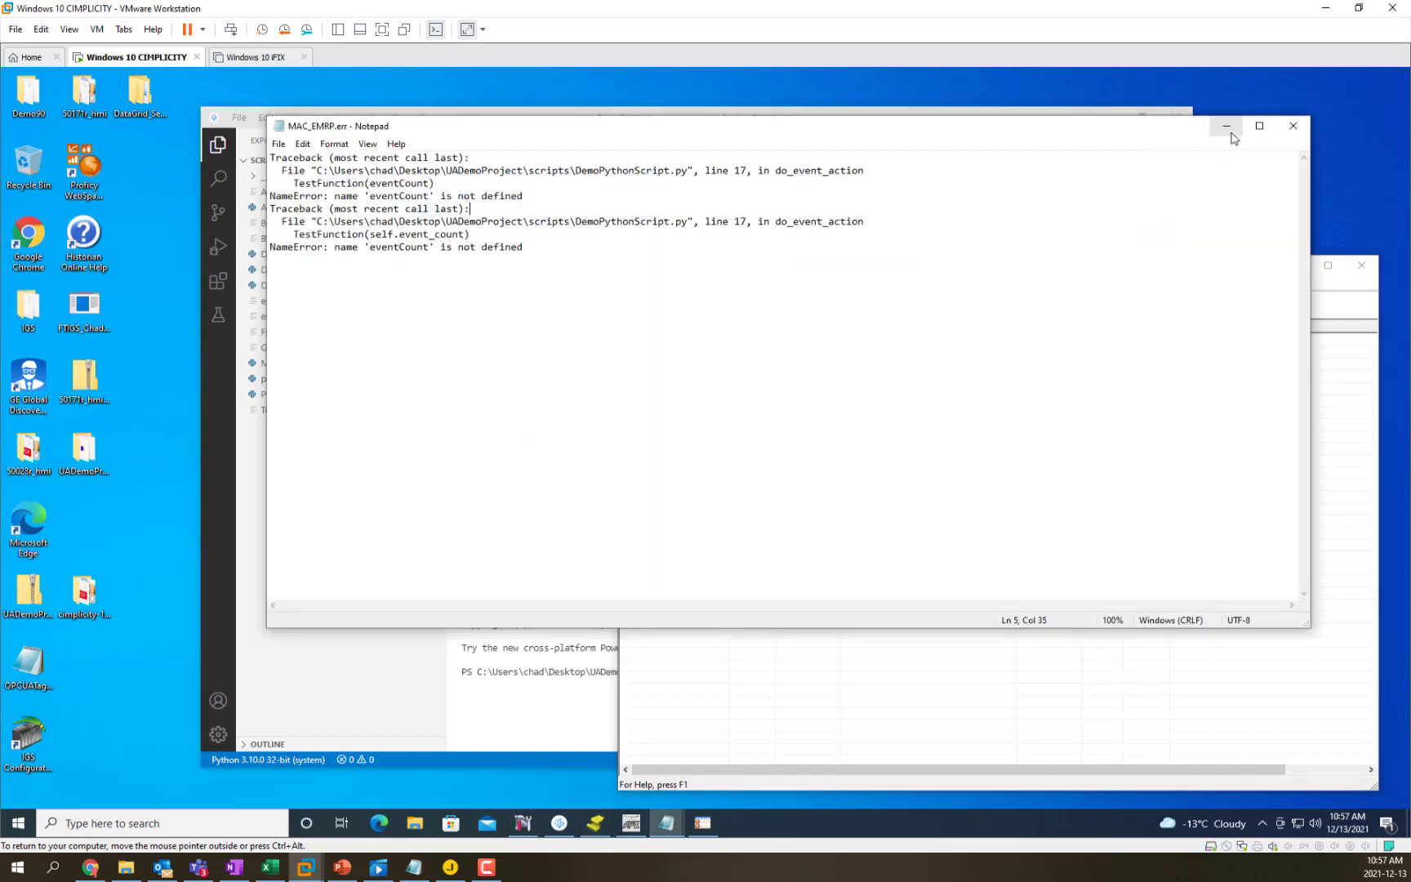
{"action": "left_click", "coordinate": [1225, 125]}
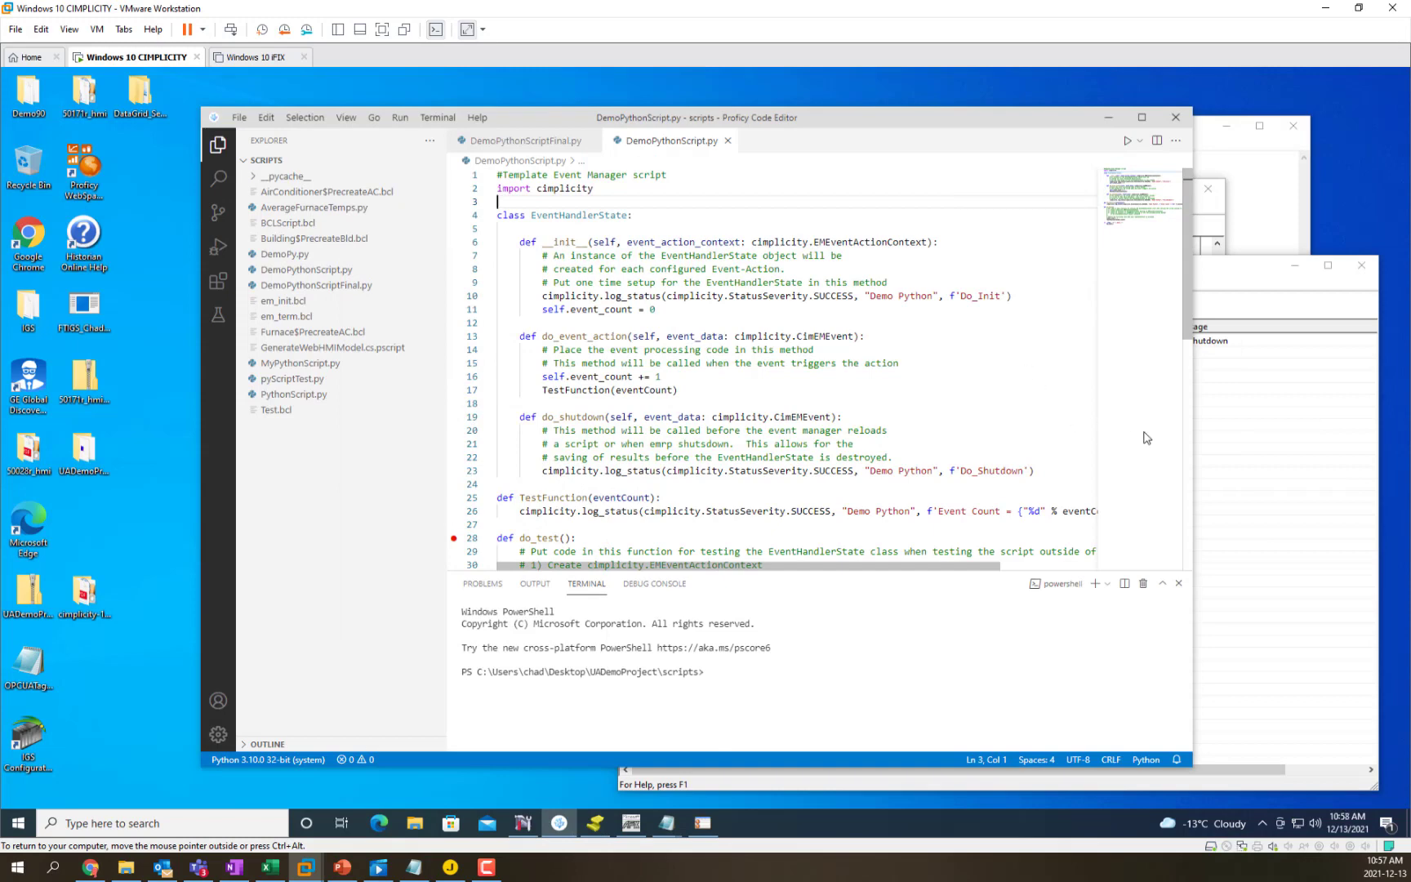
{"action": "left_click", "coordinate": [703, 822]}
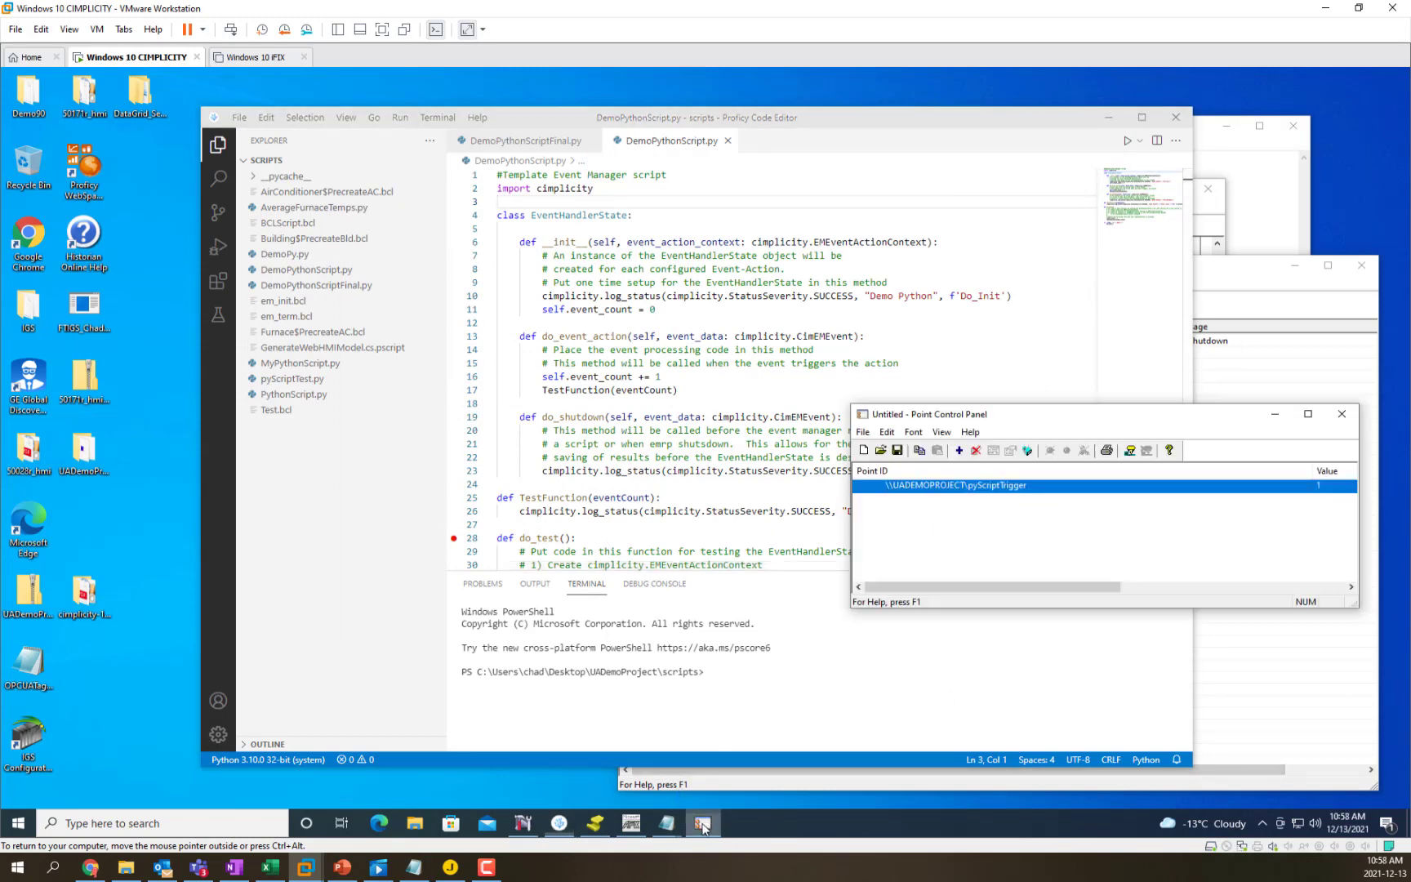
- Write a new value to pyScriptTrigger through its Point Properties to fire the event
{"action": "double_click", "coordinate": [957, 485]}
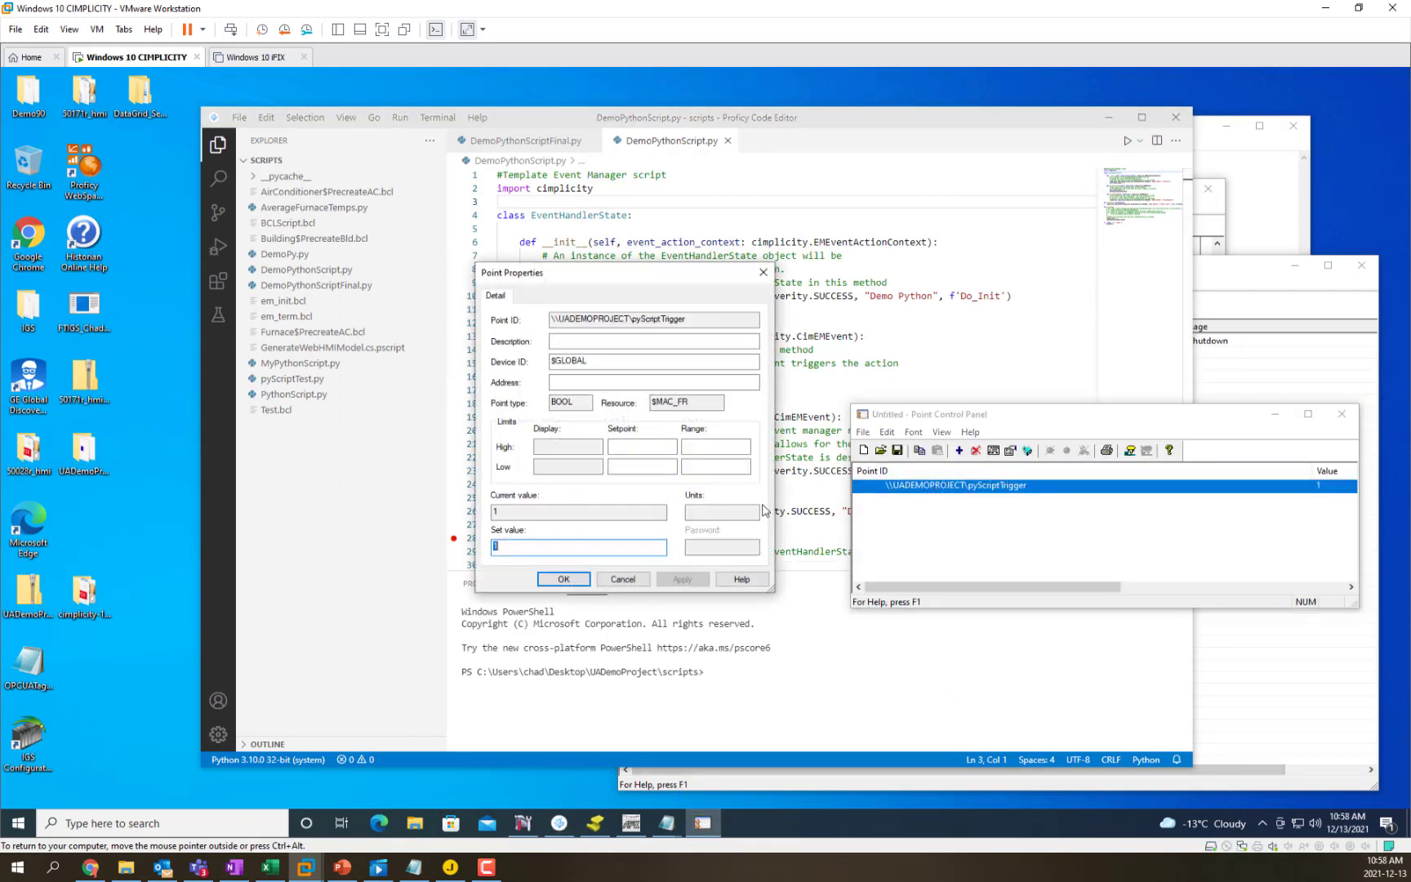
{"action": "left_click", "coordinate": [562, 579]}
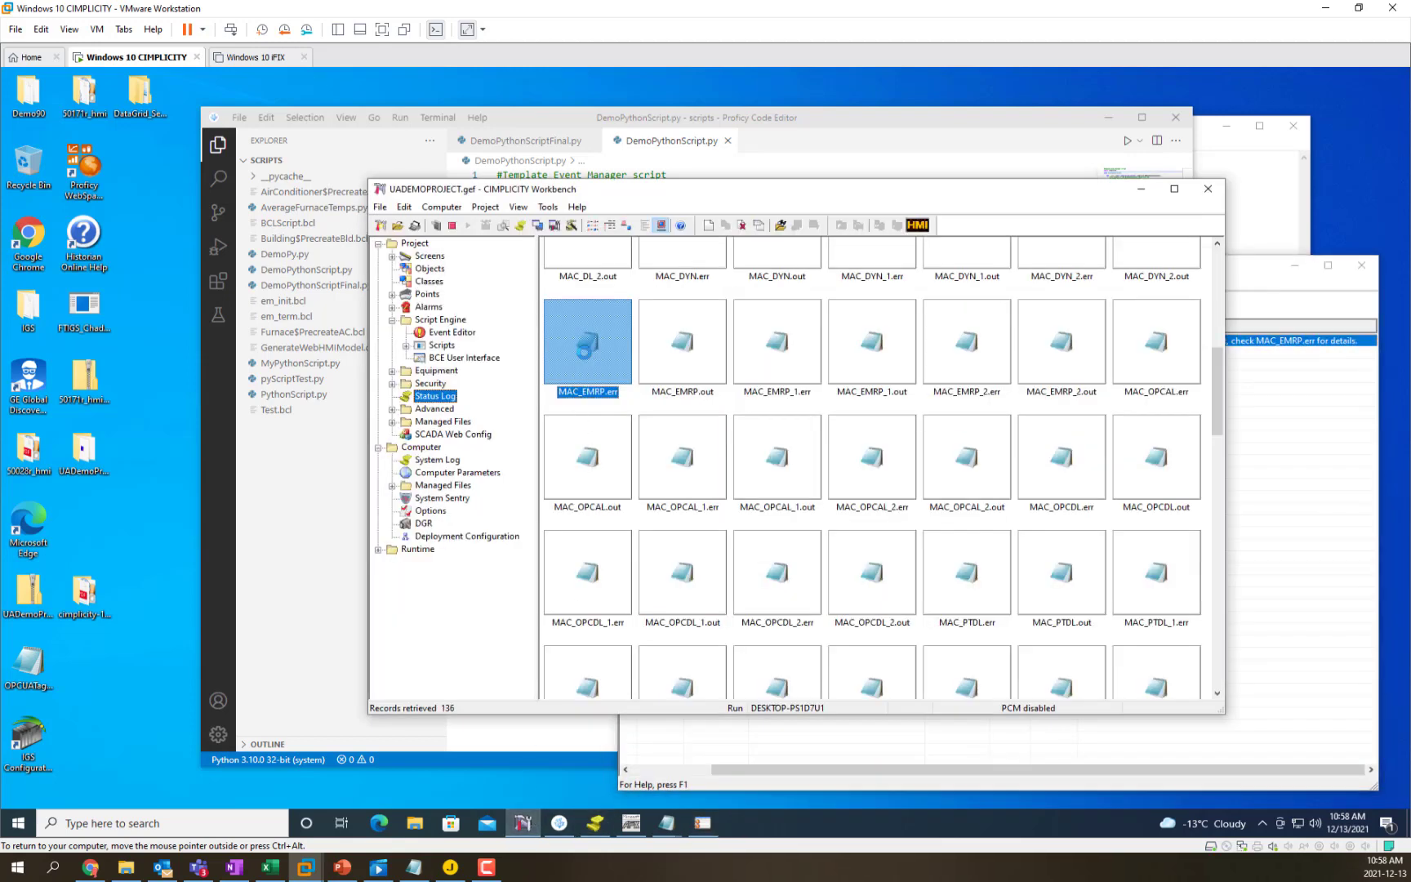
- Read MAC_EMRP.err's traceback on TestFunction(eventCount) at line 17, then return to the script
{"action": "double_click", "coordinate": [587, 343]}
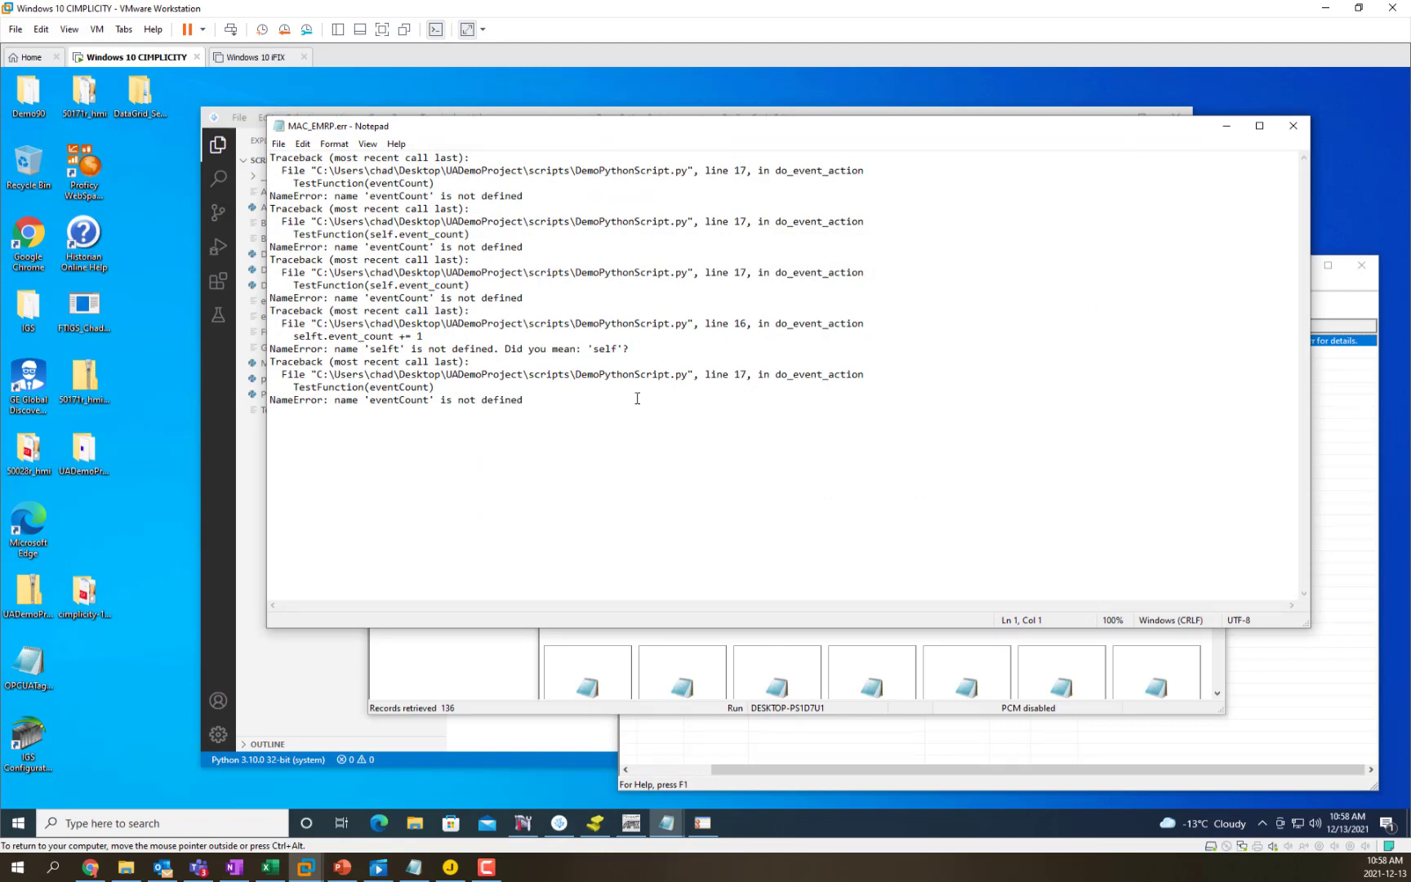
{"action": "mouse_move", "coordinate": [281, 369]}
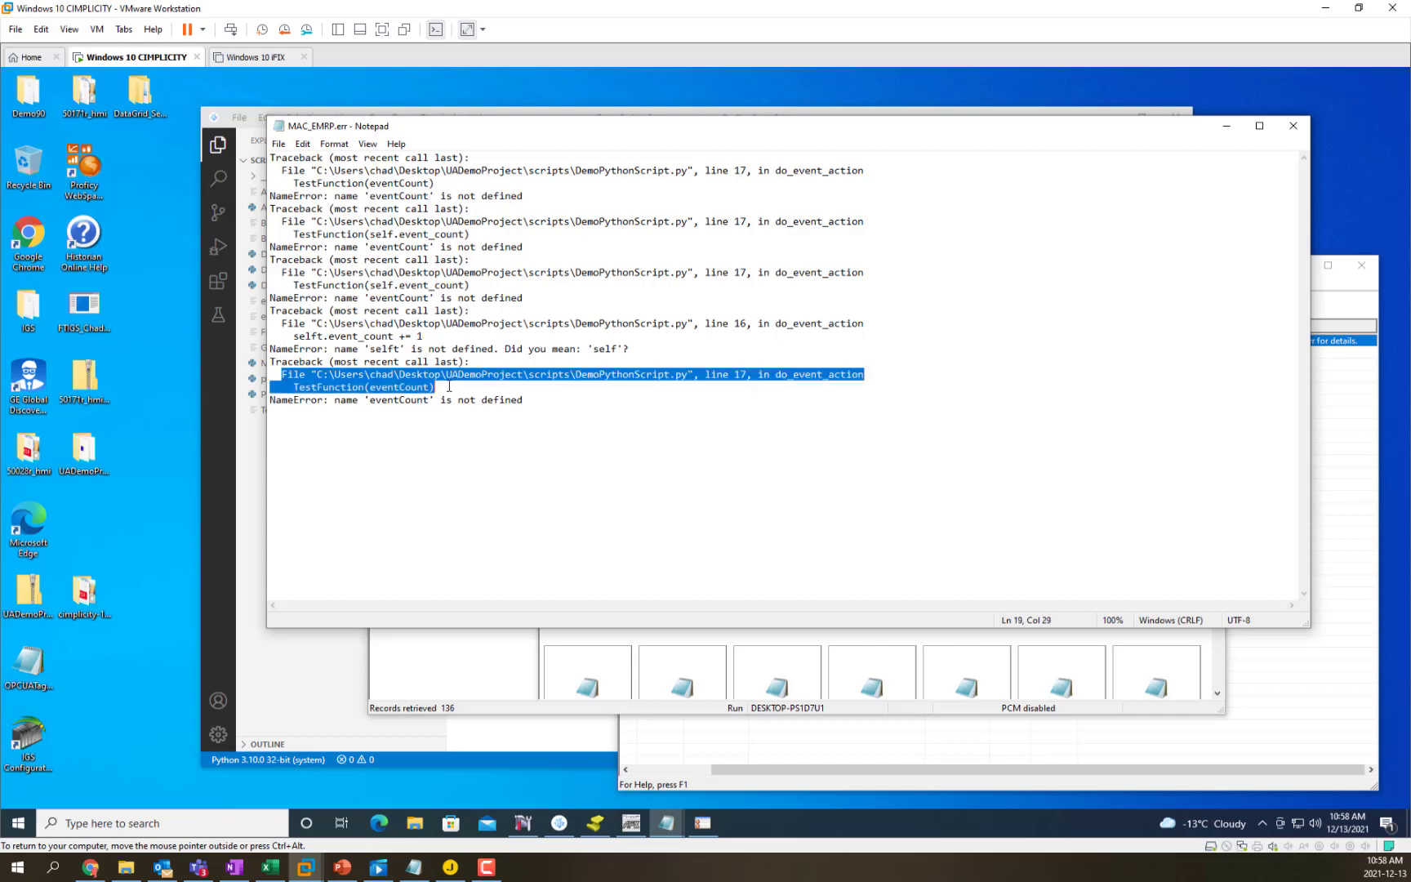
{"action": "left_click", "coordinate": [371, 387]}
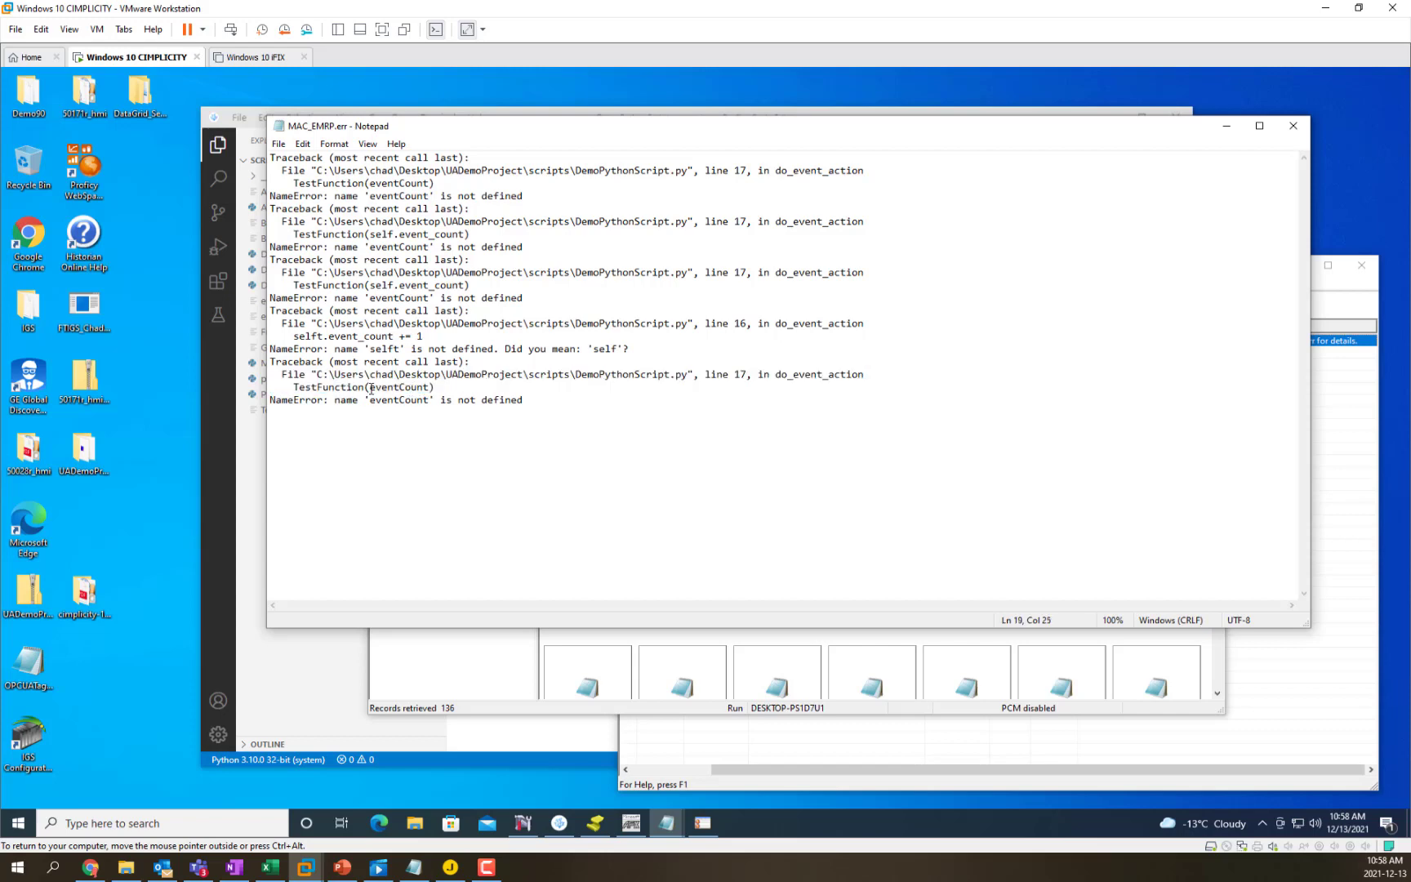
{"action": "left_click", "coordinate": [400, 387]}
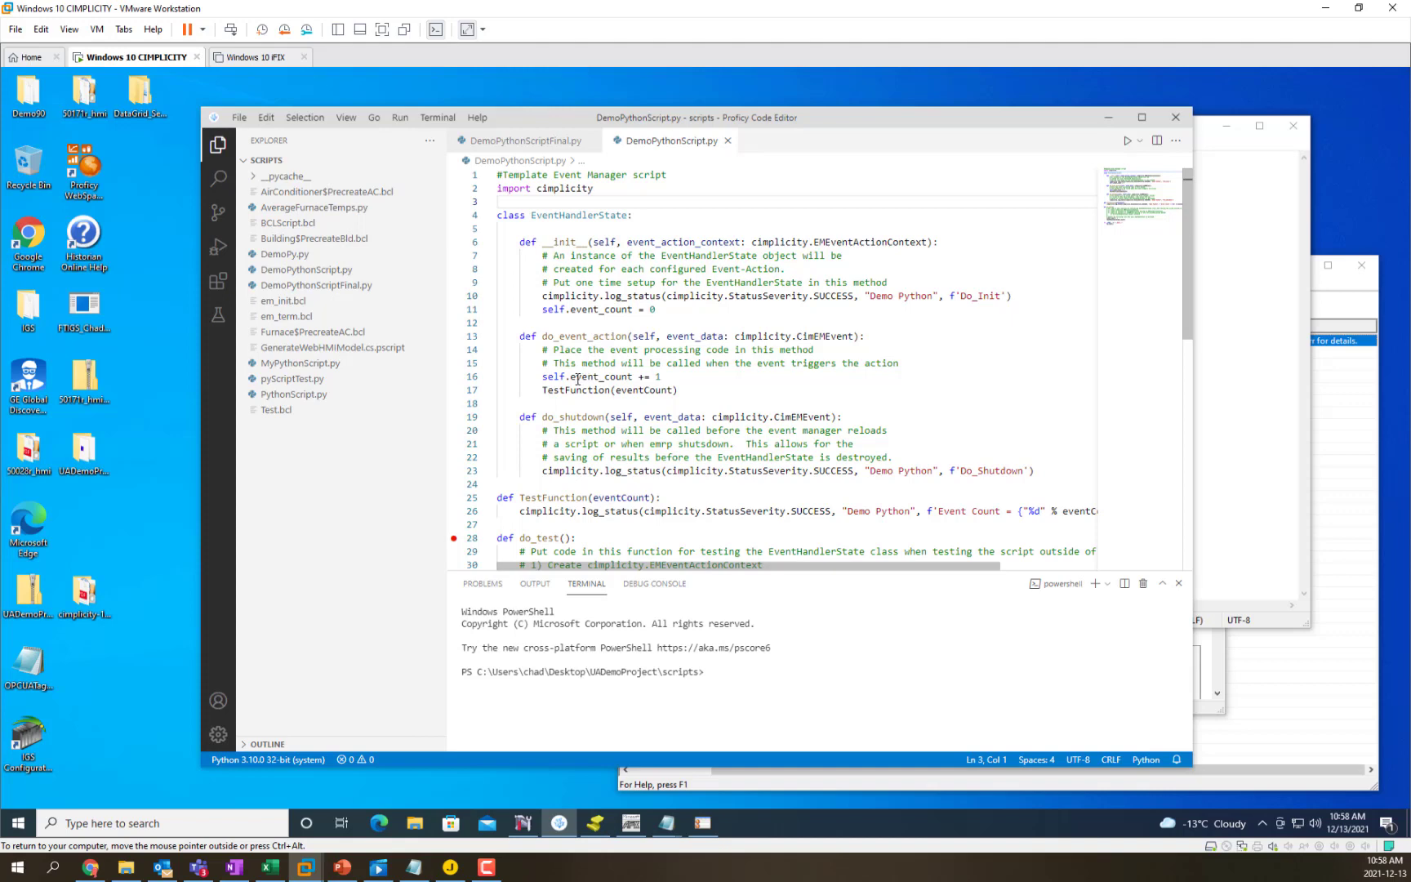
- Change line 17 to TestFunction(self.event_count) and save the file
{"action": "double_click", "coordinate": [585, 376]}
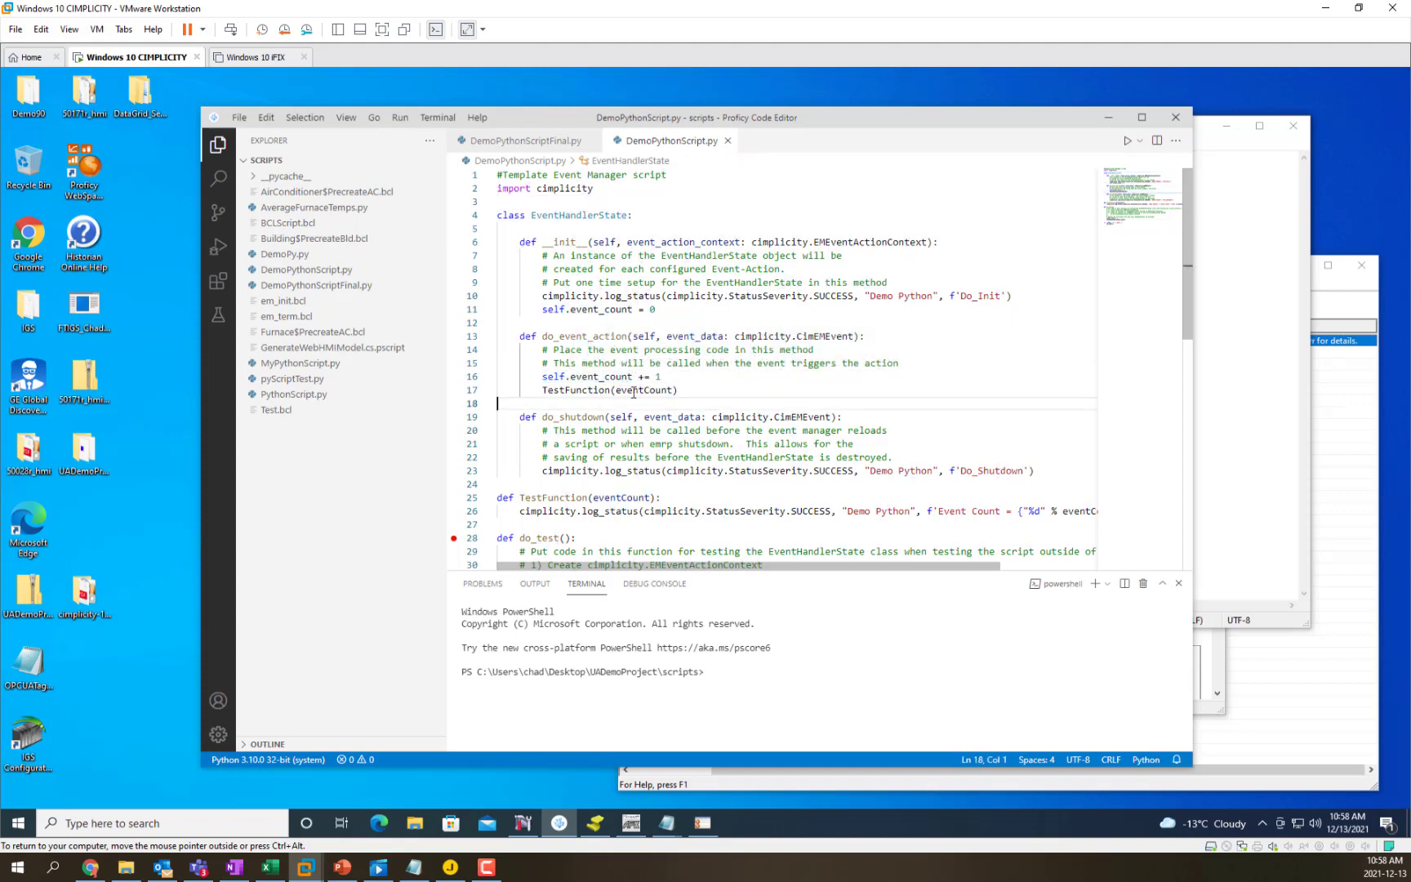
{"action": "type", "text": "self.event_count"}
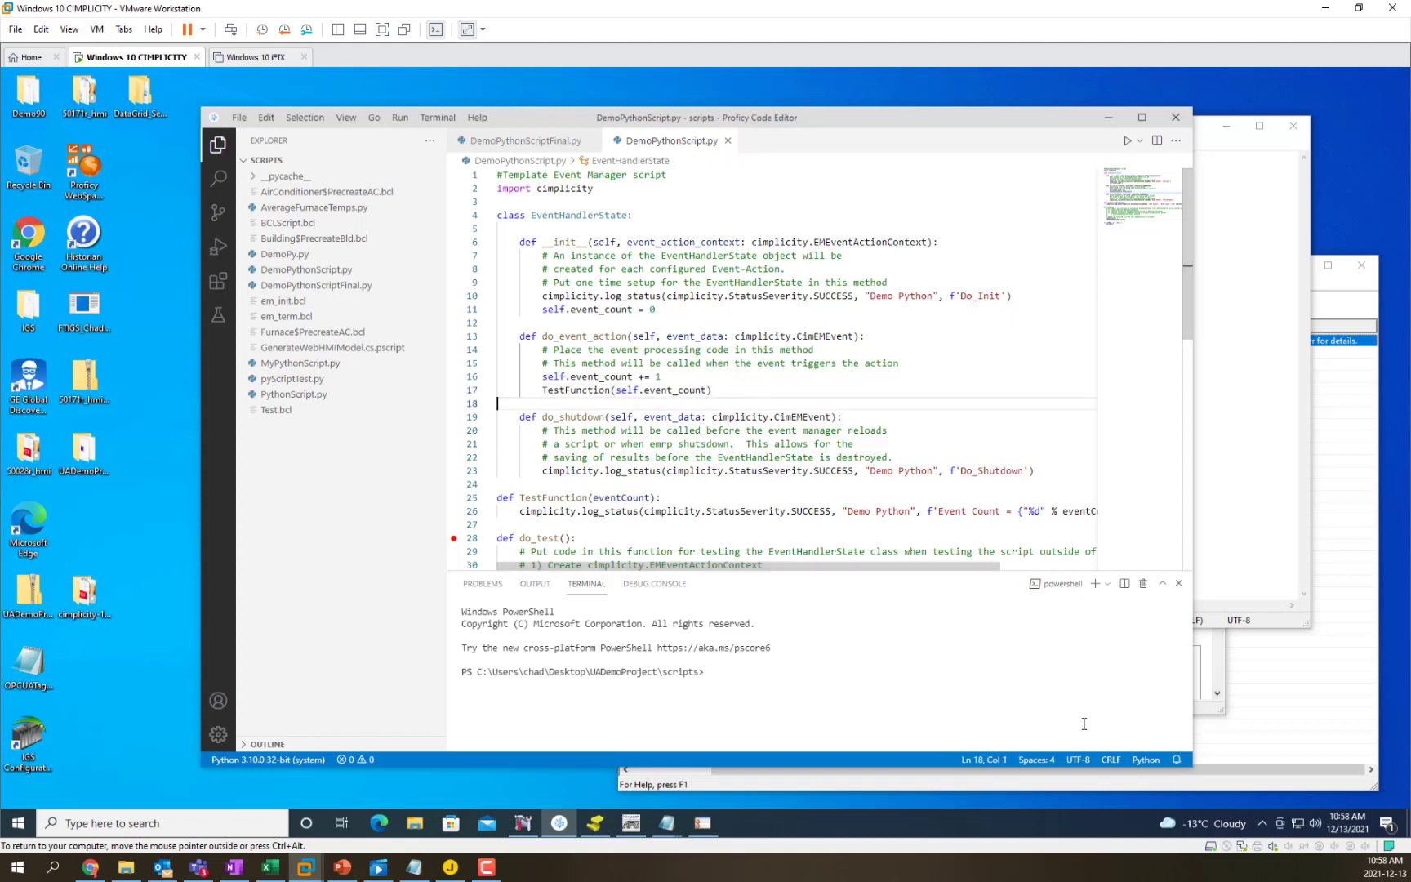
{"action": "left_click", "coordinate": [239, 117]}
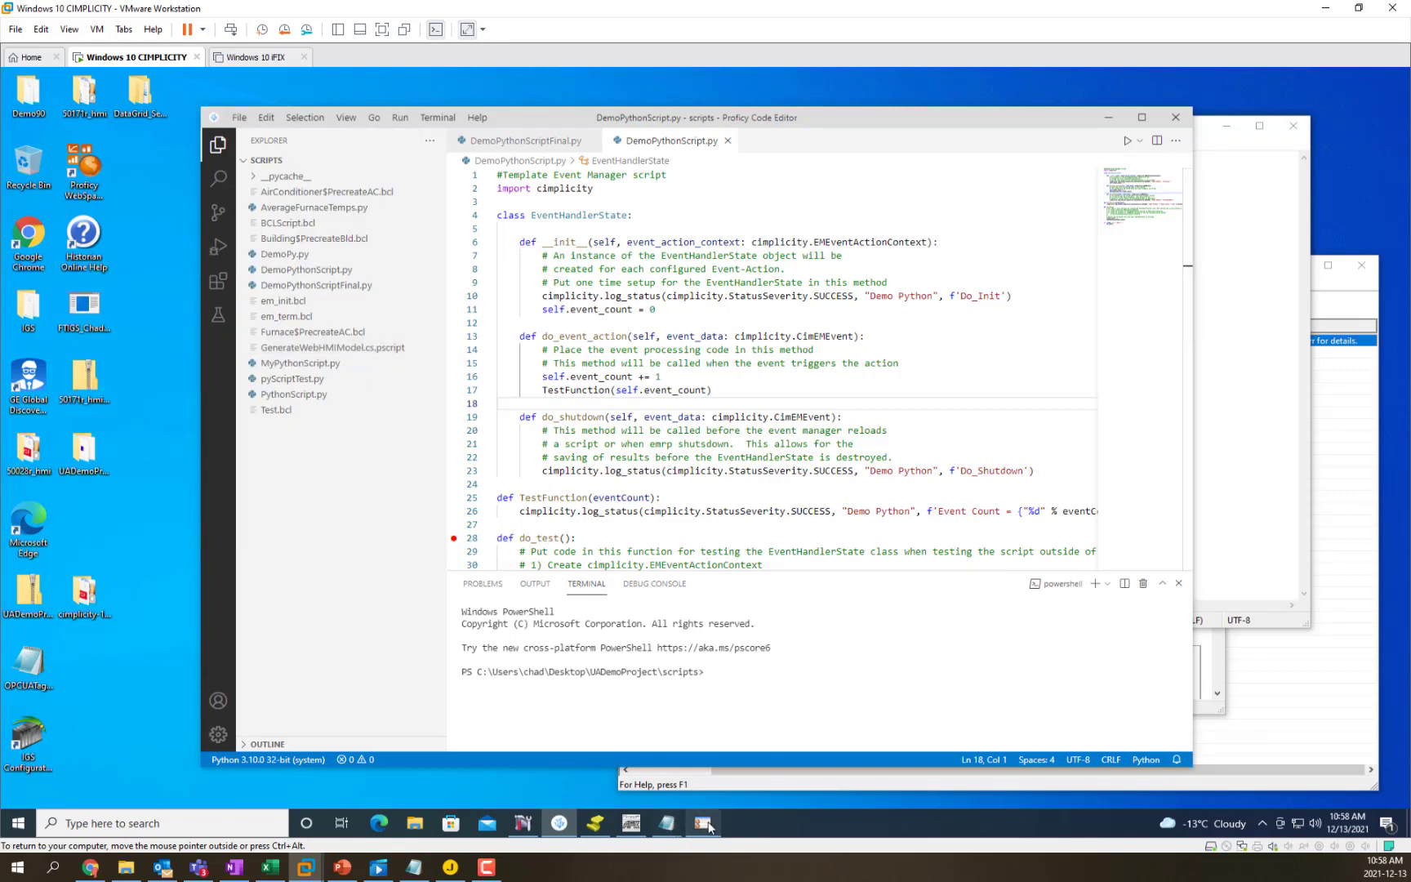
- Confirm the eventmgrcfg dynamic update so the runtime loads the corrected script
{"action": "left_click", "coordinate": [704, 822]}
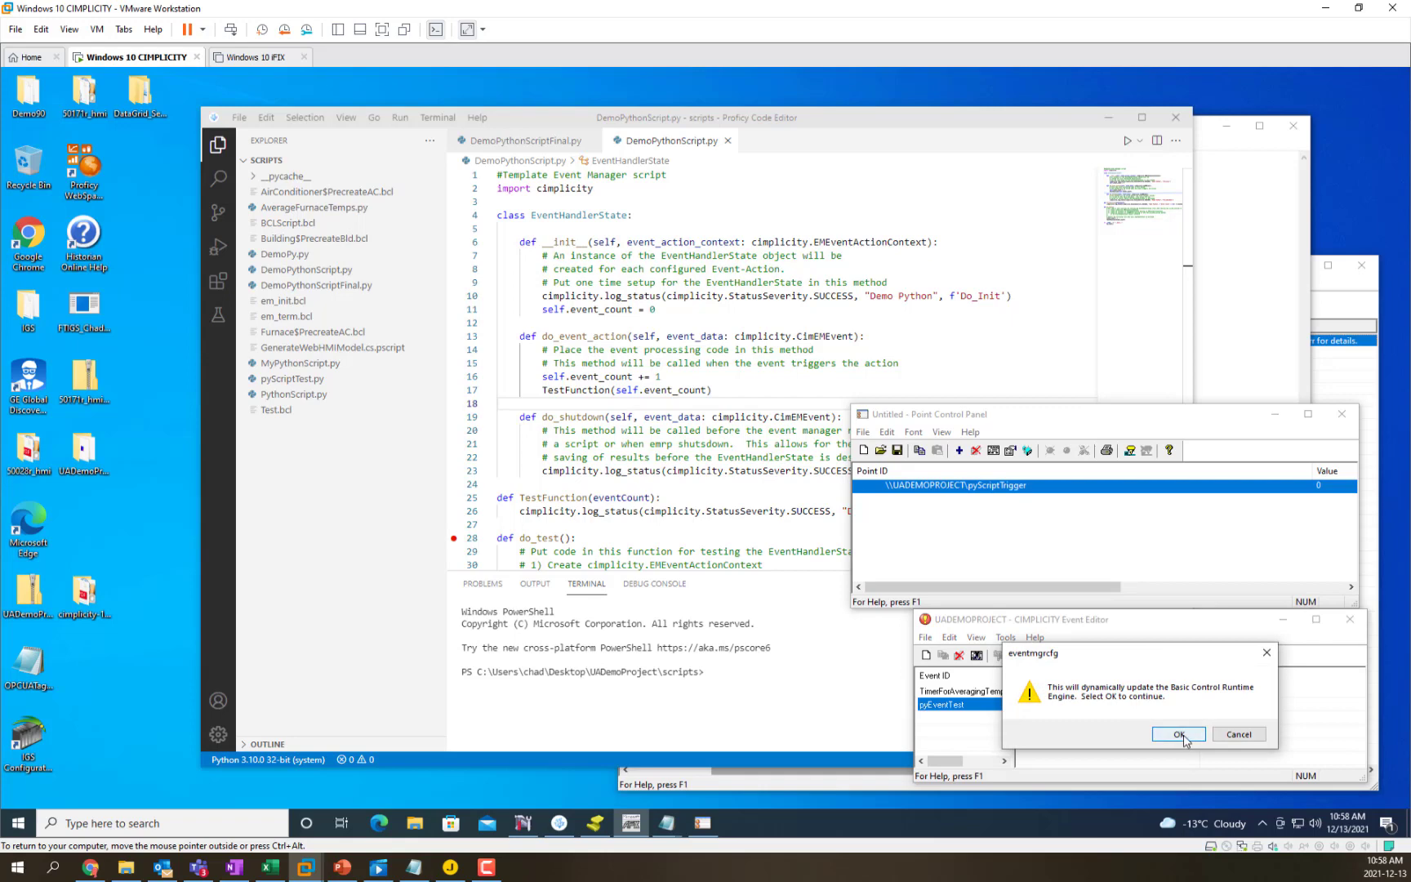
{"action": "left_click", "coordinate": [1179, 733]}
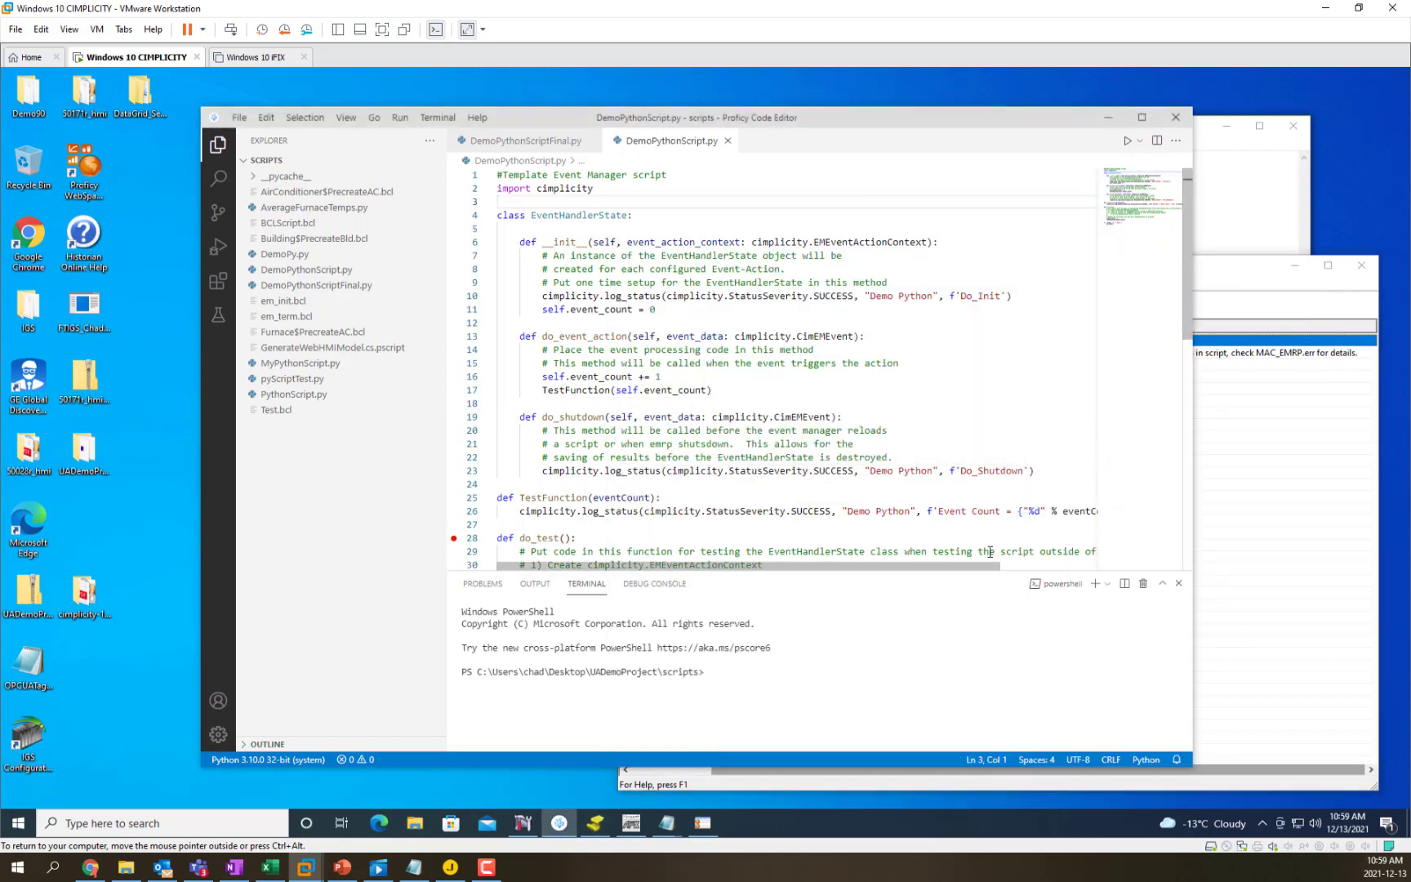
{"action": "key", "text": "alt+tab"}
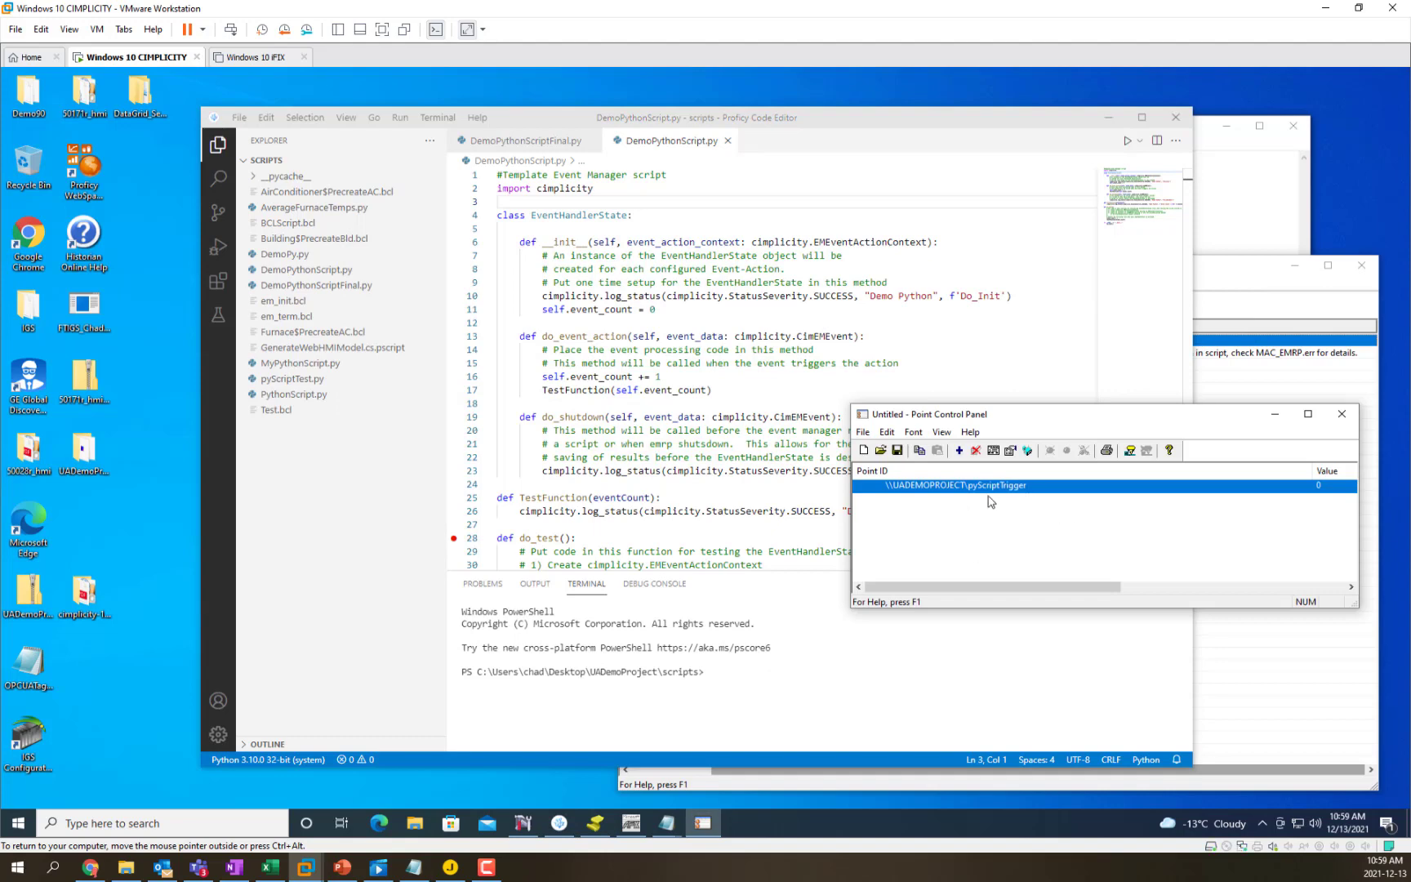
- Fire pyScriptTrigger and locate the 'Event Count = 1' message in the Log Viewer
{"action": "double_click", "coordinate": [953, 485]}
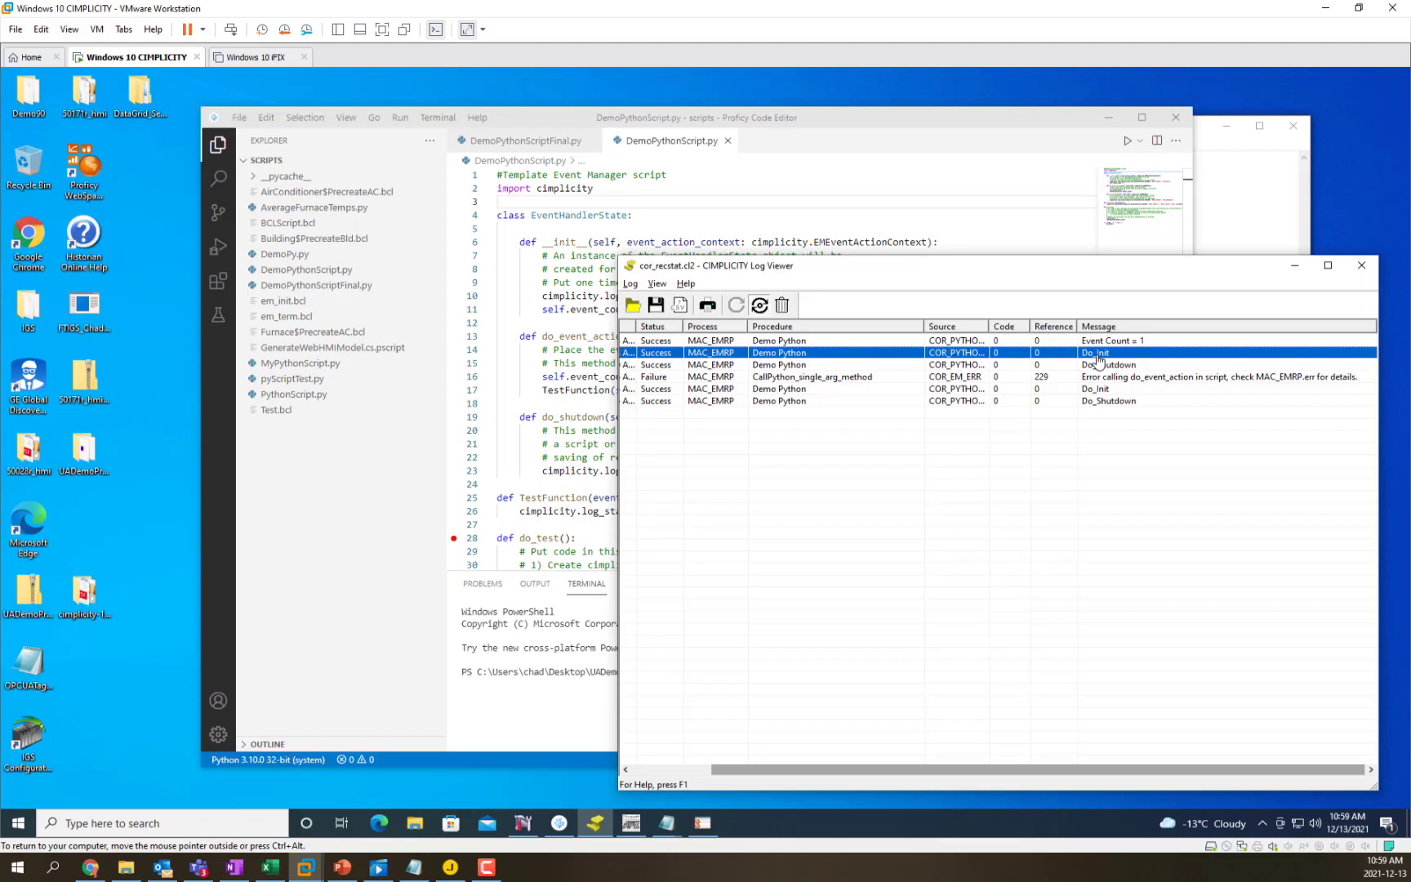
{"action": "left_click", "coordinate": [1116, 340]}
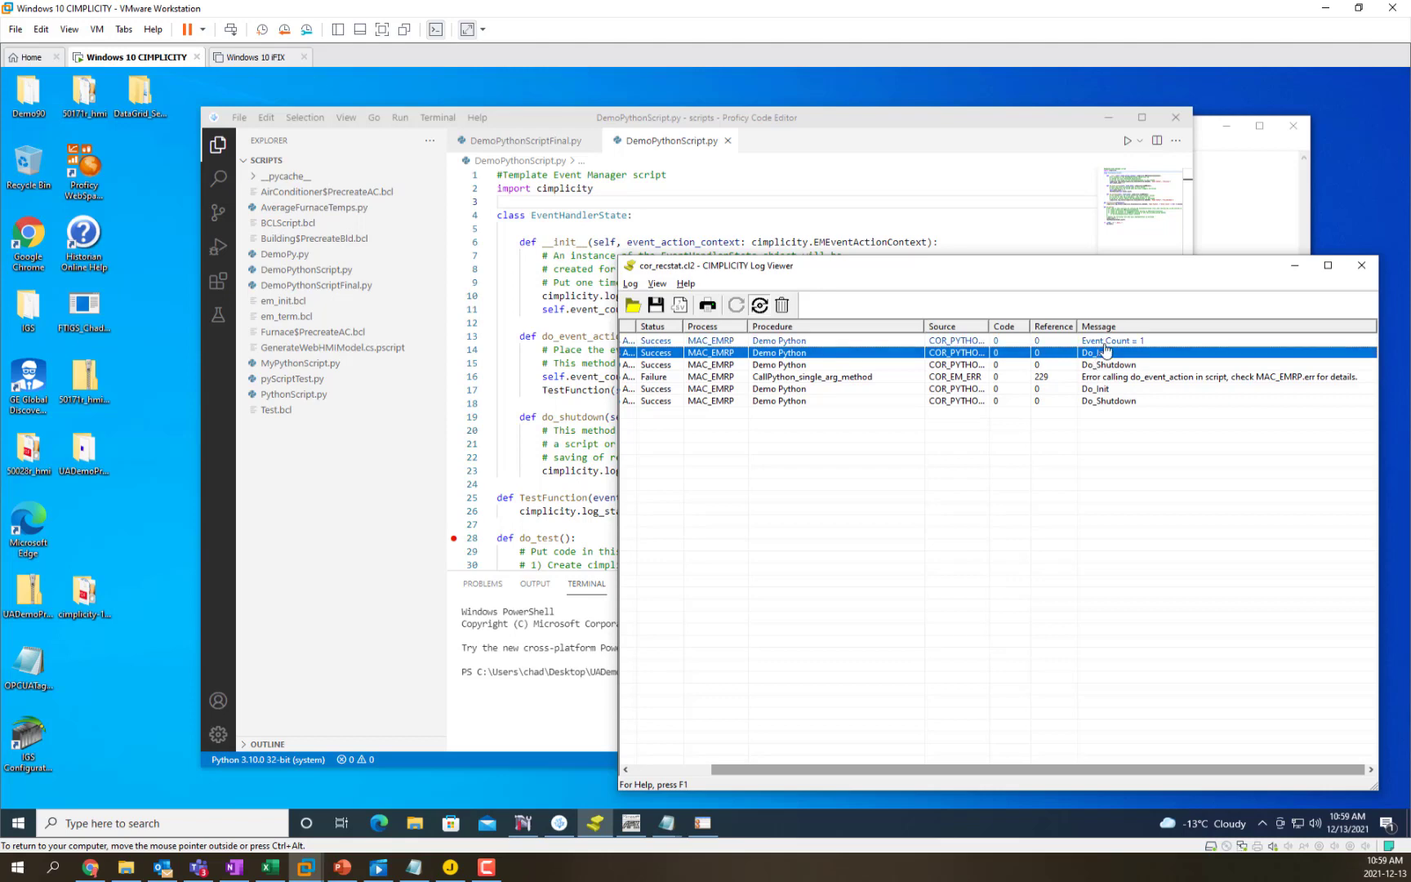
{"action": "left_click", "coordinate": [1107, 340]}
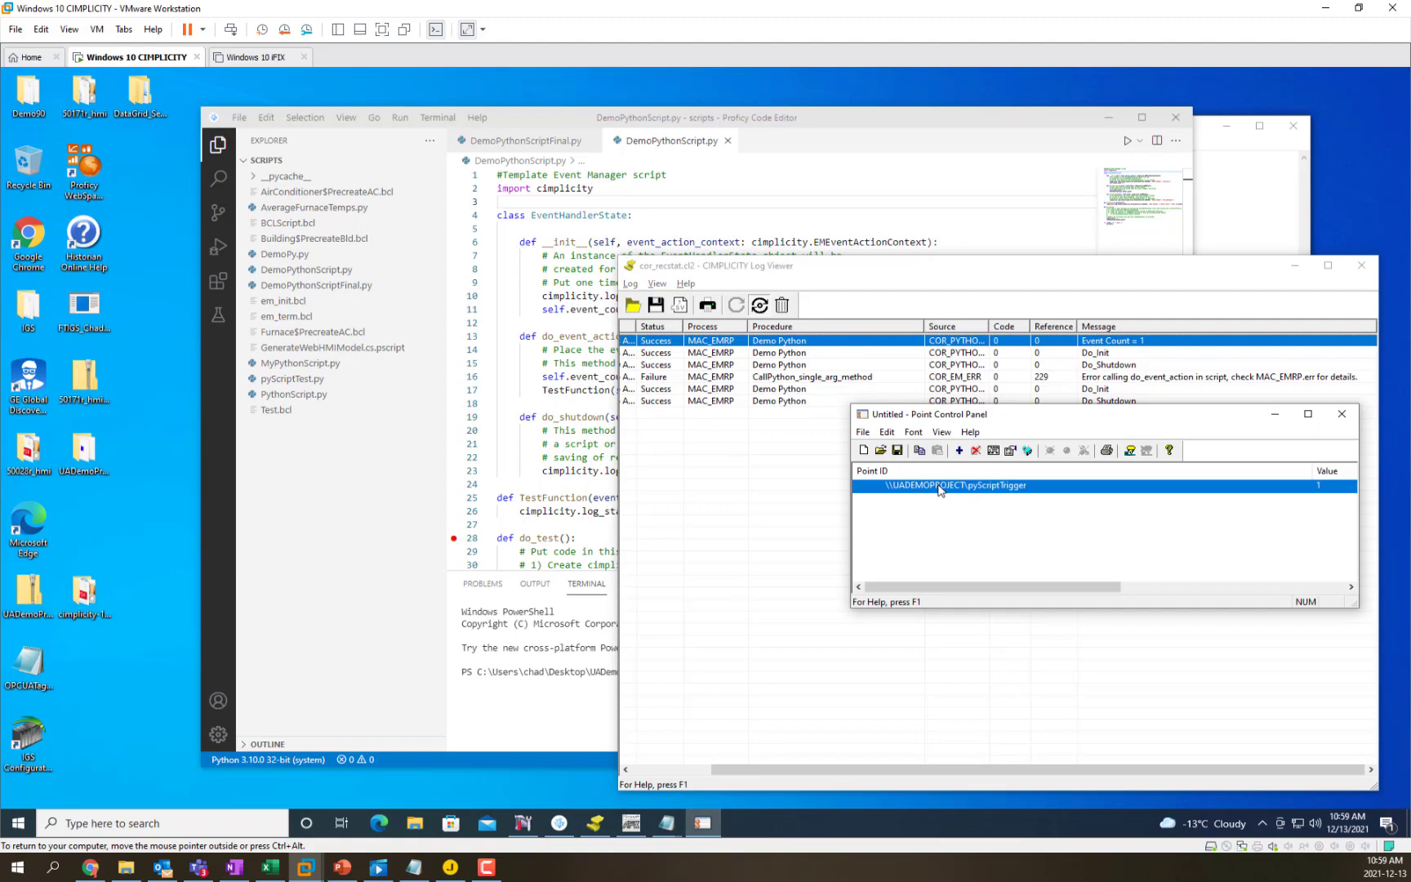
- Set pyScriptTrigger to 1 and apply it, logging 'Event Count = 2', then dismiss Point Properties
{"action": "double_click", "coordinate": [954, 485]}
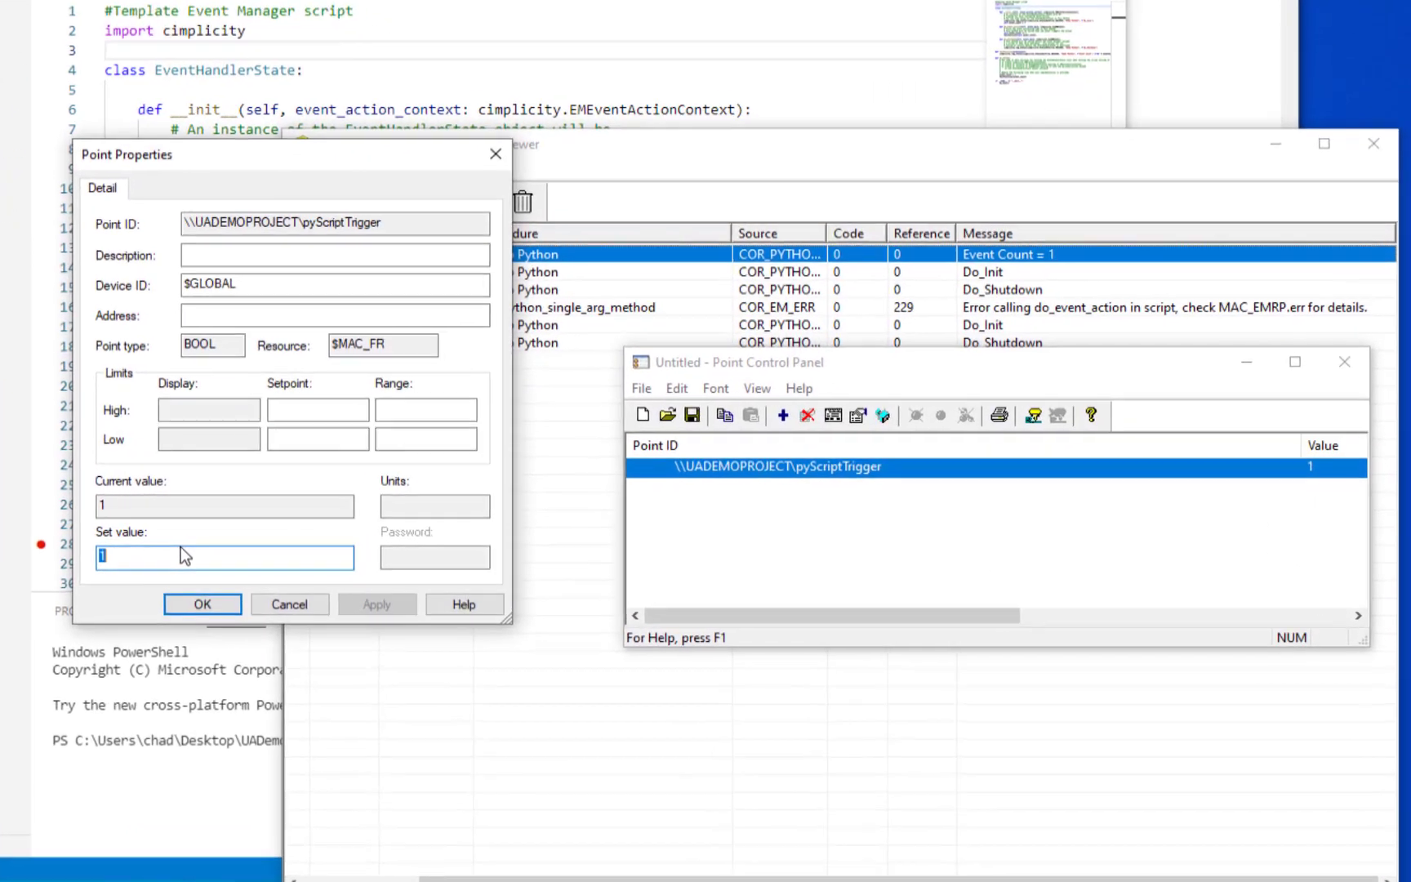
{"action": "left_click", "coordinate": [202, 603]}
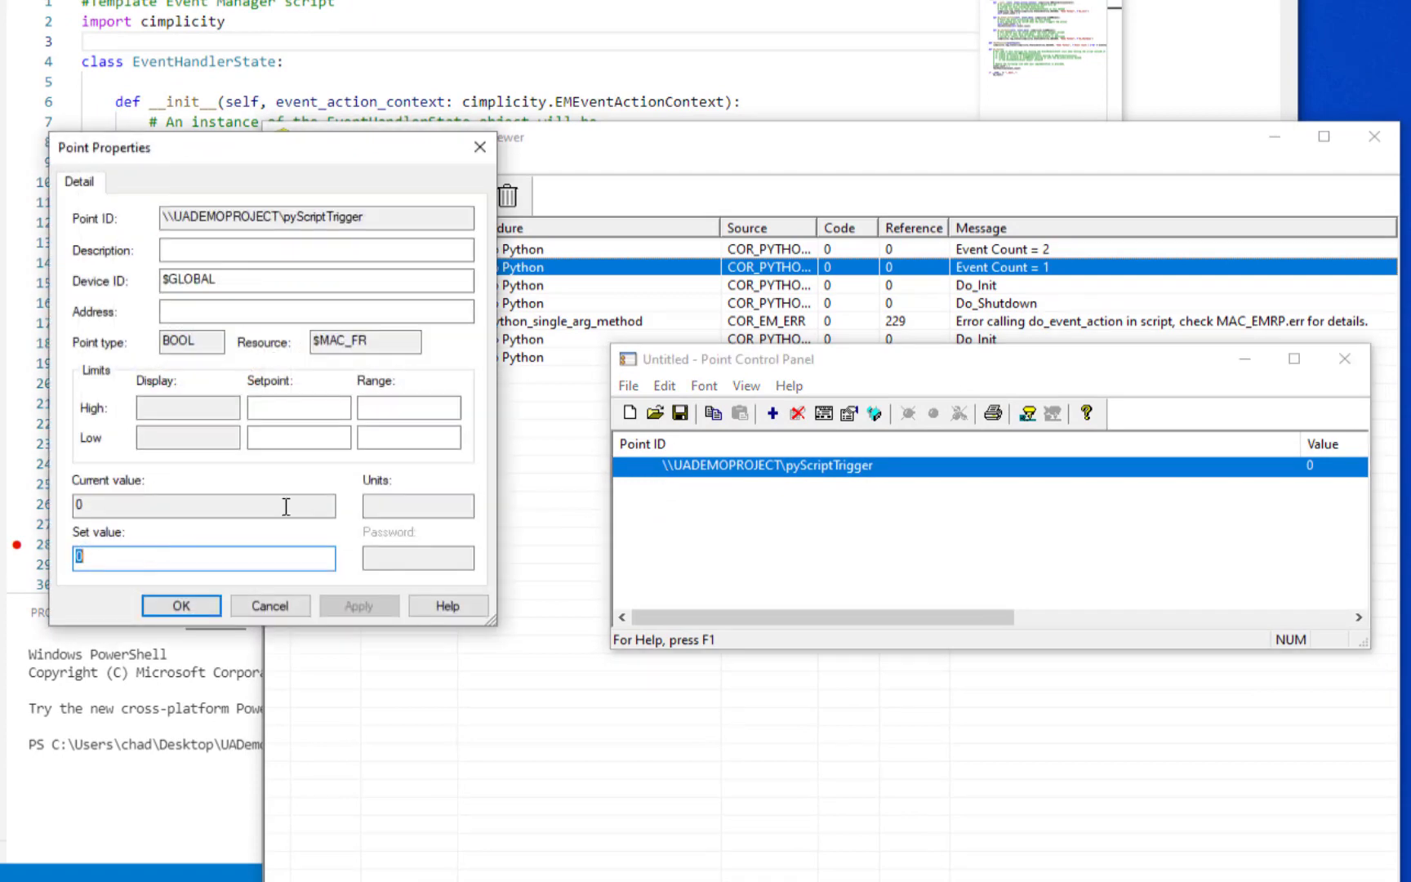
{"action": "type", "text": "1"}
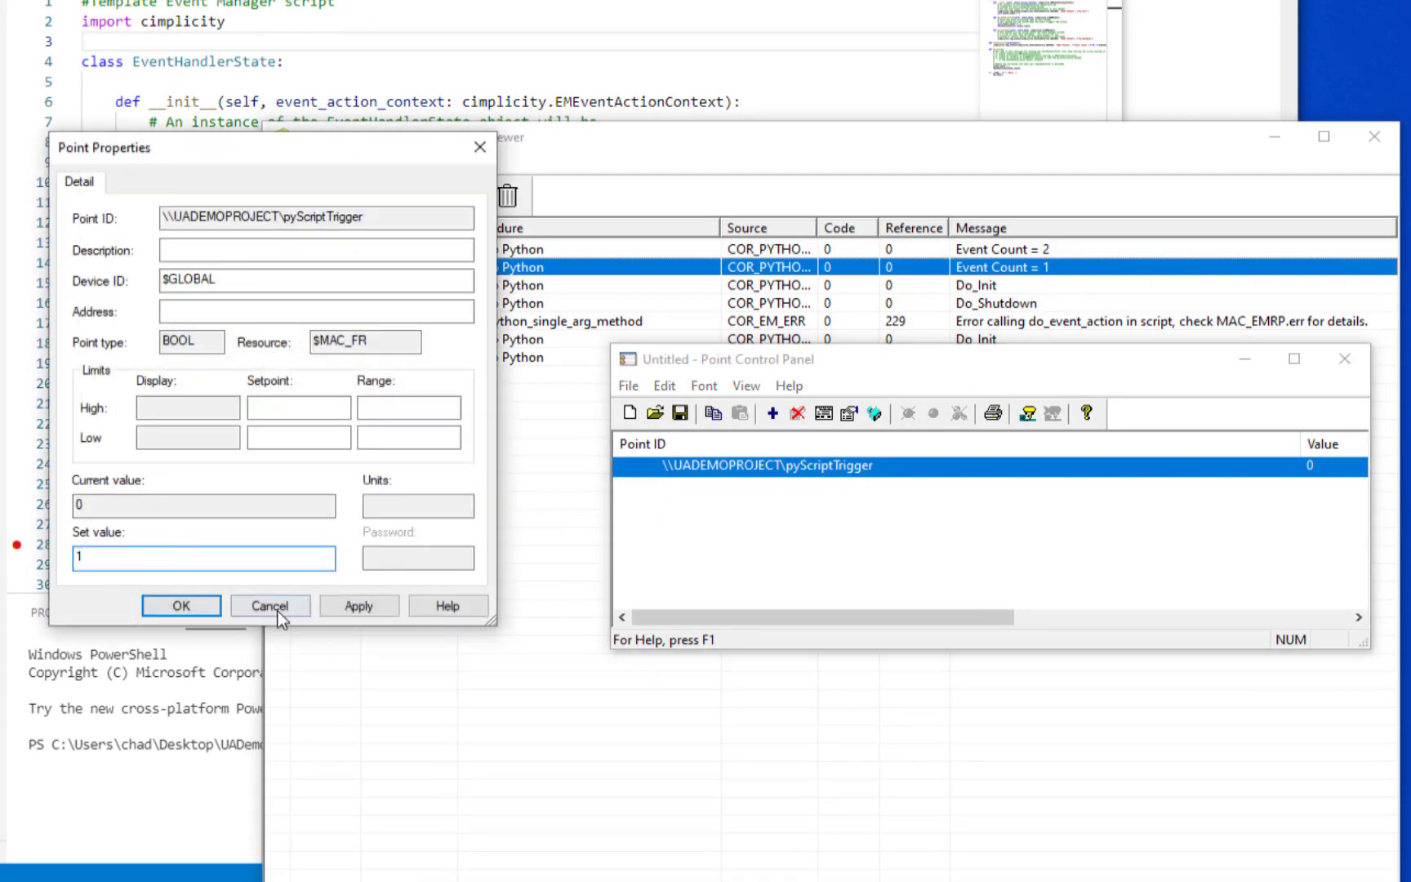
{"action": "left_click", "coordinate": [358, 605]}
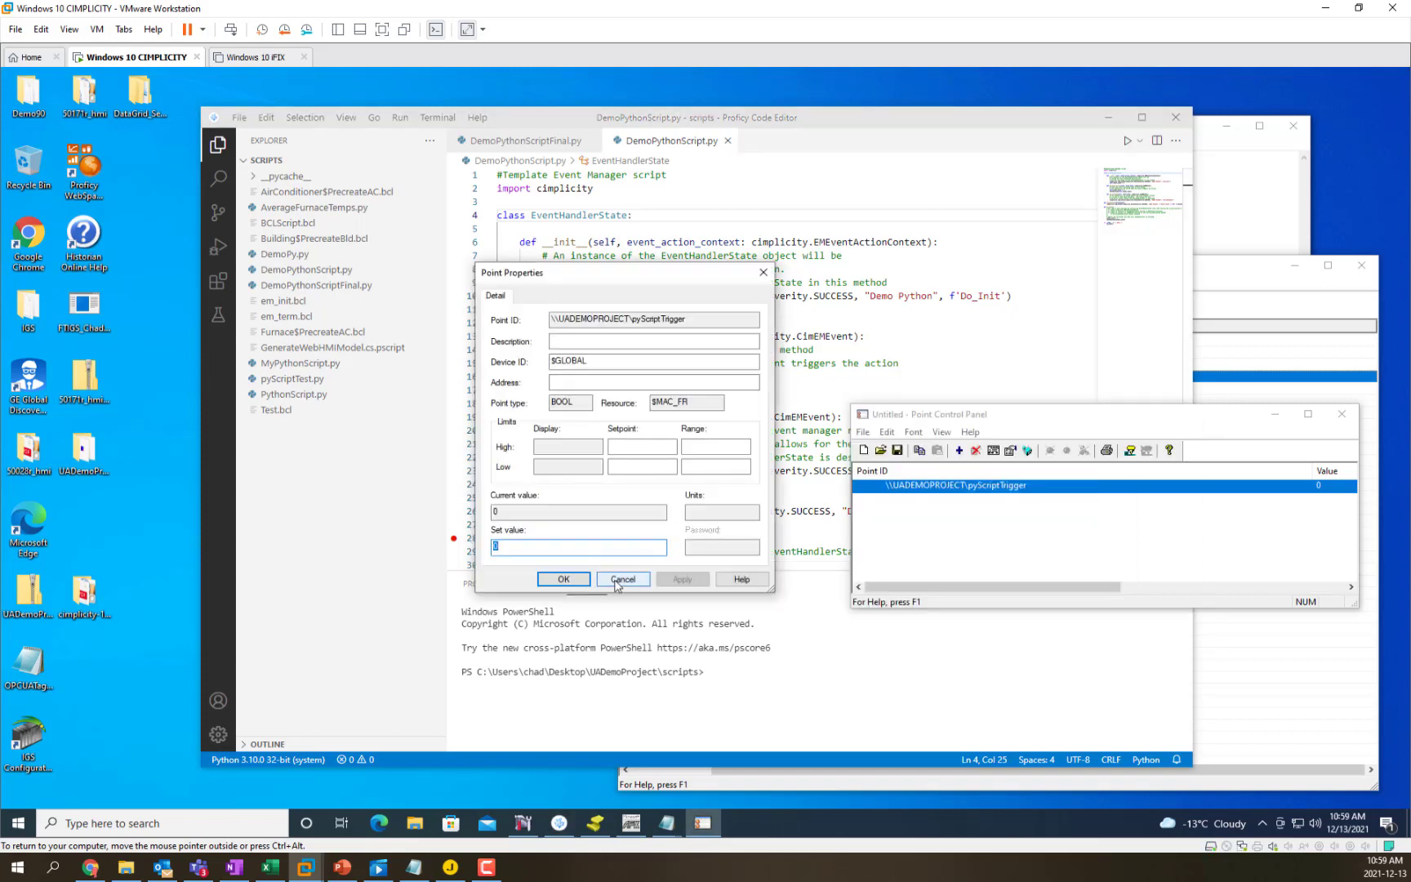
{"action": "left_click", "coordinate": [622, 579]}
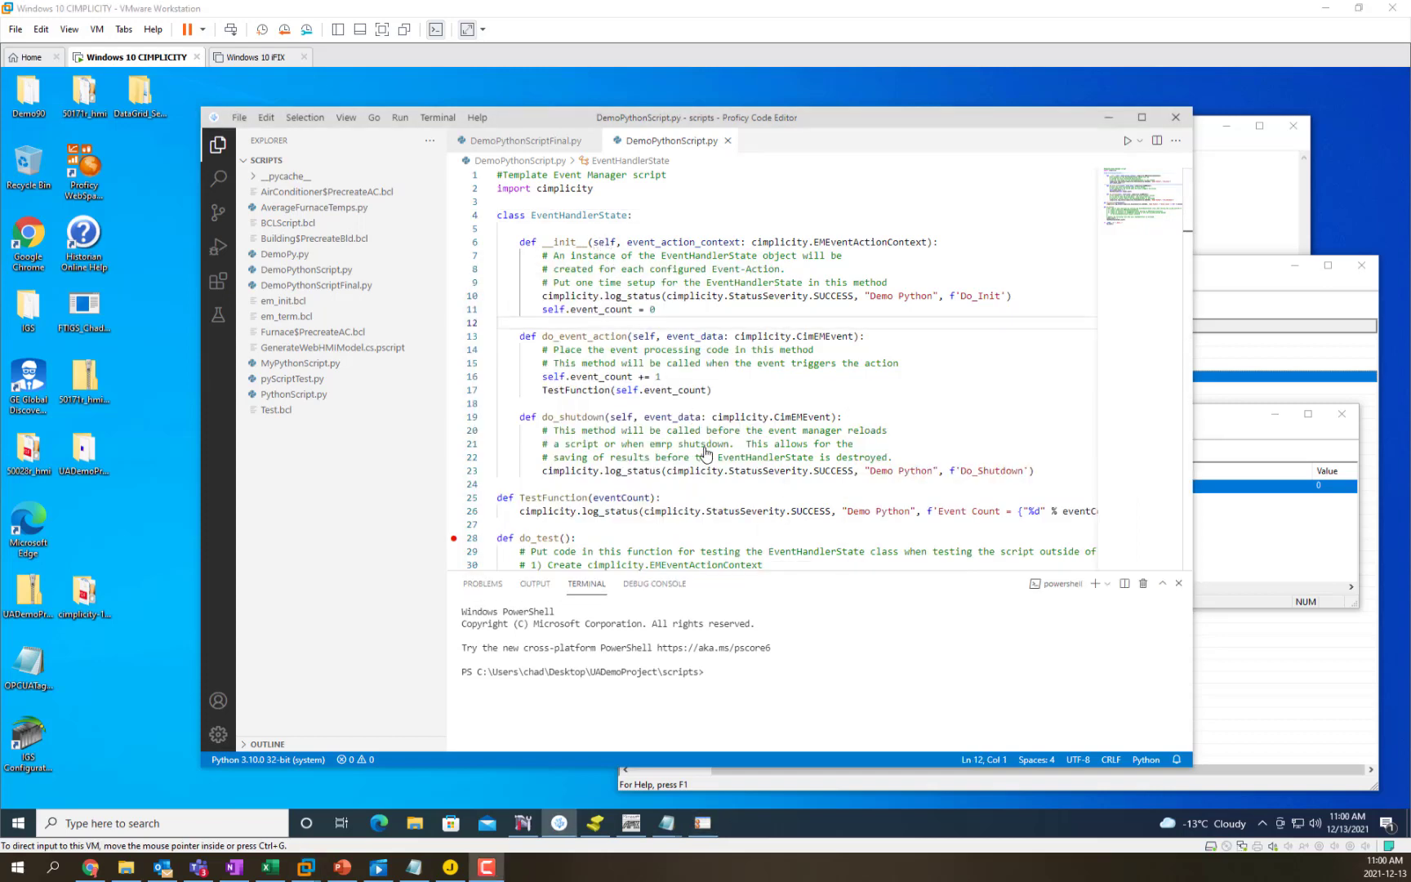
{"action": "mouse_move", "coordinate": [618, 216]}
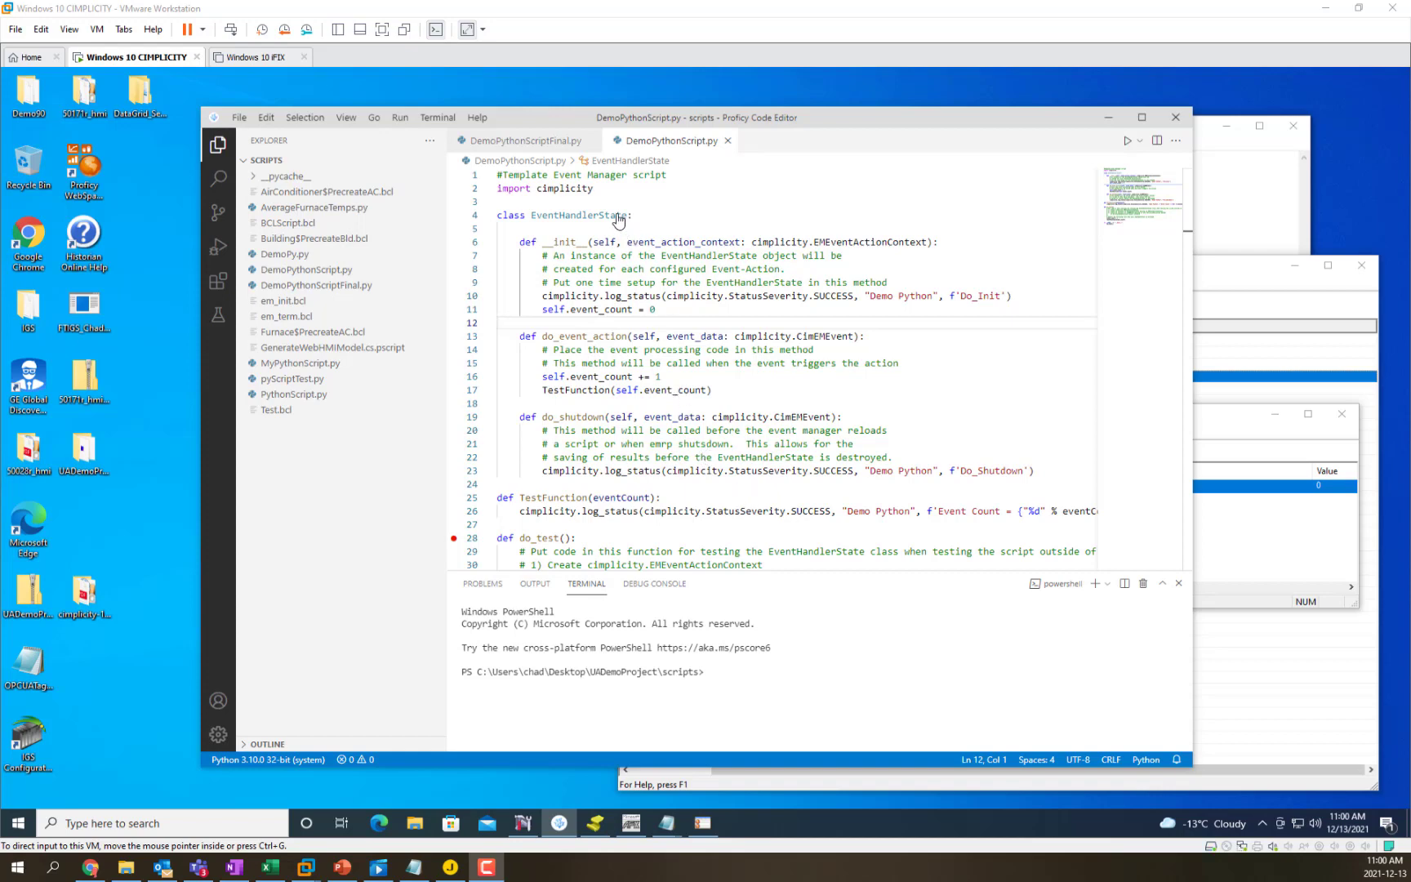
{"action": "mouse_move", "coordinate": [661, 301]}
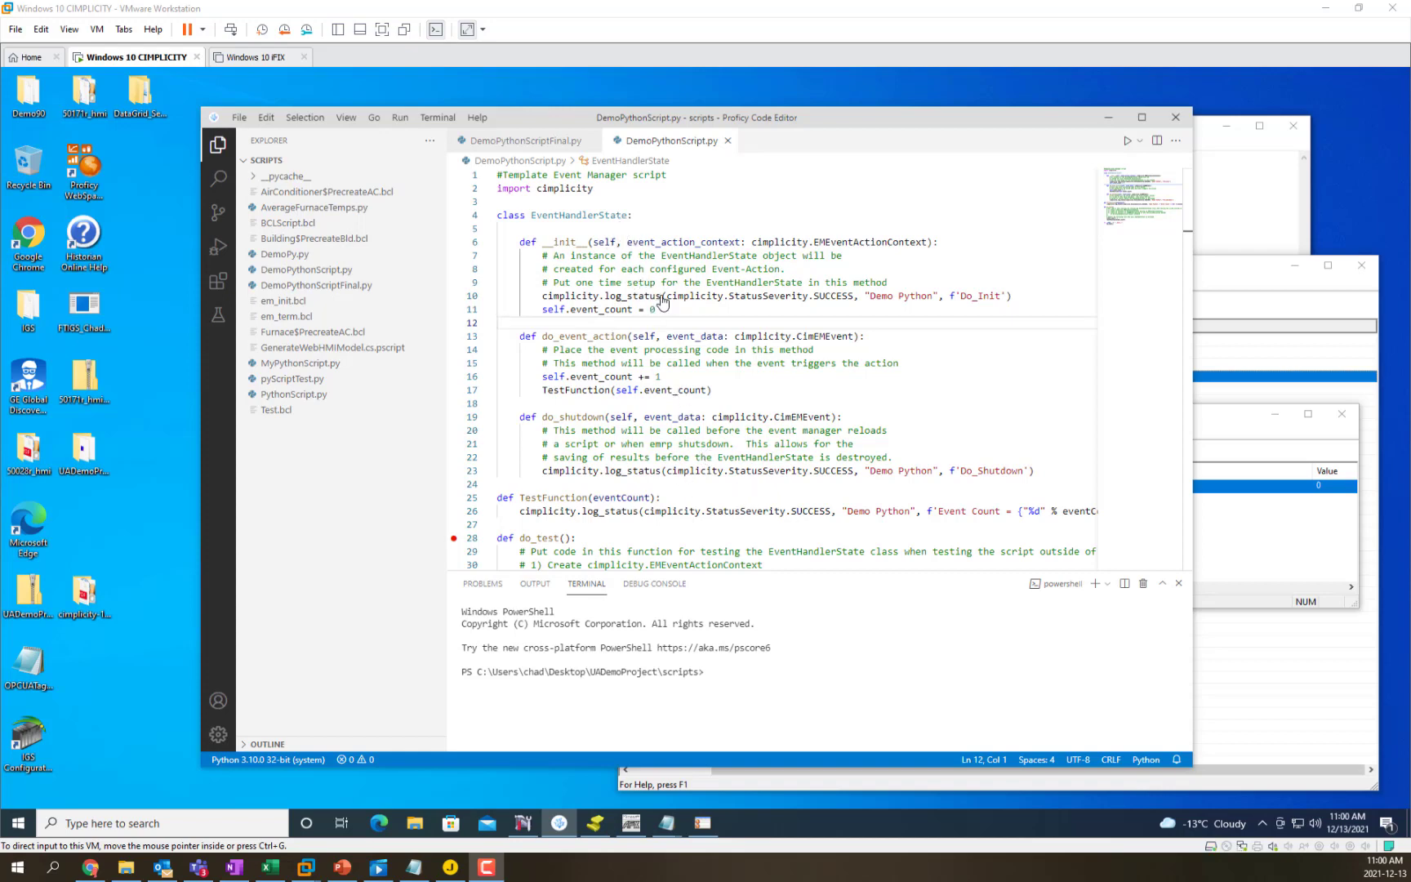
{"action": "mouse_move", "coordinate": [667, 310]}
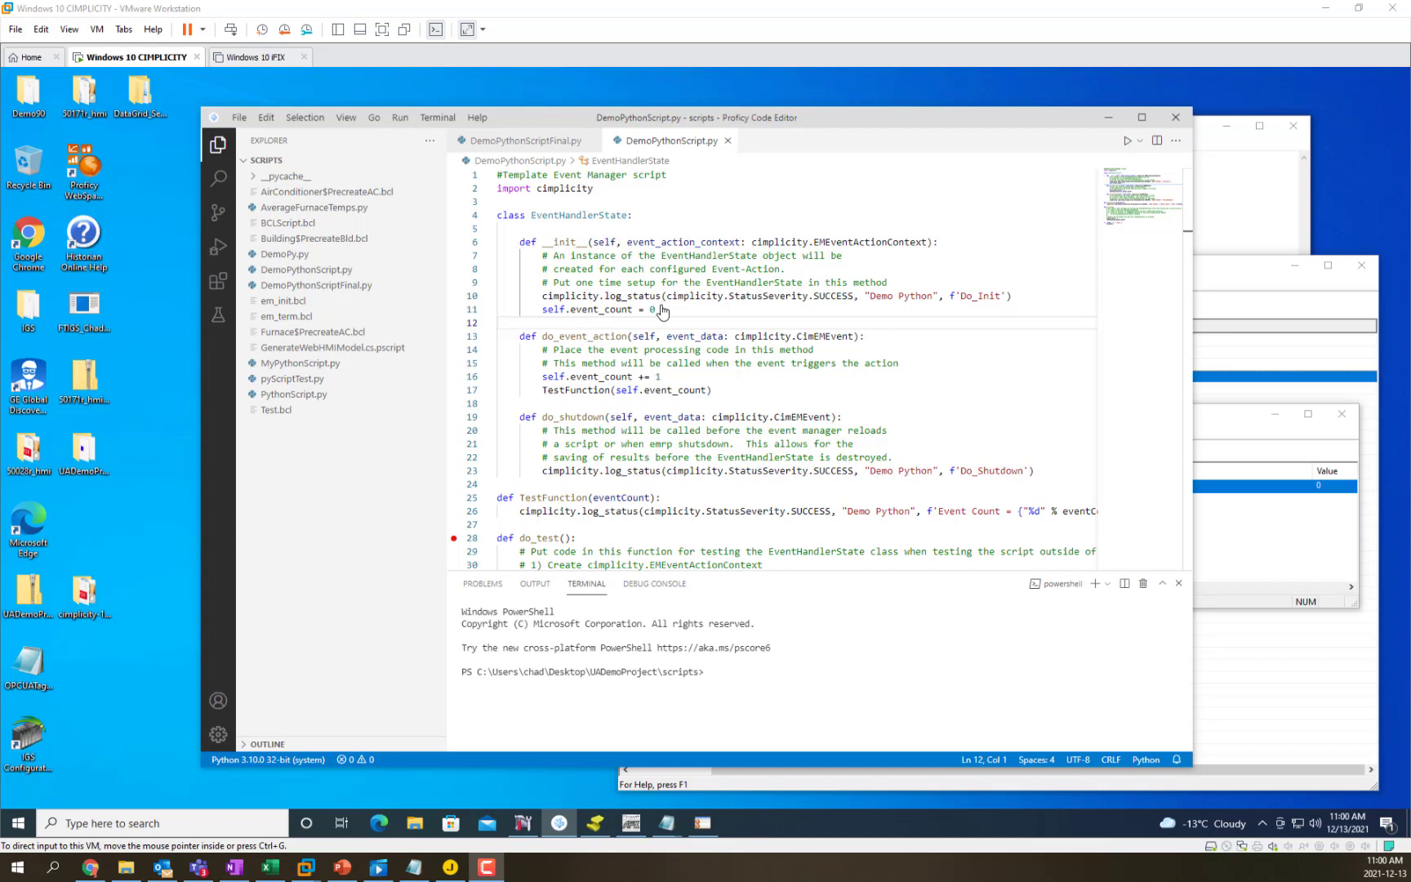
{"action": "mouse_move", "coordinate": [616, 332]}
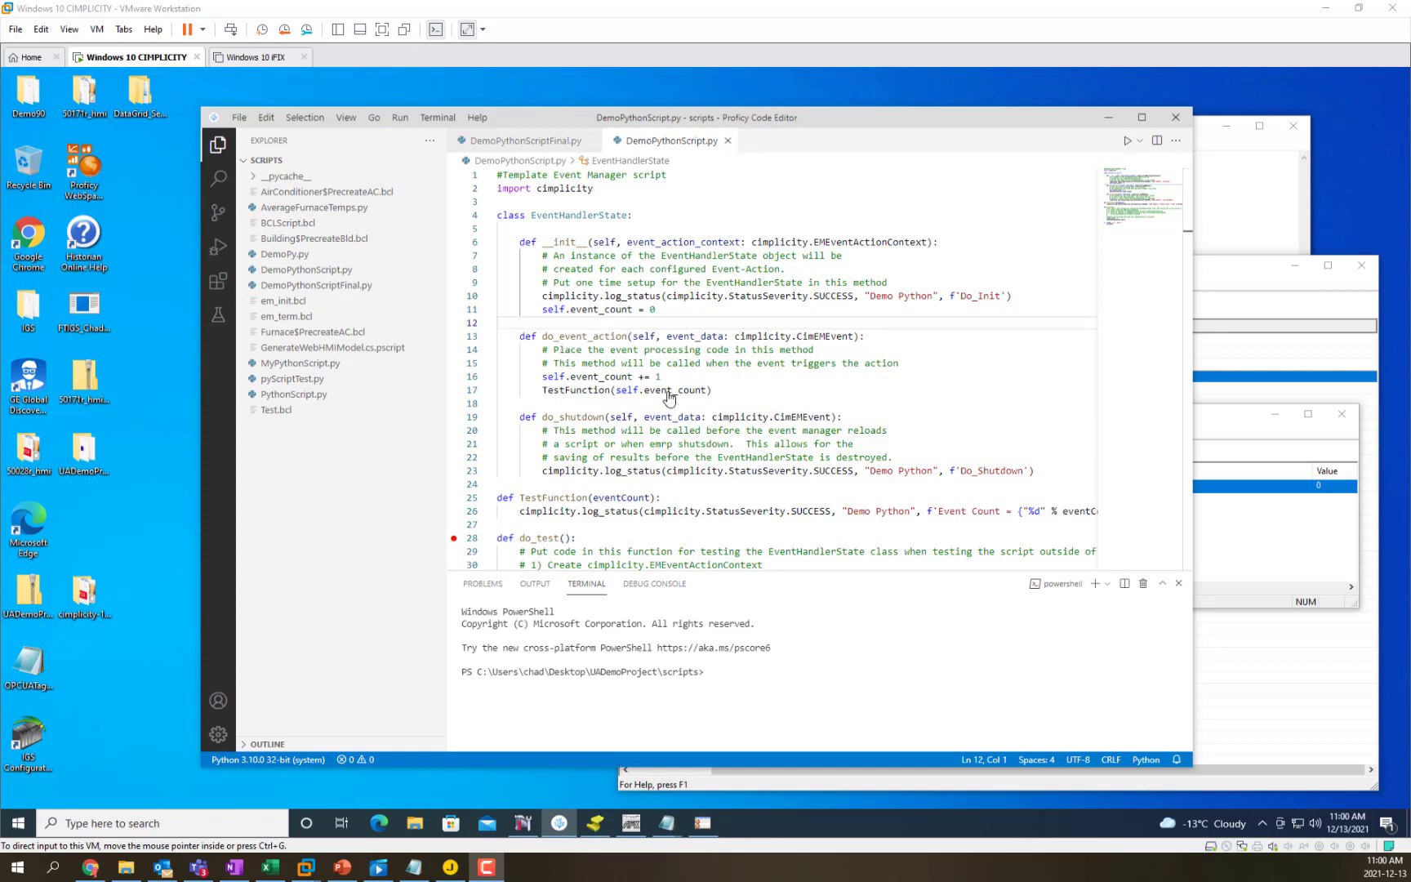
{"action": "mouse_move", "coordinate": [600, 398]}
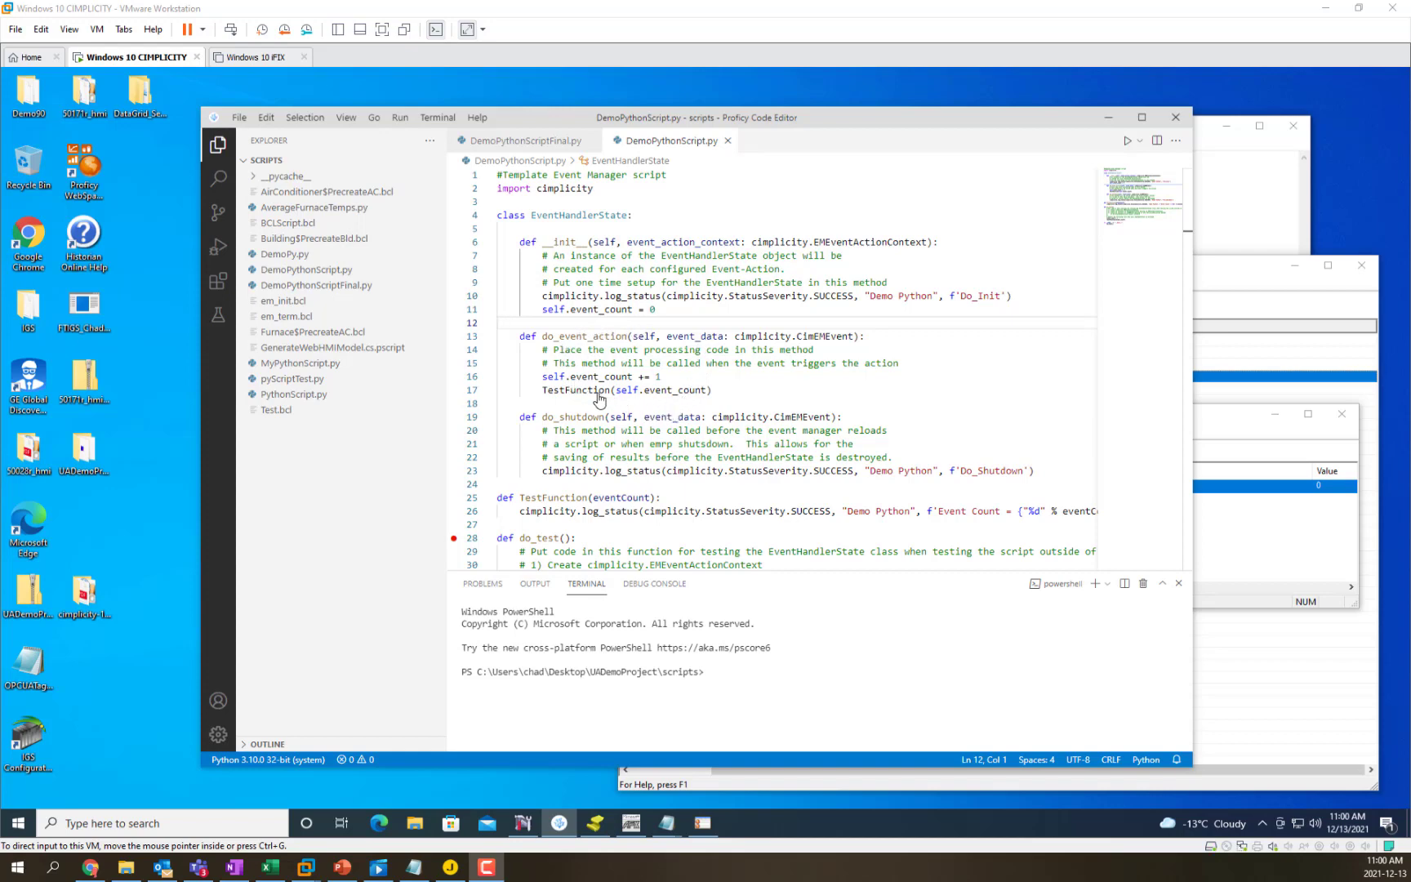
{"action": "mouse_move", "coordinate": [1035, 459]}
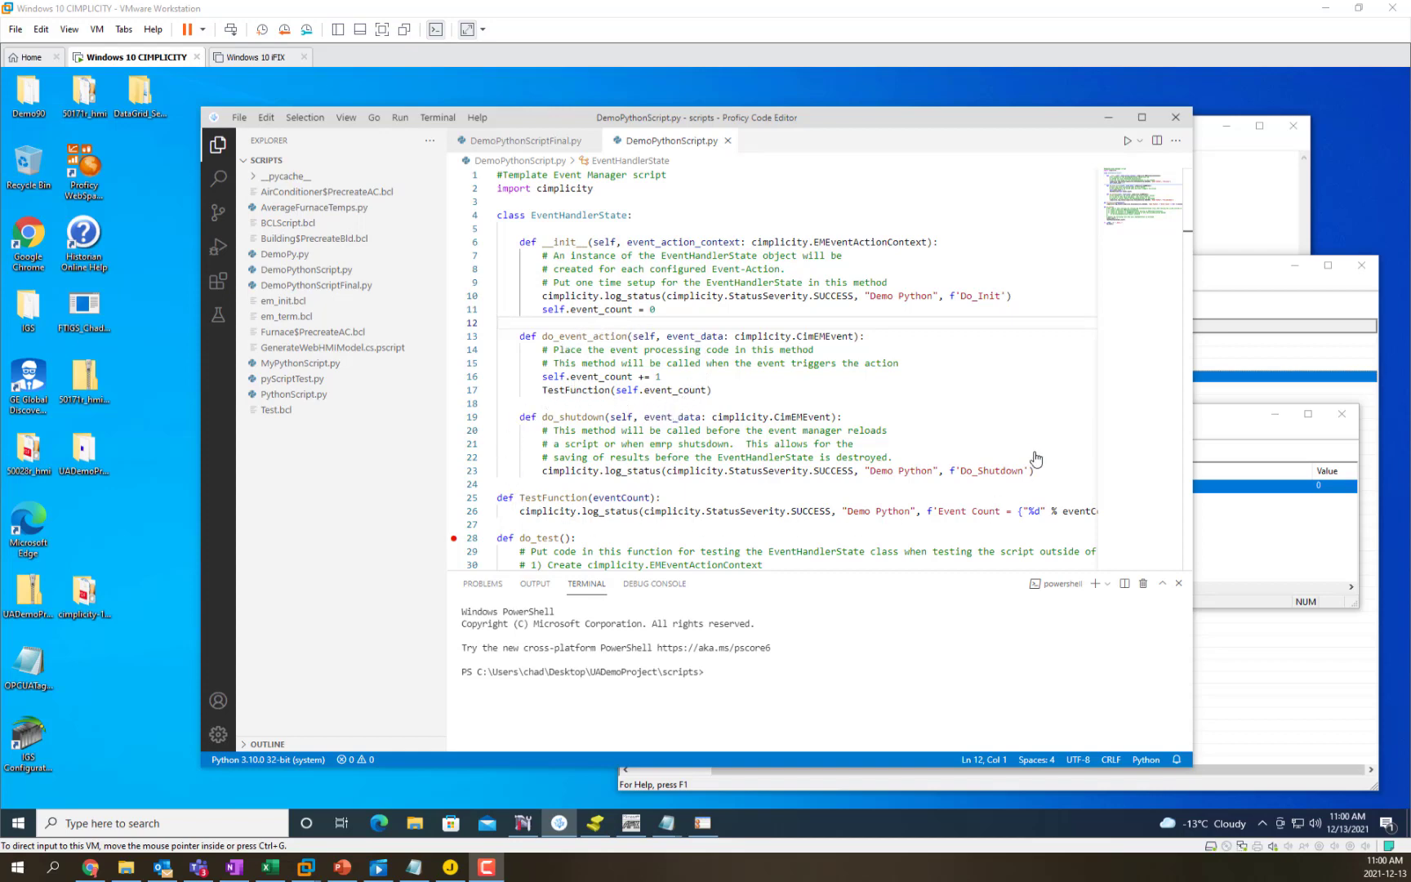